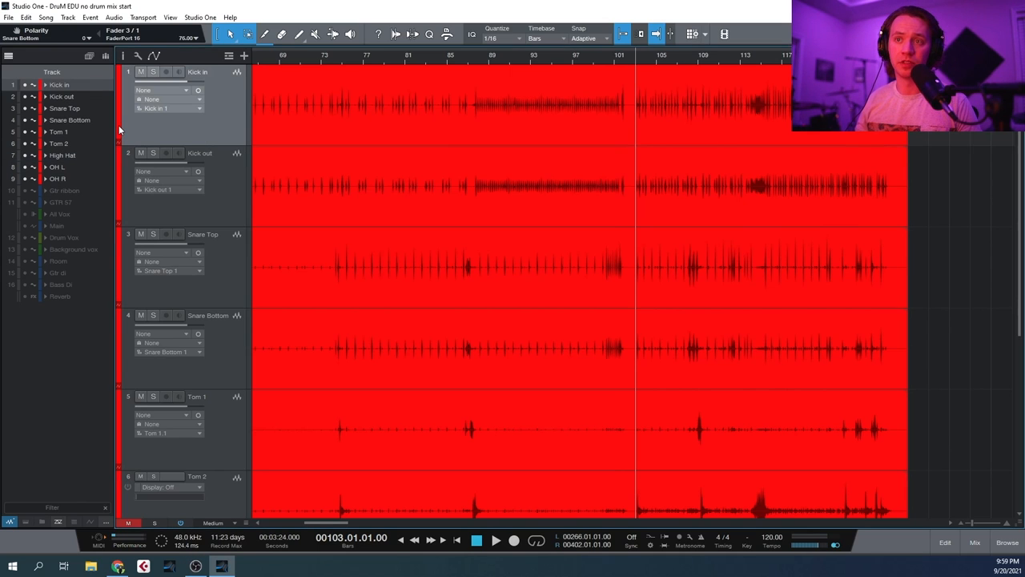
Keep the Kick in track red, scroll the tracks, and open the console display options
{"action": "left_click", "coordinate": [127, 129]}
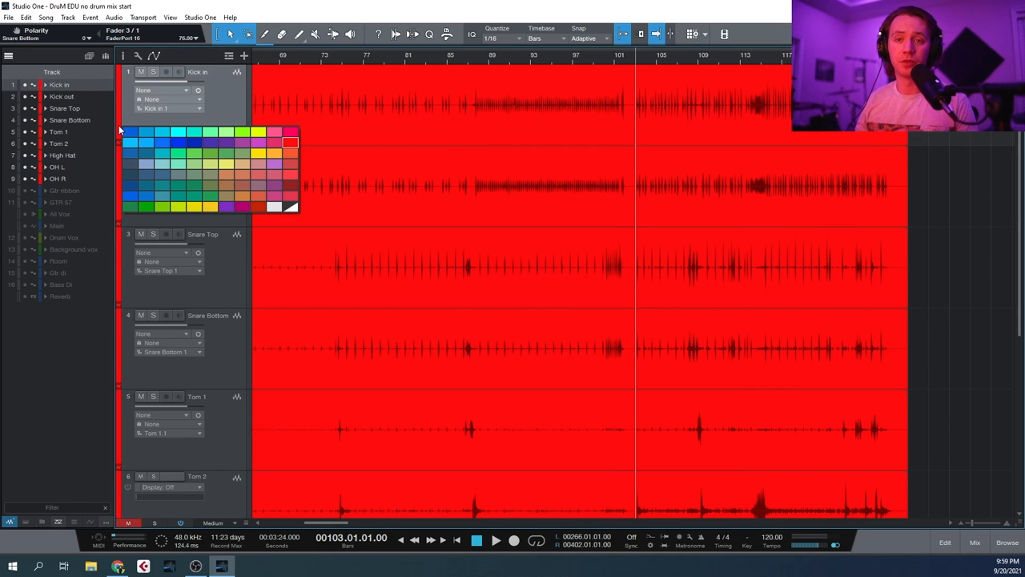
{"action": "left_click", "coordinate": [164, 154]}
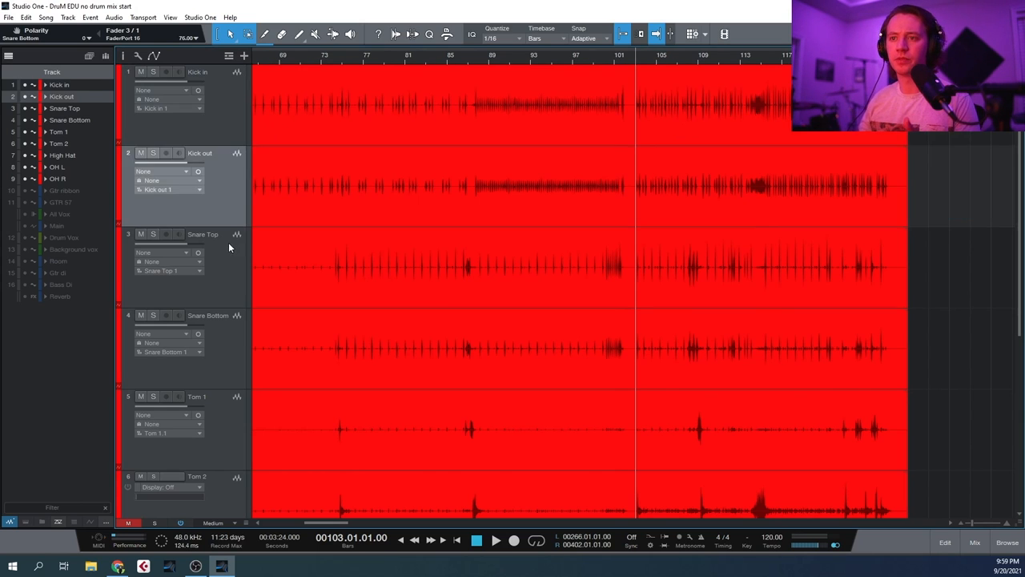
{"action": "scroll", "scroll_direction": "down", "scroll_amount": 3}
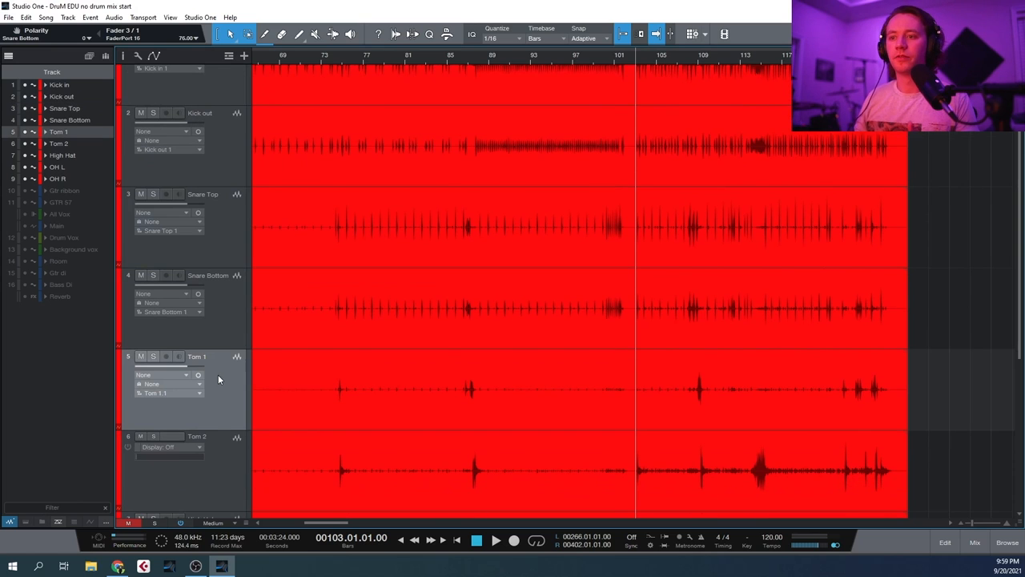
{"action": "scroll", "scroll_direction": "down", "scroll_amount": 3}
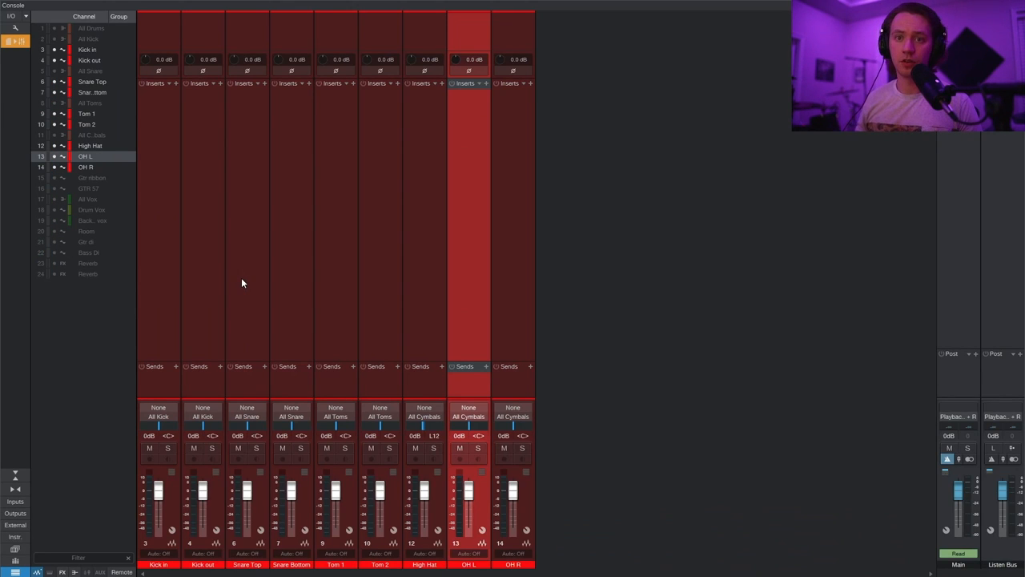
{"action": "left_click", "coordinate": [15, 26]}
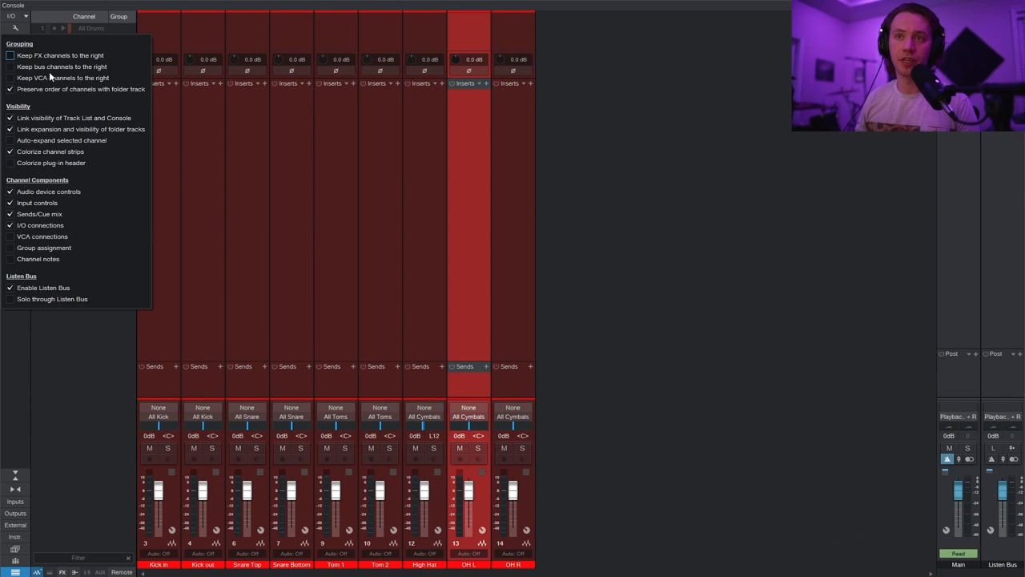
{"action": "mouse_move", "coordinate": [84, 72]}
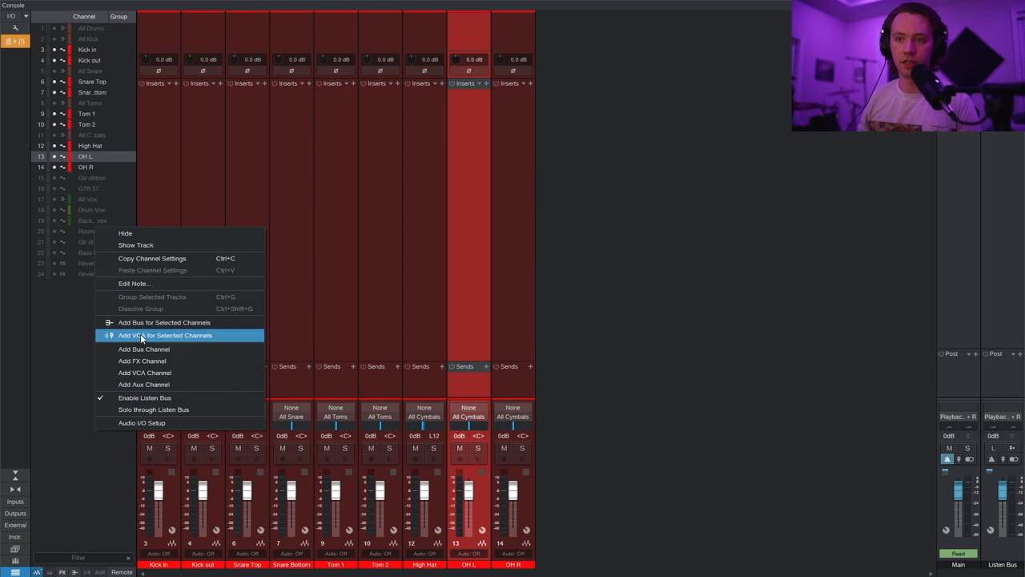
Add an All Kick bus for the selected kick channels and route Kick in's output to it
{"action": "left_click", "coordinate": [143, 349]}
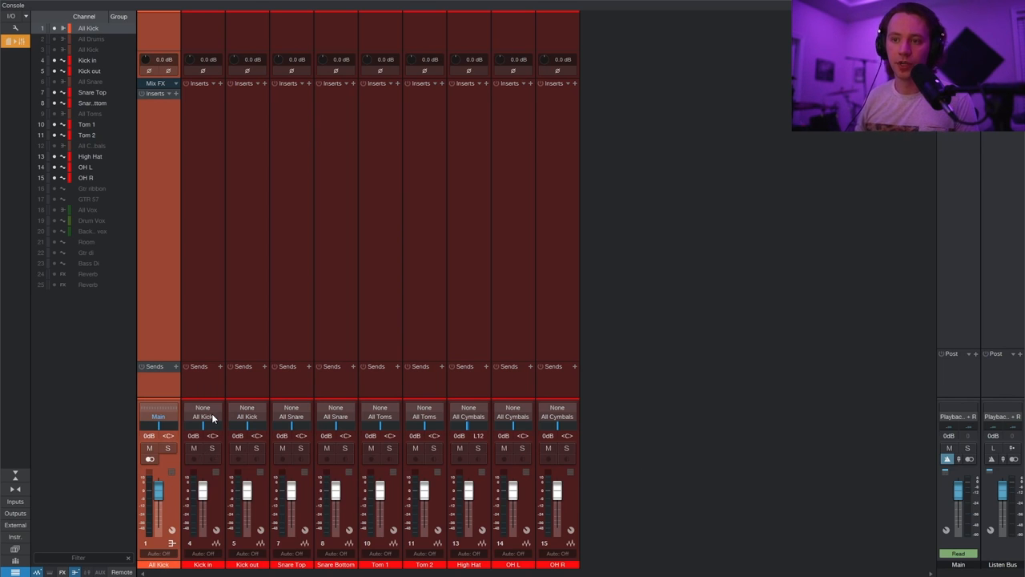
{"action": "left_click", "coordinate": [203, 416]}
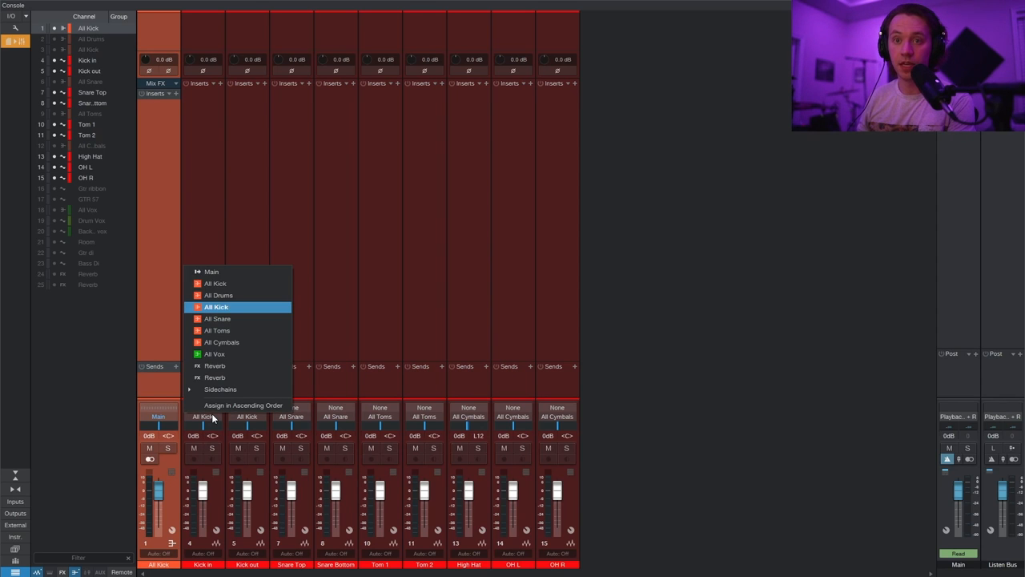
{"action": "mouse_move", "coordinate": [228, 313]}
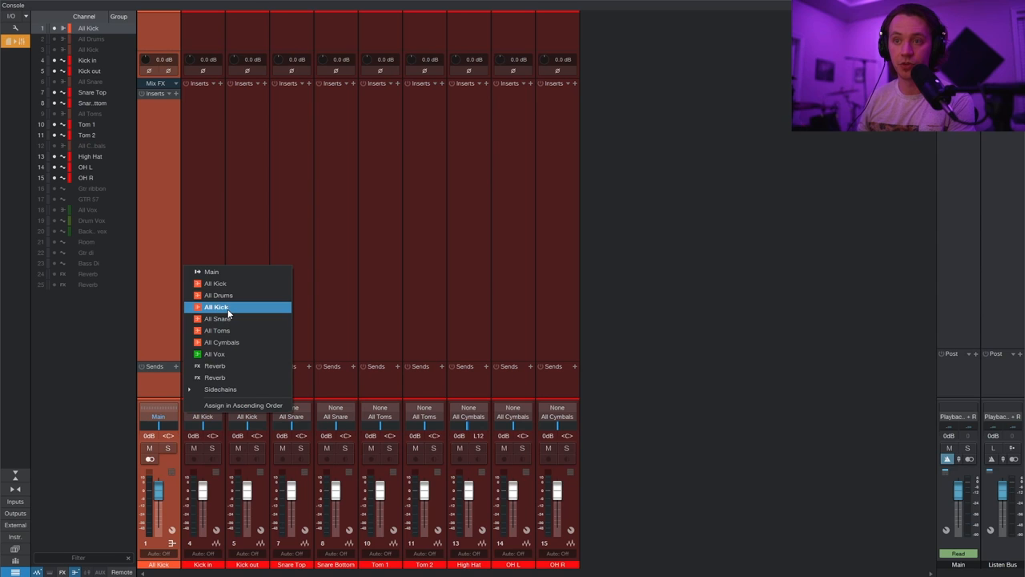
{"action": "left_click", "coordinate": [216, 307]}
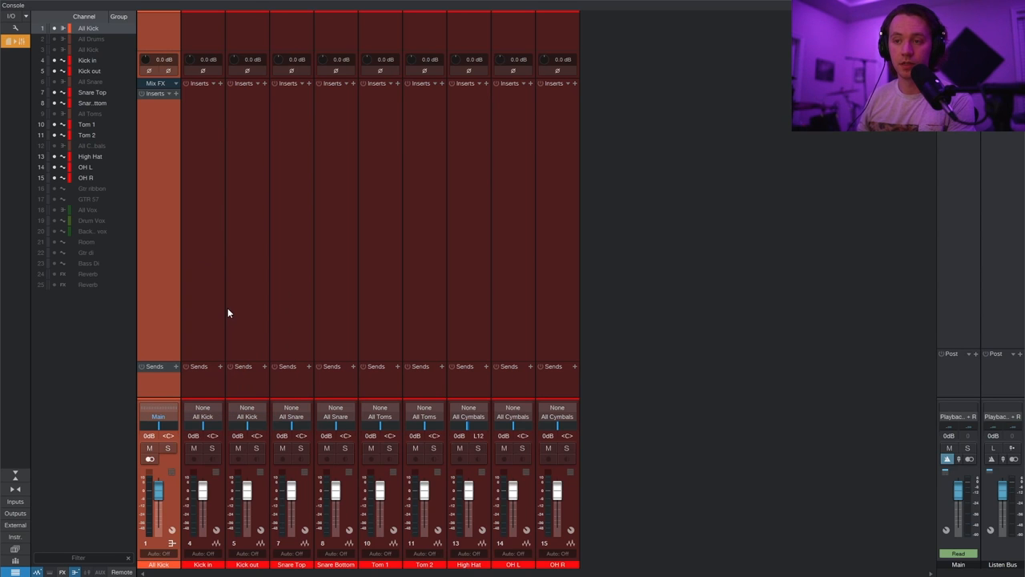
{"action": "mouse_move", "coordinate": [266, 314]}
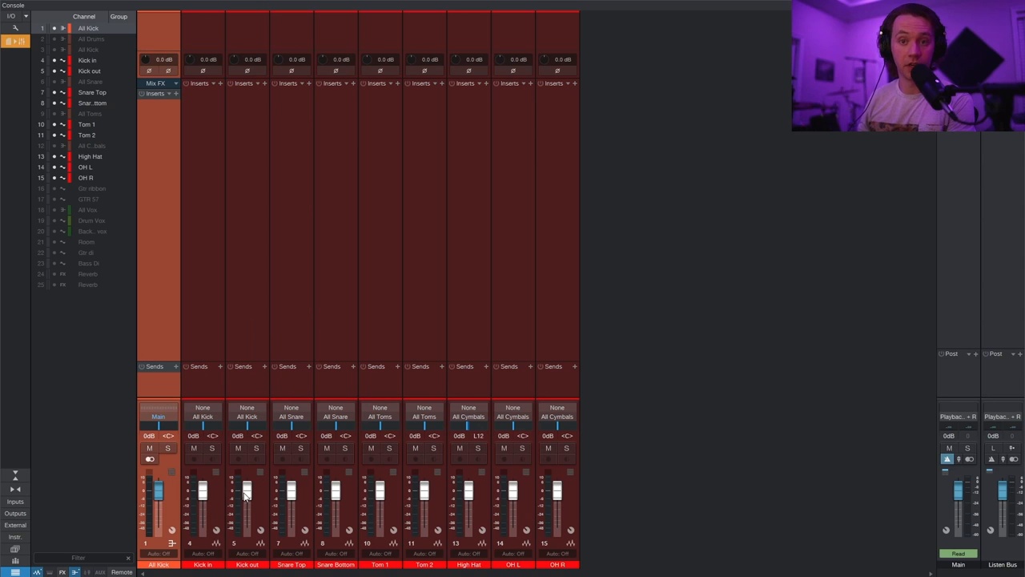
{"action": "mouse_move", "coordinate": [260, 435]}
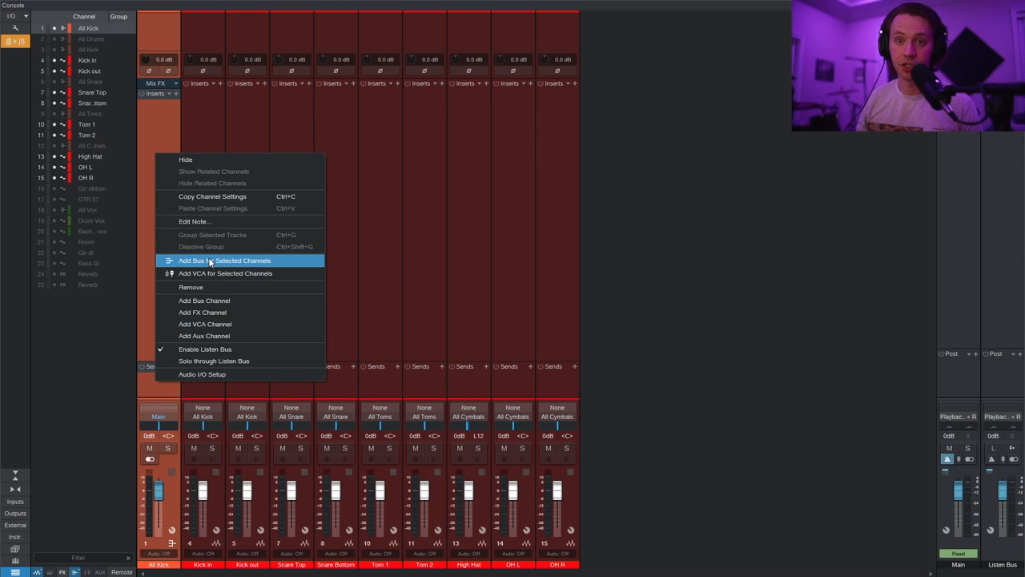
{"action": "mouse_move", "coordinate": [209, 287]}
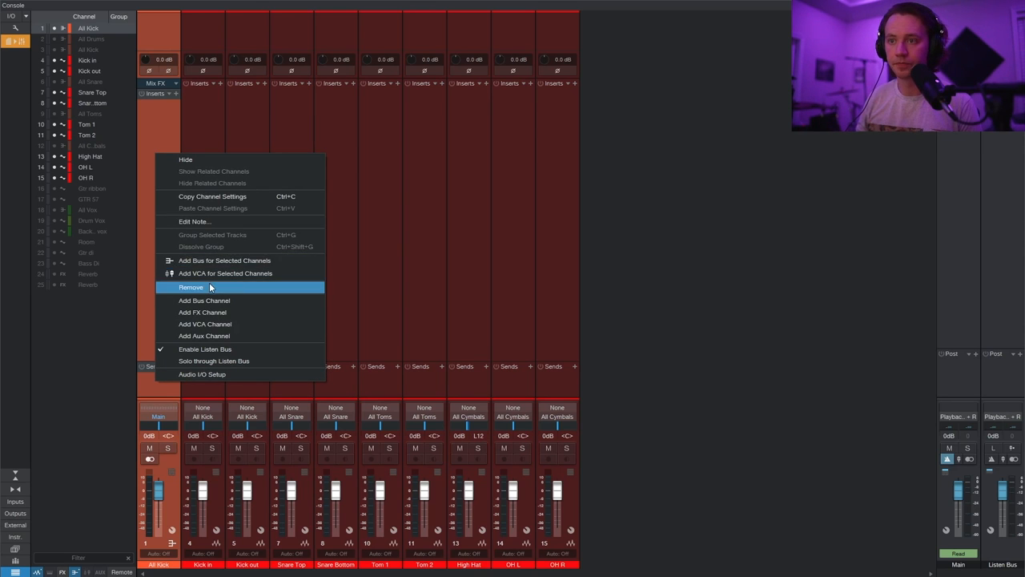
Remove the duplicate All Kick bus, show the hidden All Toms bus, and select Snare Top
{"action": "left_click", "coordinate": [192, 286]}
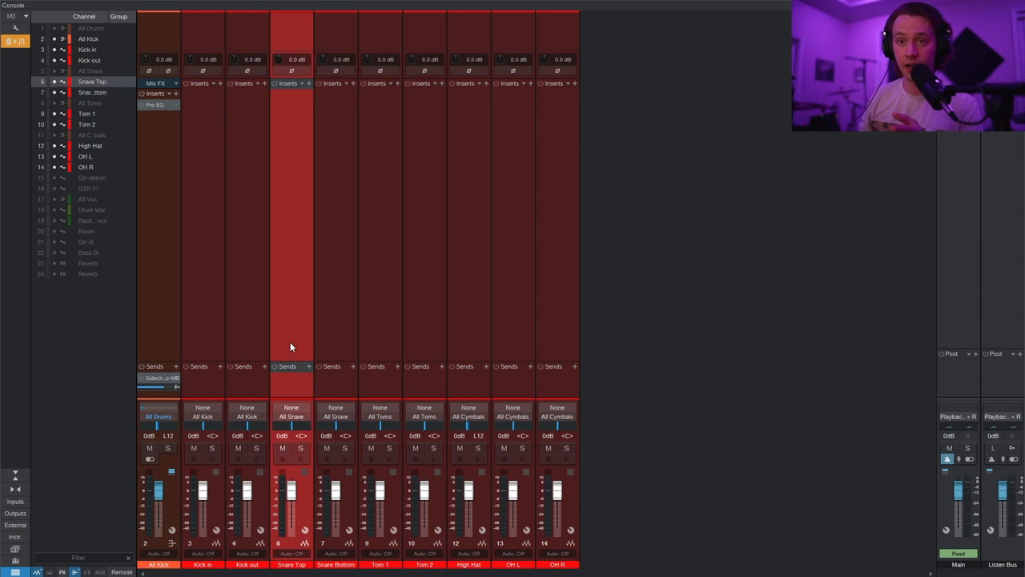
{"action": "mouse_move", "coordinate": [149, 184]}
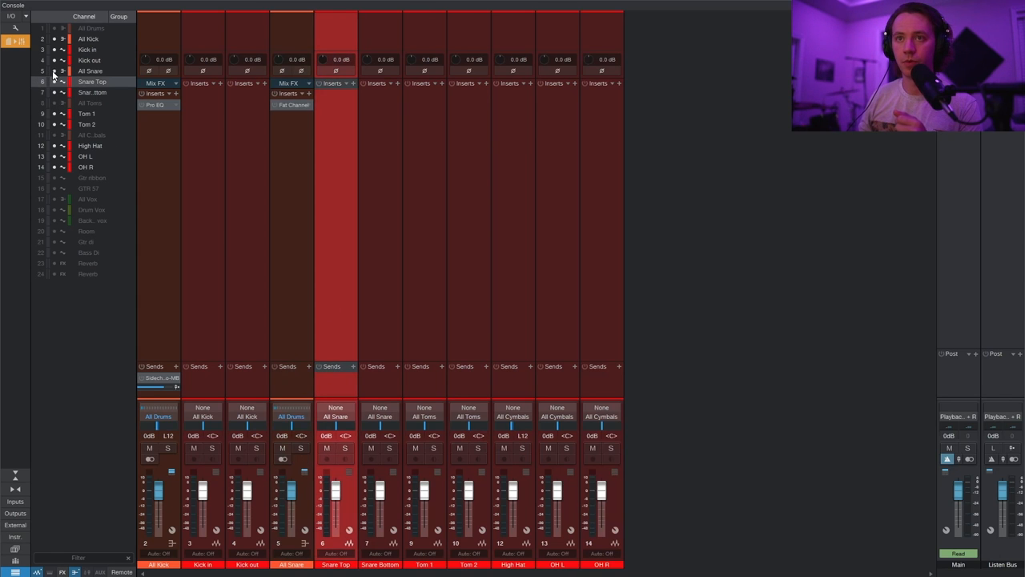
{"action": "mouse_move", "coordinate": [370, 265]}
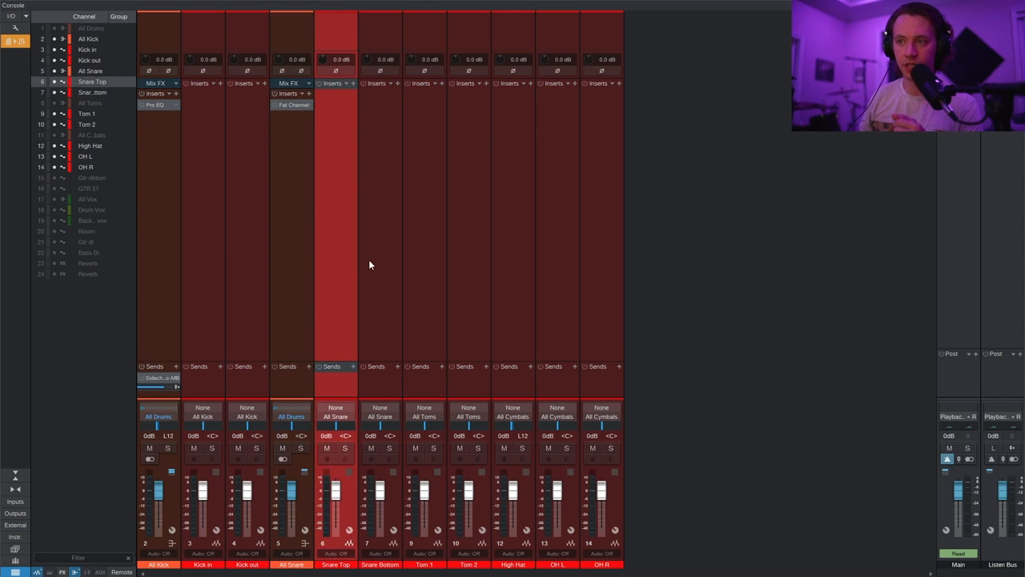
{"action": "left_click", "coordinate": [86, 113]}
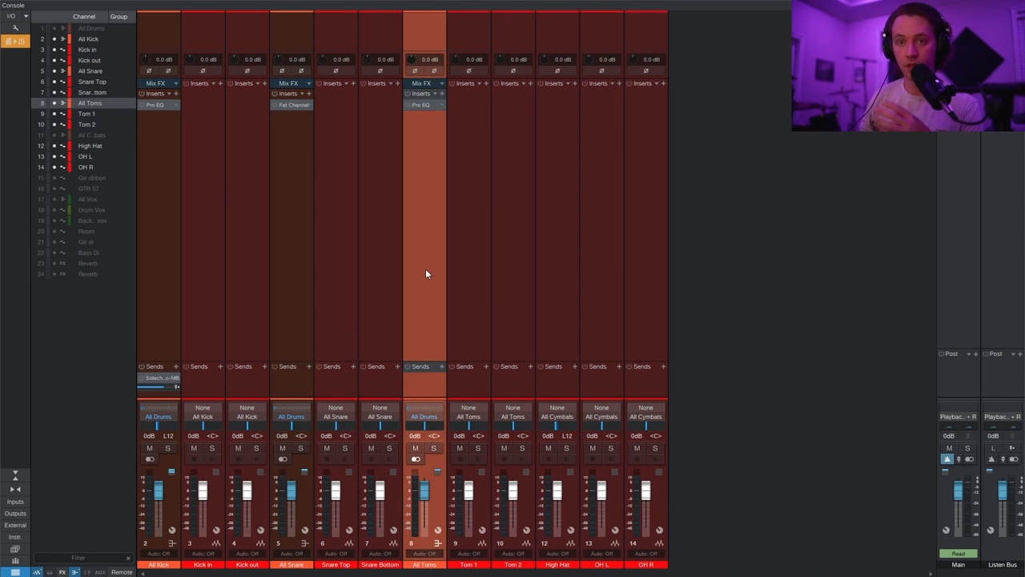
{"action": "mouse_move", "coordinate": [561, 305]}
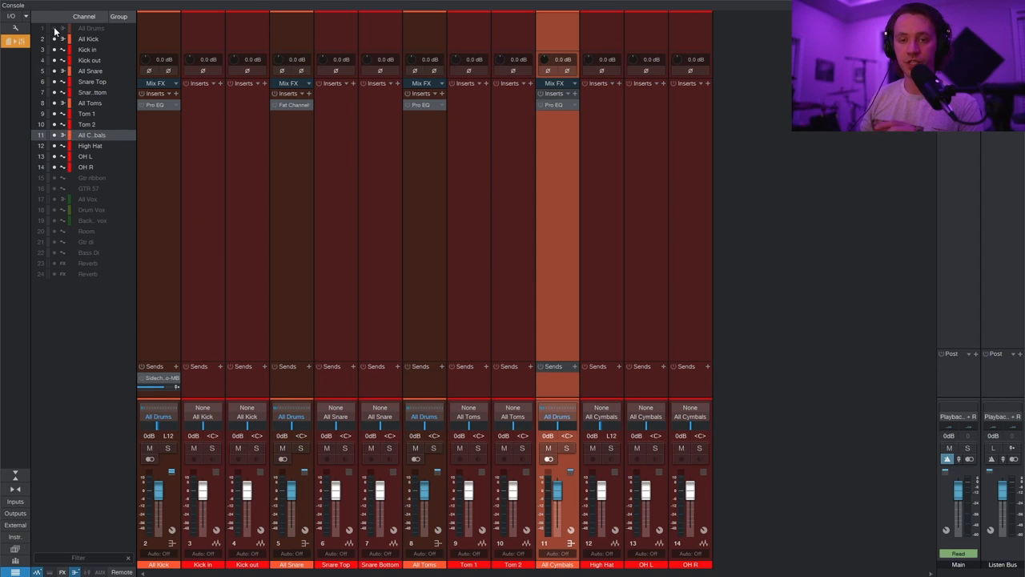
{"action": "mouse_move", "coordinate": [336, 340]}
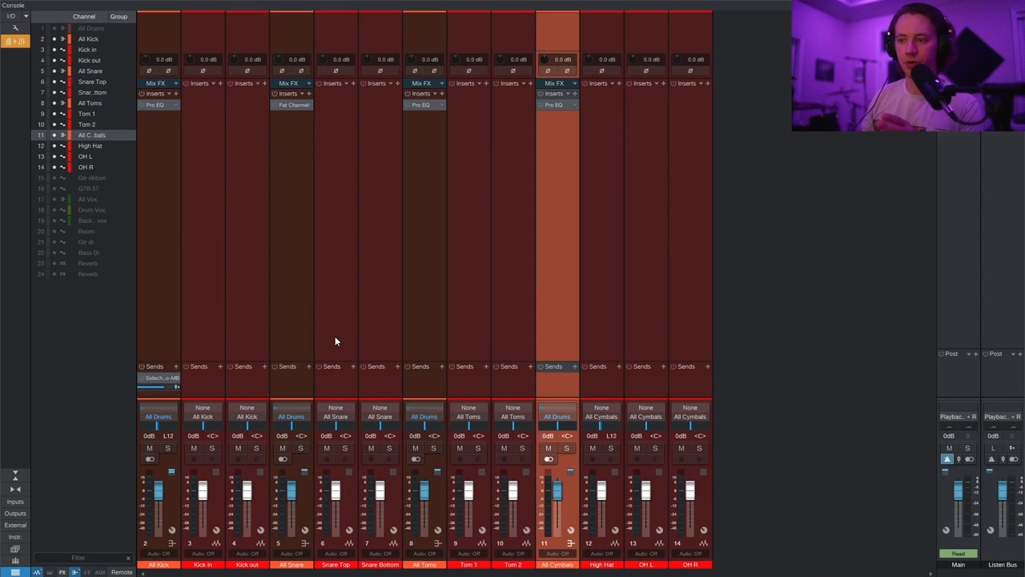
{"action": "left_click", "coordinate": [335, 416]}
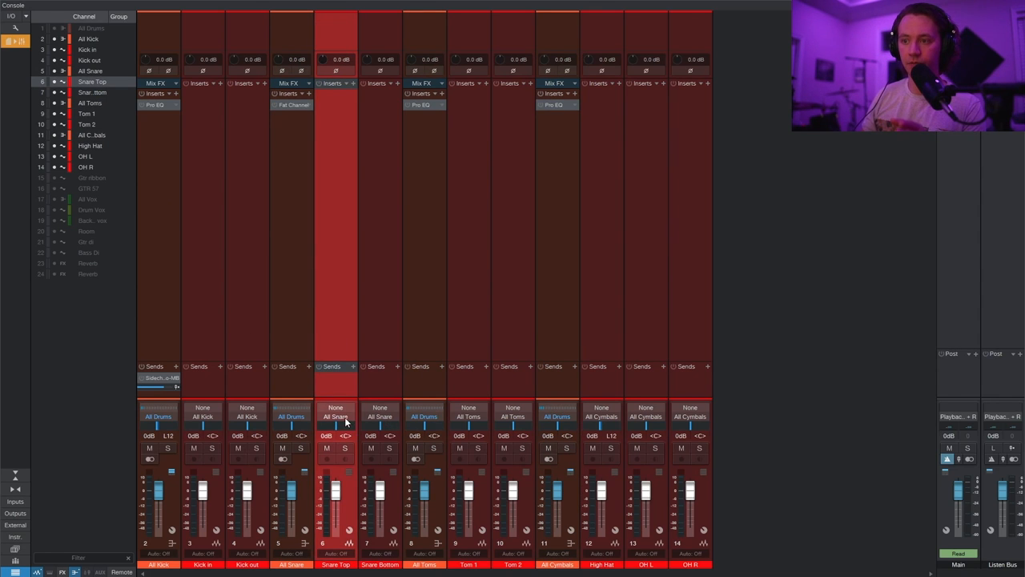
{"action": "mouse_move", "coordinate": [453, 443]}
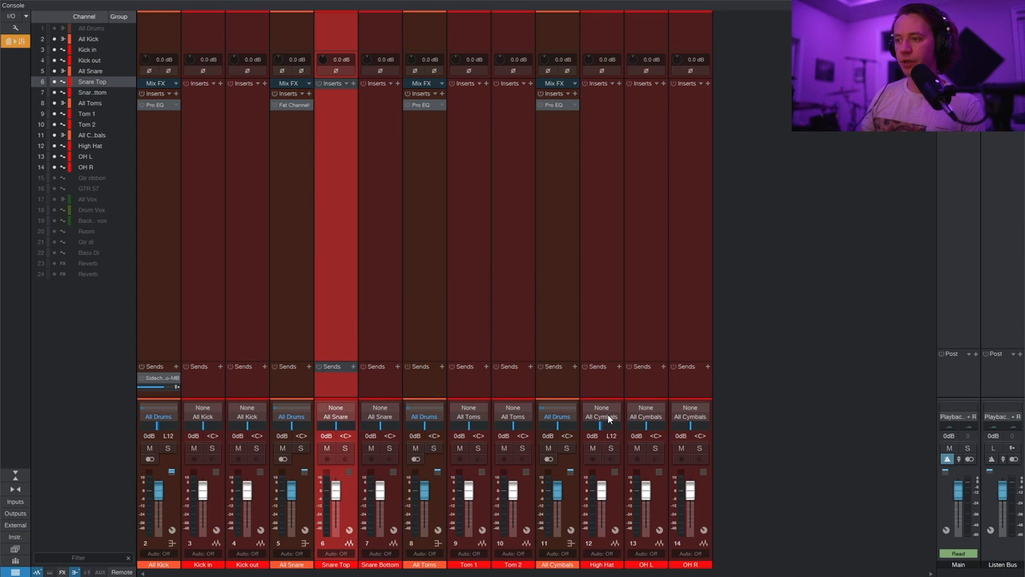
{"action": "mouse_move", "coordinate": [671, 355]}
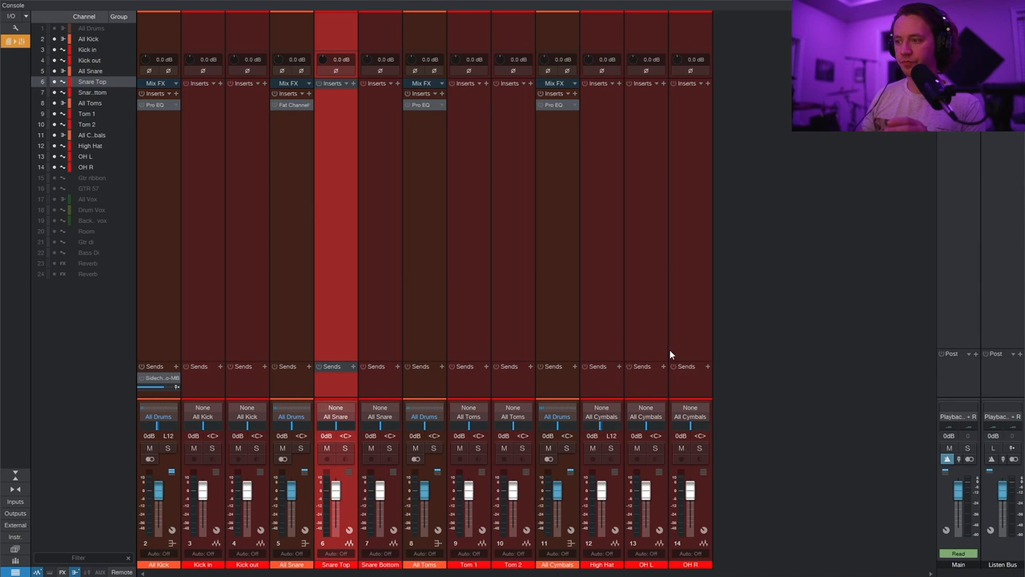
{"action": "mouse_move", "coordinate": [396, 333]}
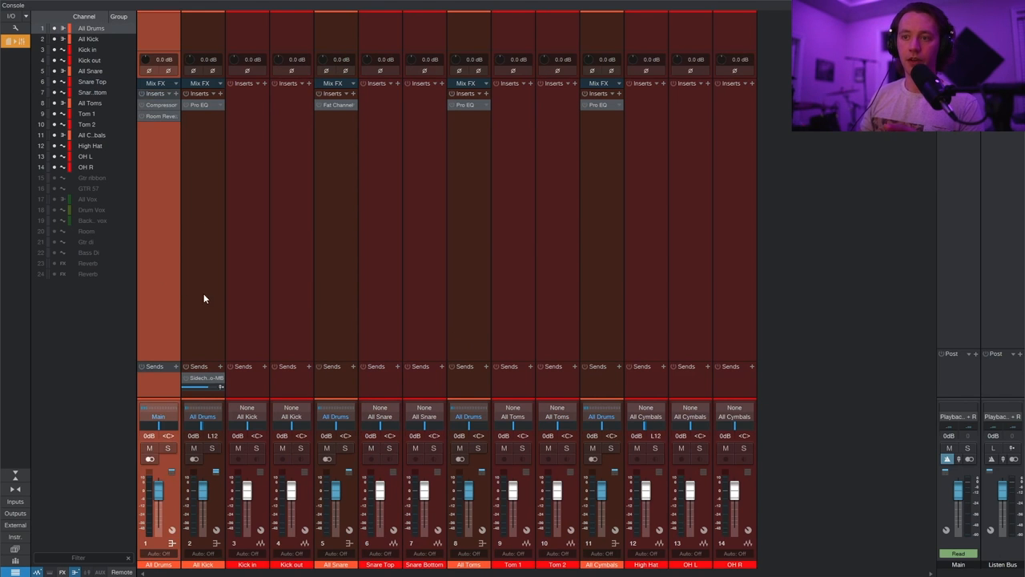
Reveal the All Drums bus, with Compressor and Room Reverb, feeding Main in the console
{"action": "left_click", "coordinate": [203, 416]}
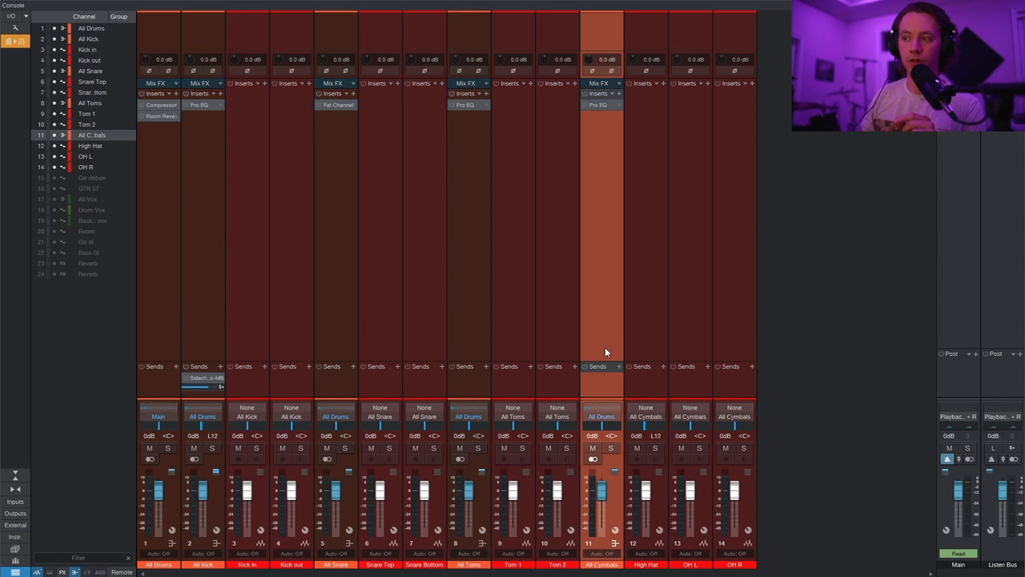
{"action": "mouse_move", "coordinate": [805, 320]}
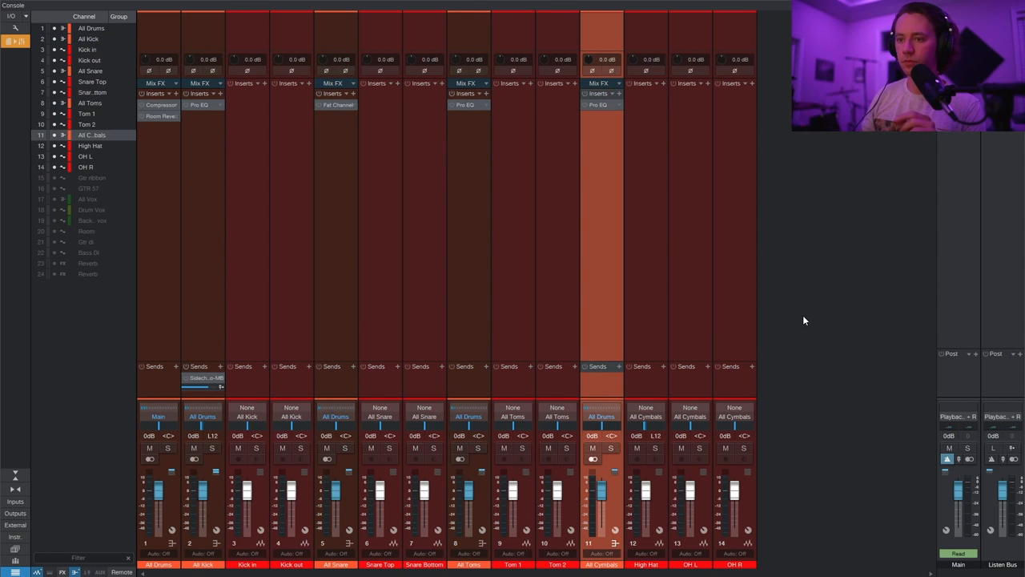
{"action": "mouse_move", "coordinate": [582, 355]}
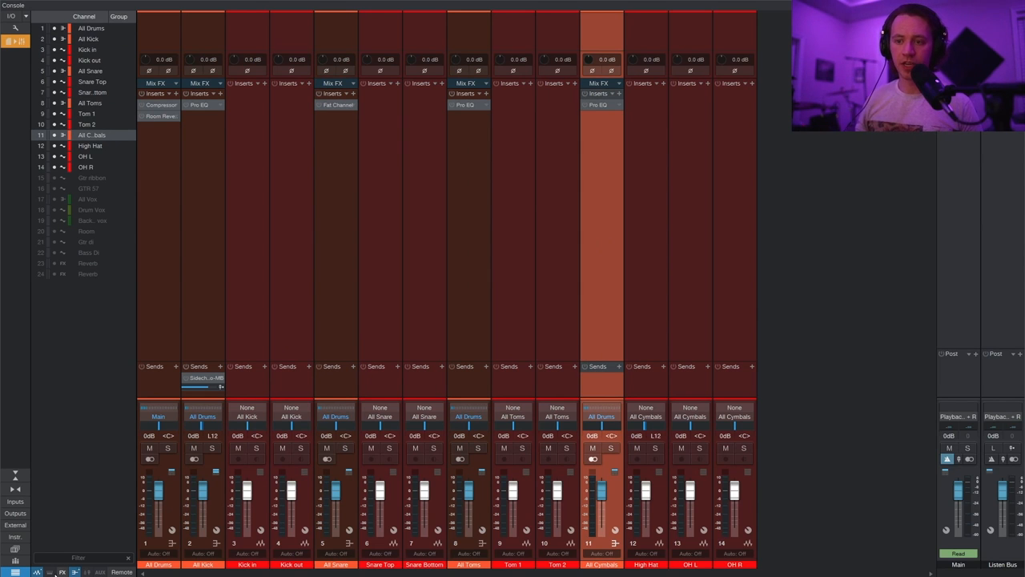
{"action": "left_click_drag", "start_coordinate": [158, 481], "coordinate": [157, 526]}
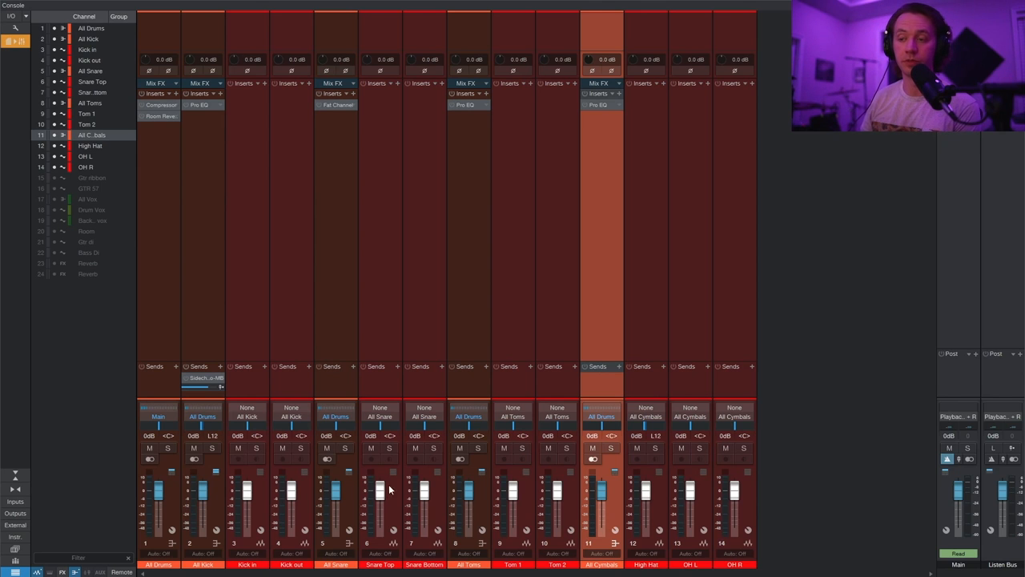
{"action": "mouse_move", "coordinate": [423, 492]}
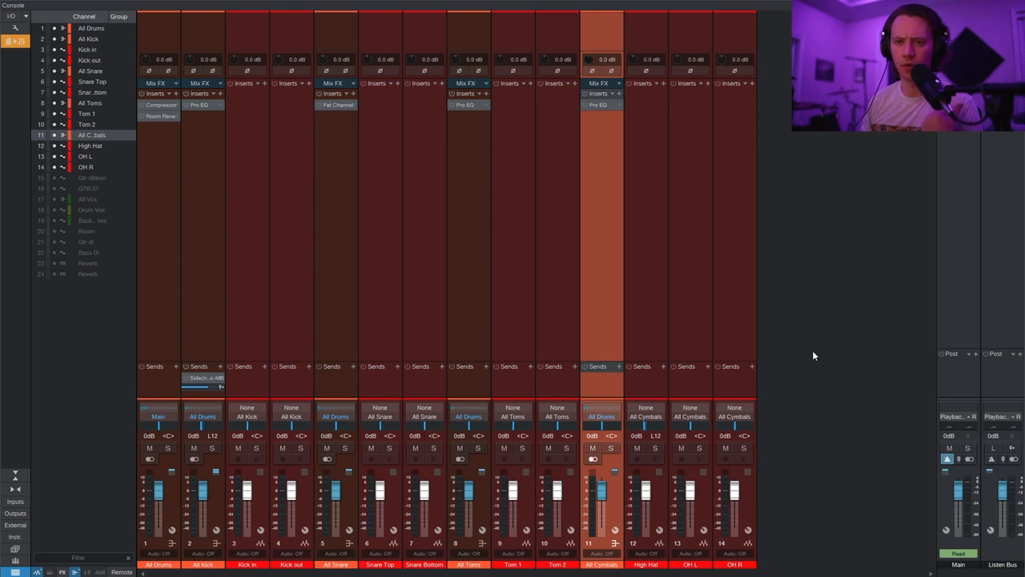
{"action": "mouse_move", "coordinate": [737, 383]}
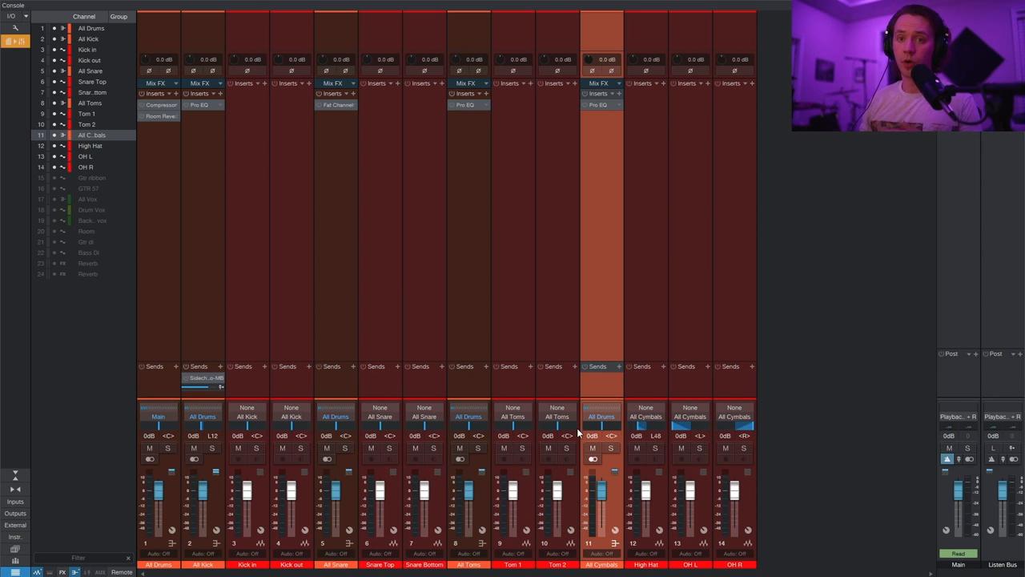
{"action": "mouse_move", "coordinate": [517, 443]}
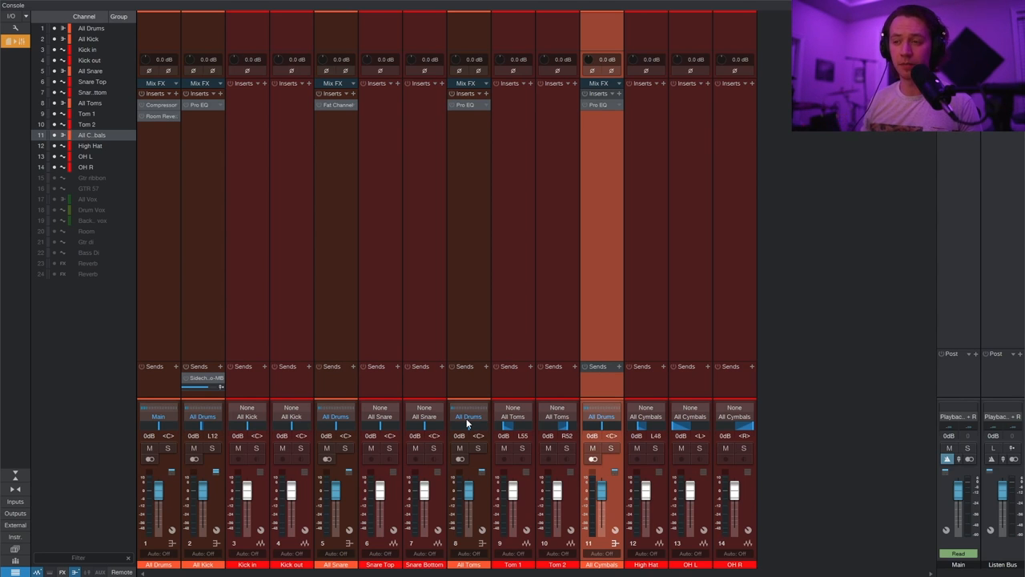
{"action": "mouse_move", "coordinate": [423, 99]}
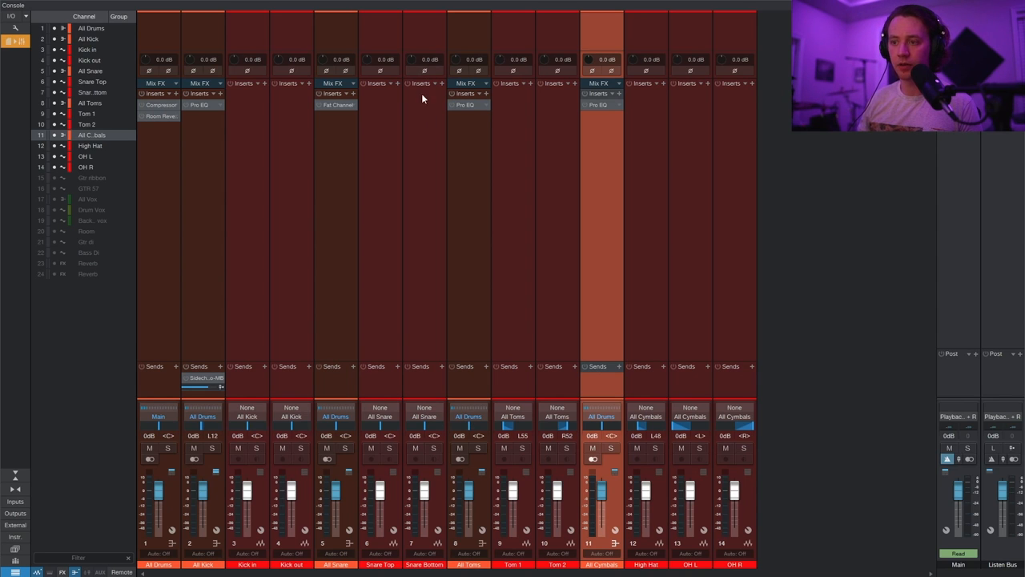
{"action": "mouse_move", "coordinate": [386, 425]}
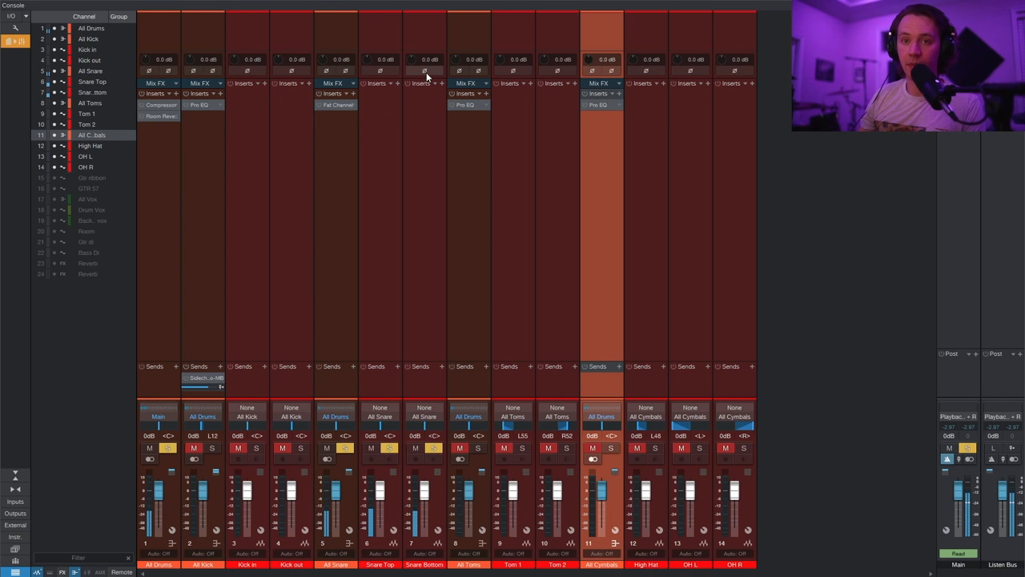
Flip Snare Bottom's polarity, switch it back to compare, then leave it inverted
{"action": "left_click", "coordinate": [425, 71]}
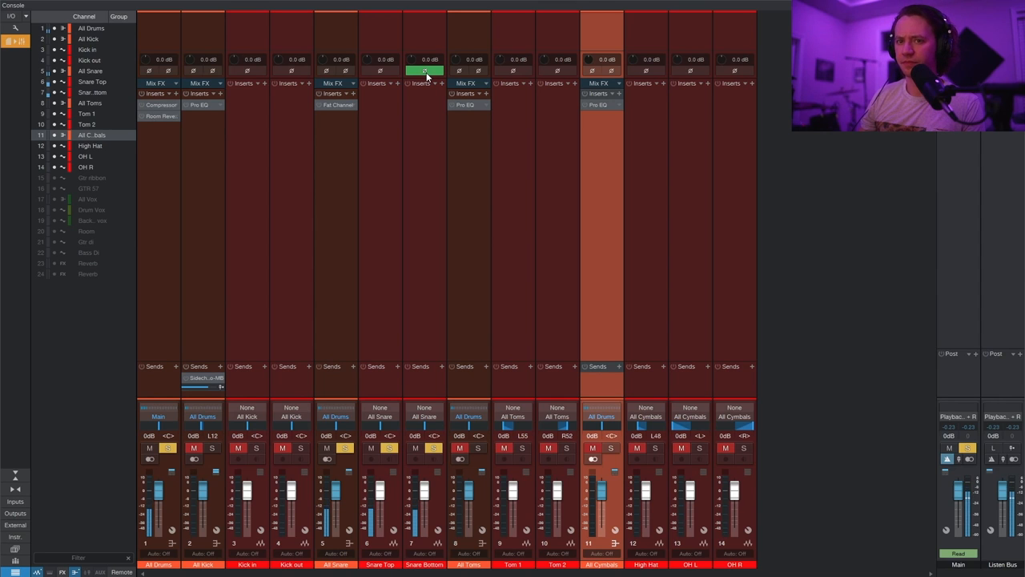
{"action": "left_click", "coordinate": [425, 70]}
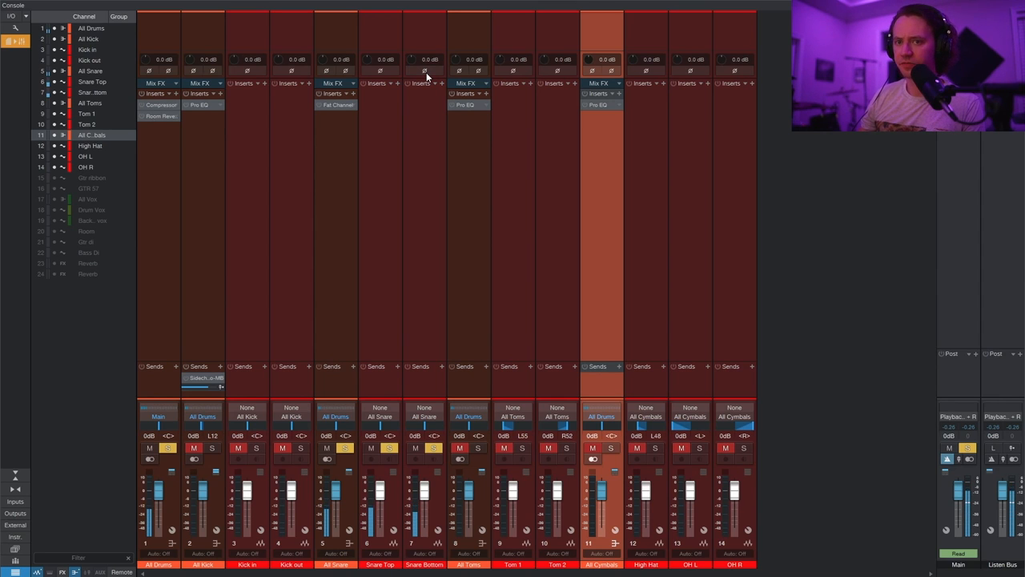
{"action": "left_click", "coordinate": [424, 70]}
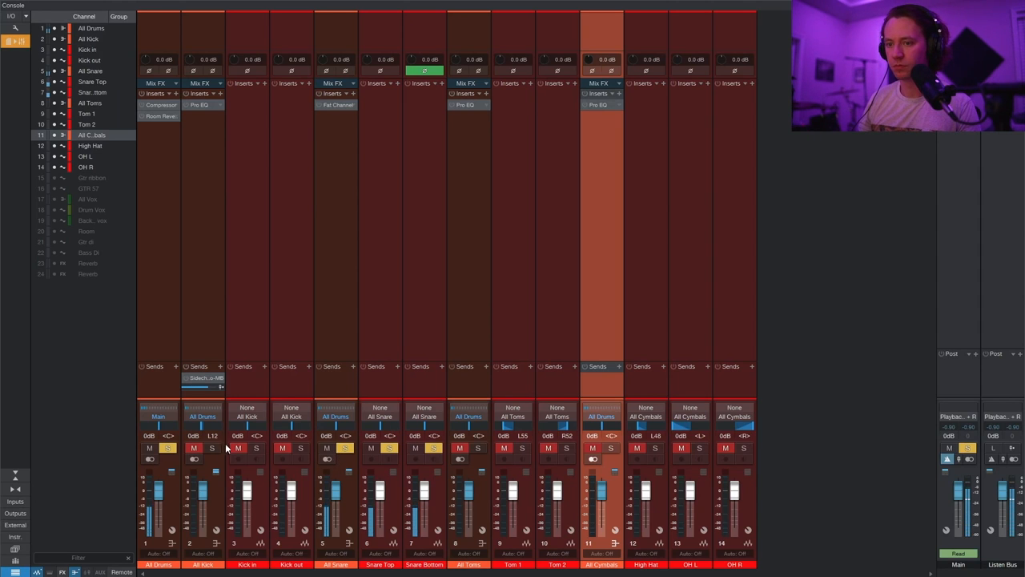
Pull the Snare Bottom fader fully down, then bring it up to -5.7 dB
{"action": "left_click_drag", "start_coordinate": [424, 481], "coordinate": [423, 528]}
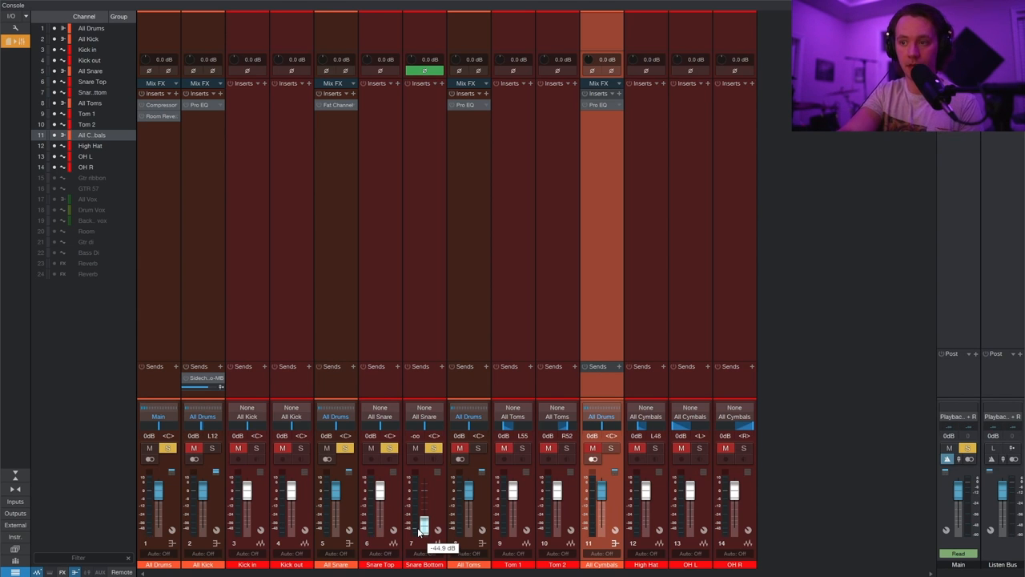
{"action": "left_click_drag", "start_coordinate": [423, 504], "coordinate": [423, 529]}
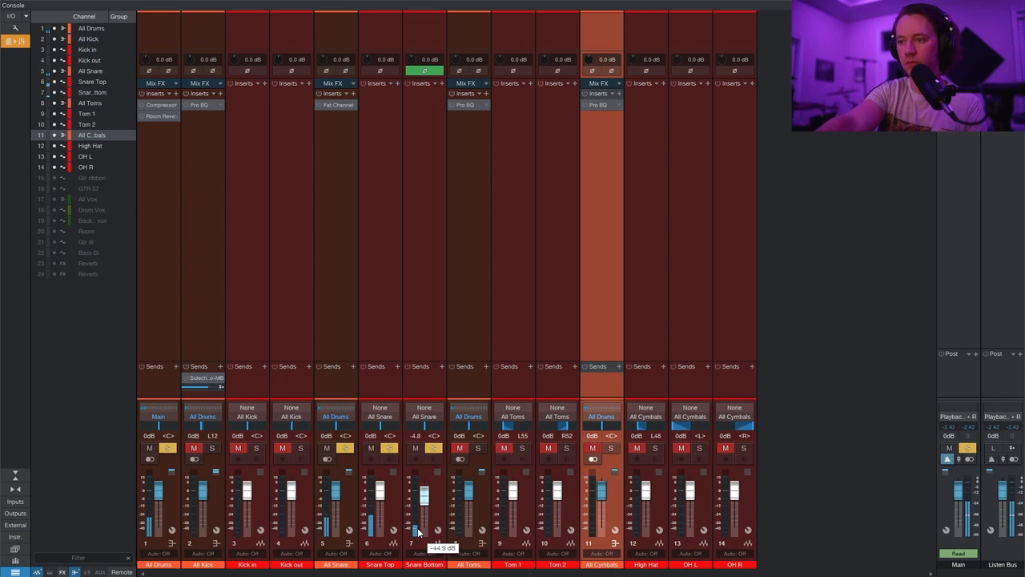
{"action": "left_click_drag", "start_coordinate": [423, 493], "coordinate": [424, 508]}
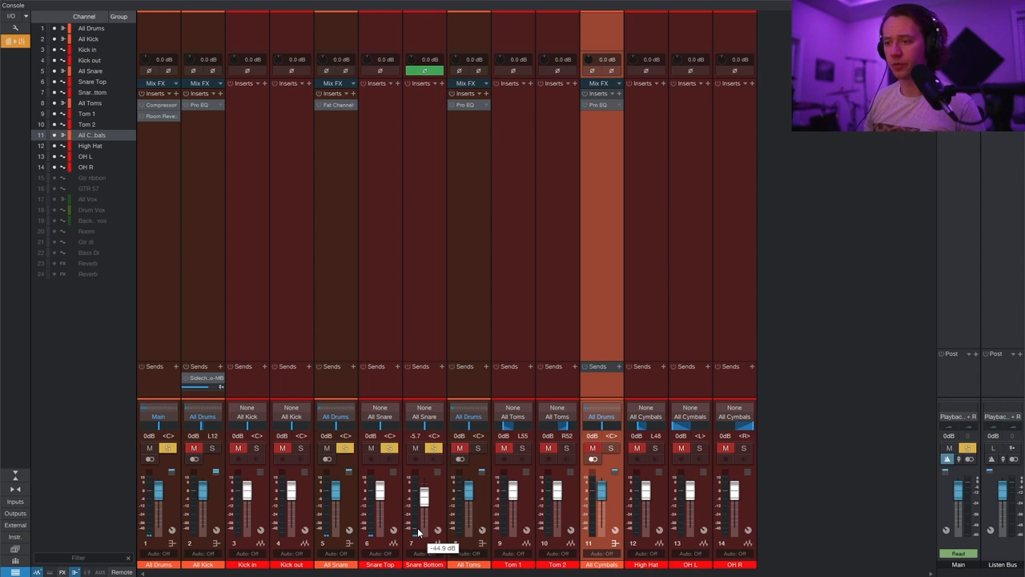
{"action": "mouse_move", "coordinate": [296, 468]}
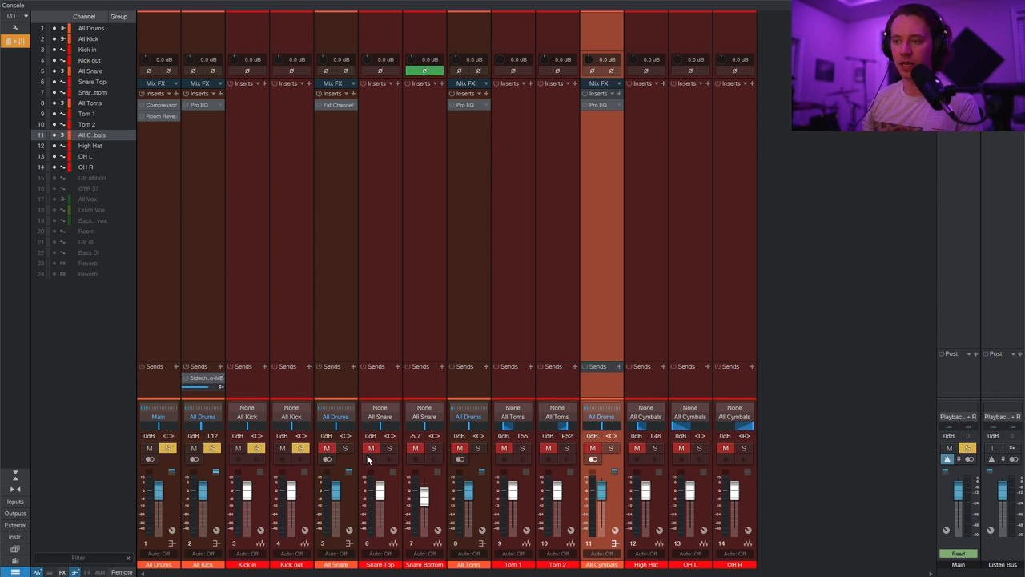
Solo Kick in and Kick out, unsolo Kick in, and lower Kick out to about -8 dB
{"action": "left_click", "coordinate": [282, 448]}
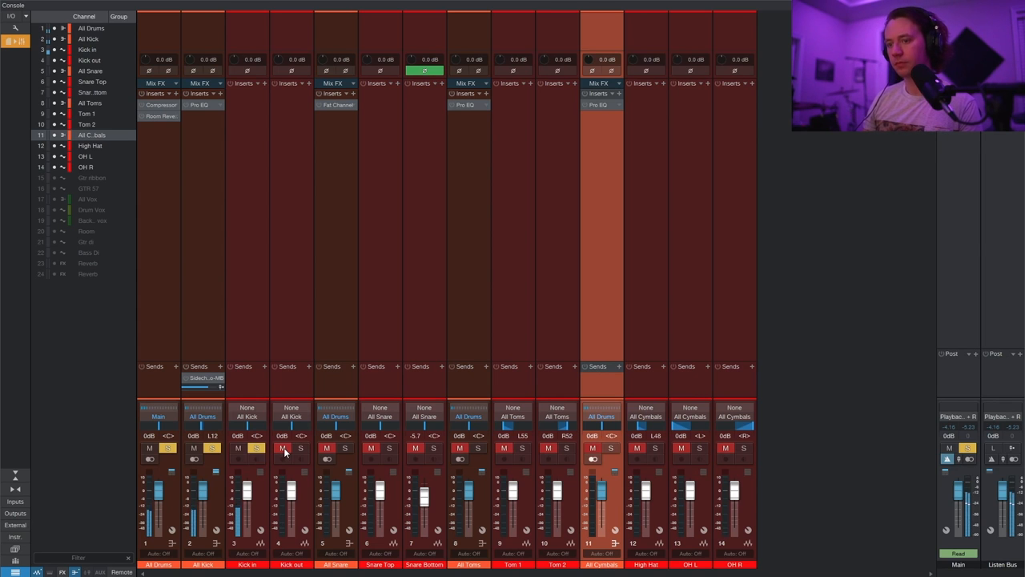
{"action": "left_click", "coordinate": [282, 448]}
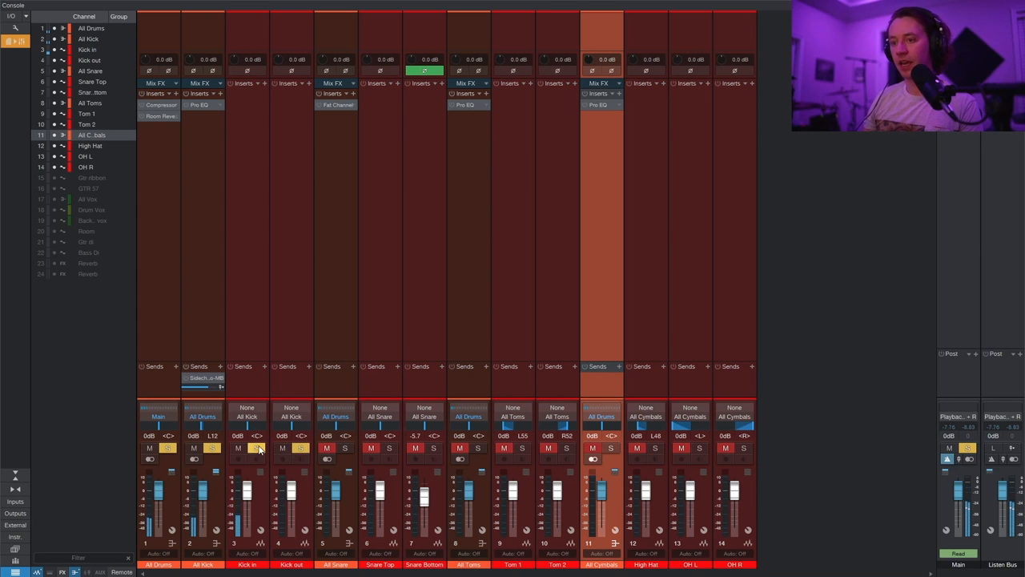
{"action": "left_click", "coordinate": [238, 448]}
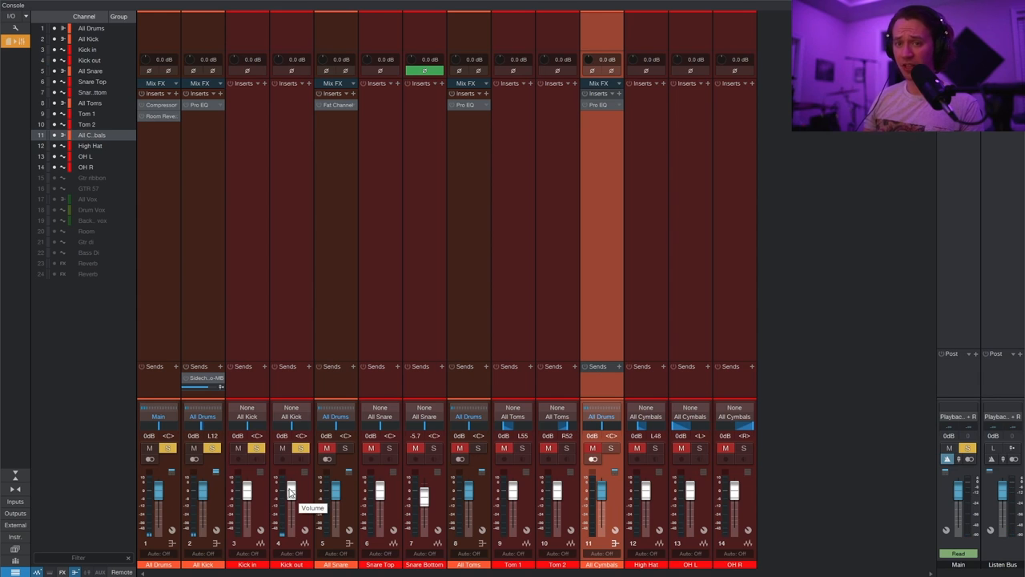
{"action": "left_click_drag", "start_coordinate": [291, 489], "coordinate": [290, 528]}
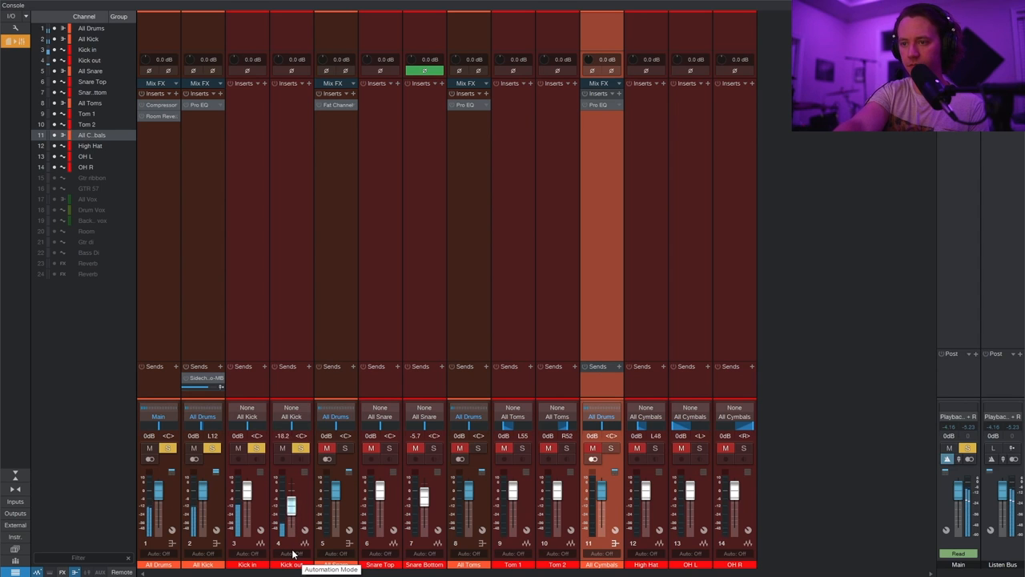
{"action": "left_click_drag", "start_coordinate": [291, 504], "coordinate": [291, 493]}
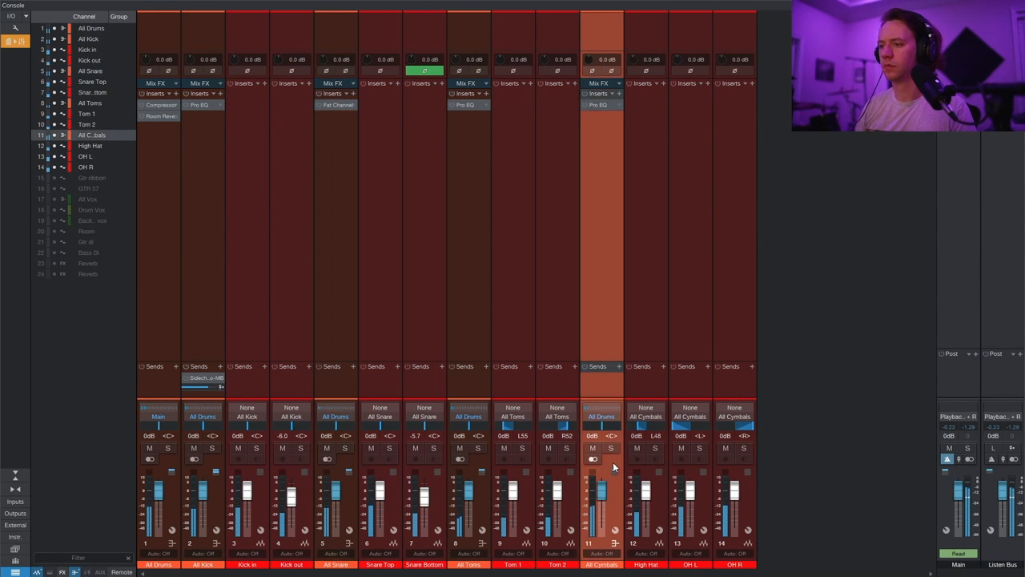
Set All Cymbals to -14.1 dB, mute All Toms, All Kick -5.3 dB, All Snare -5.8 dB
{"action": "left_click_drag", "start_coordinate": [601, 469], "coordinate": [602, 505]}
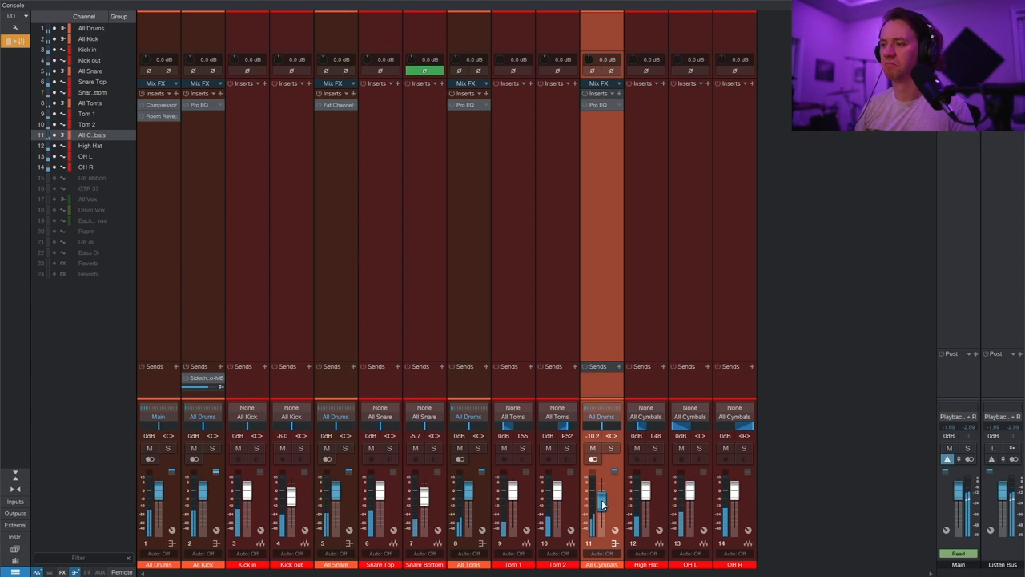
{"action": "left_click_drag", "start_coordinate": [601, 500], "coordinate": [602, 493]}
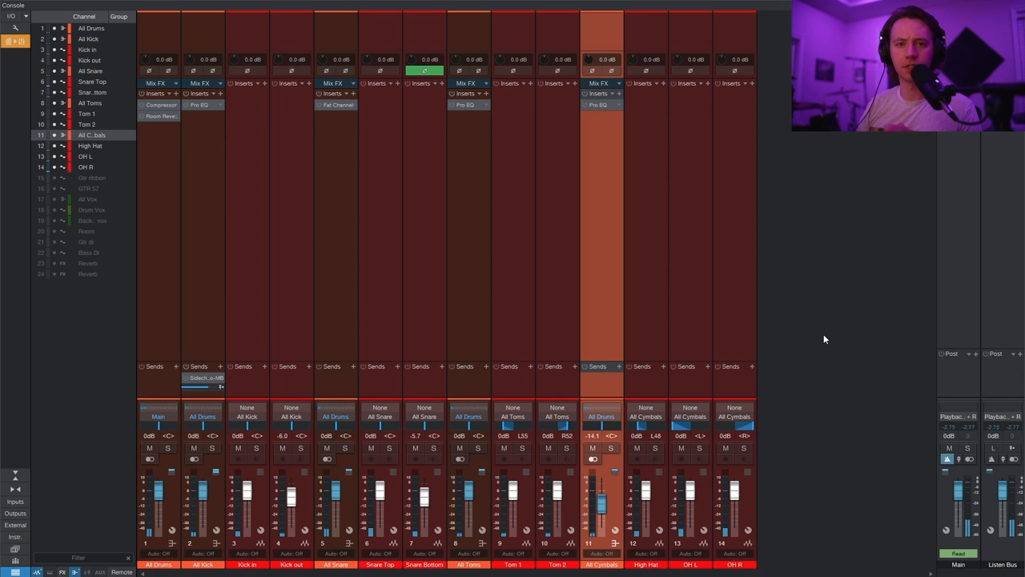
{"action": "left_click", "coordinate": [459, 448]}
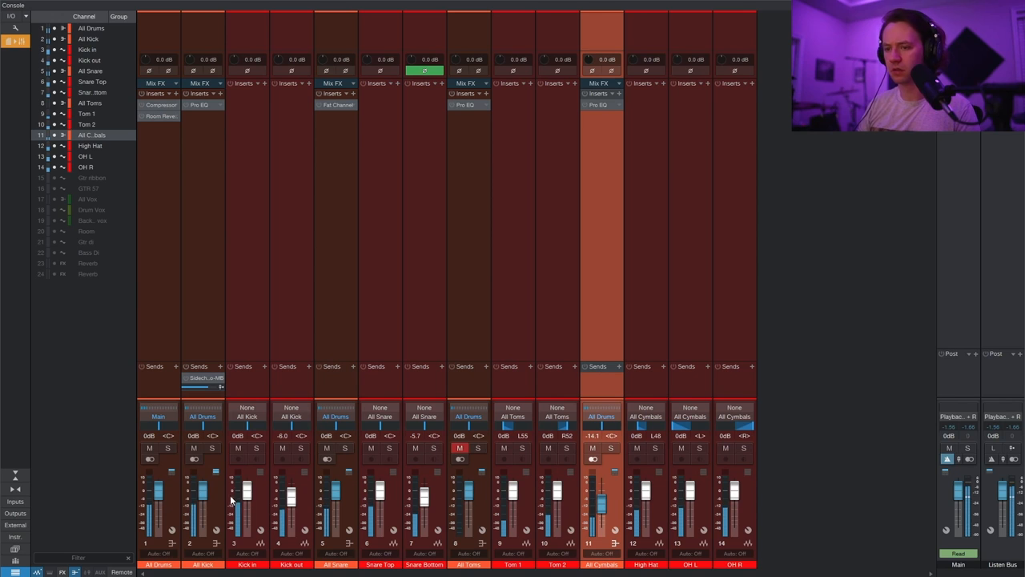
{"action": "left_click_drag", "start_coordinate": [203, 487], "coordinate": [203, 516]}
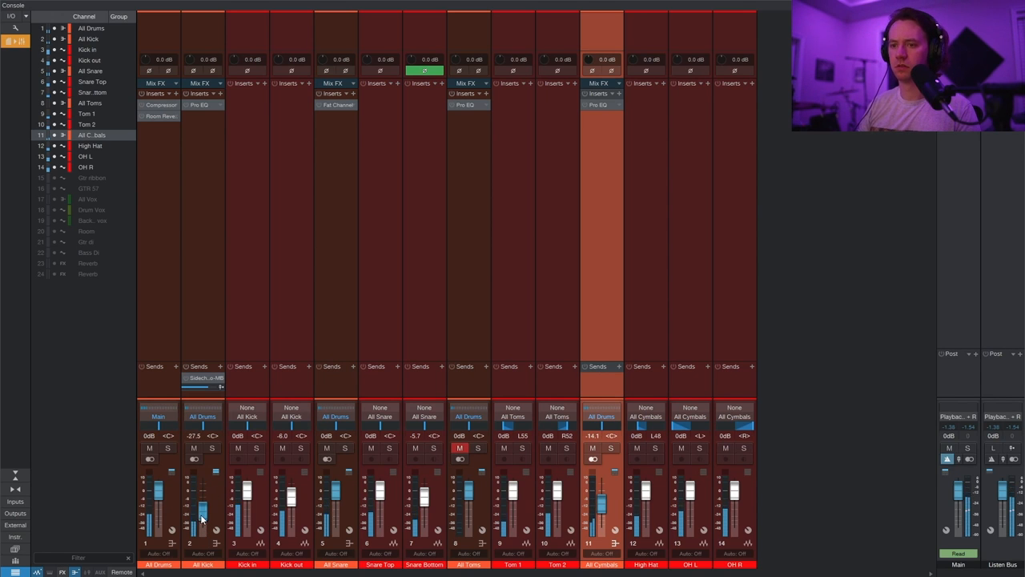
{"action": "left_click_drag", "start_coordinate": [203, 509], "coordinate": [203, 490]}
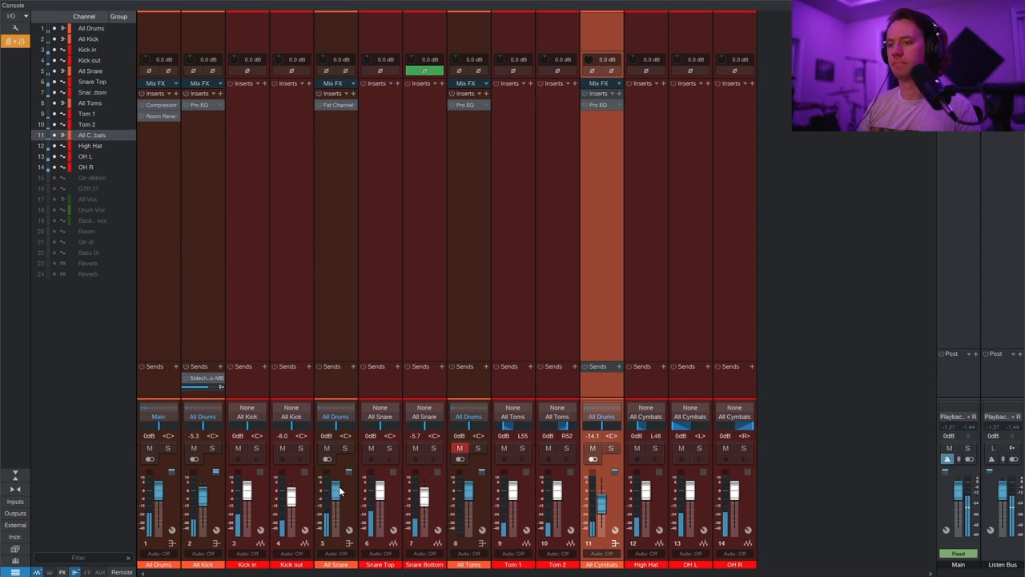
{"action": "left_click_drag", "start_coordinate": [334, 492], "coordinate": [335, 519]}
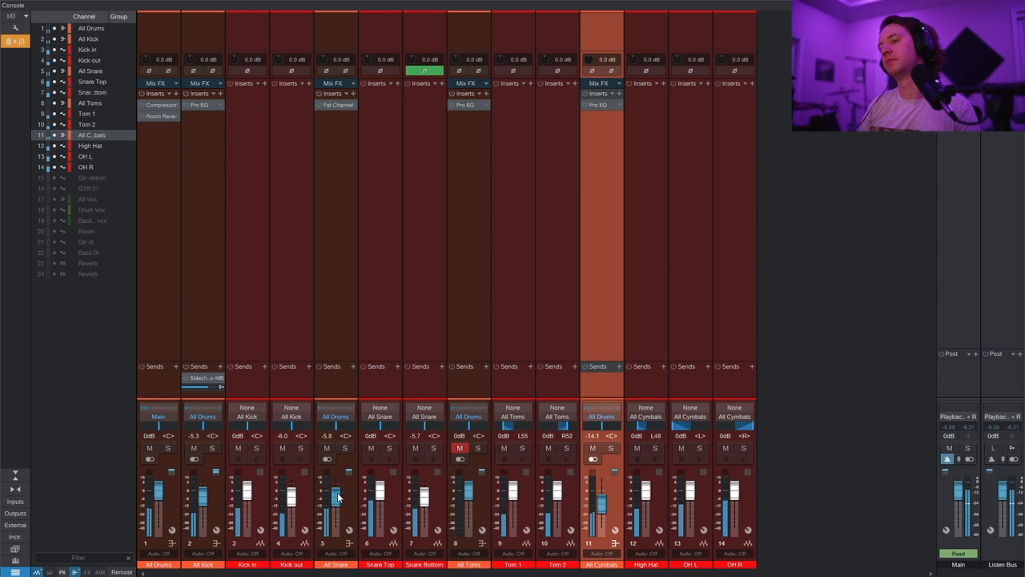
{"action": "mouse_move", "coordinate": [797, 425]}
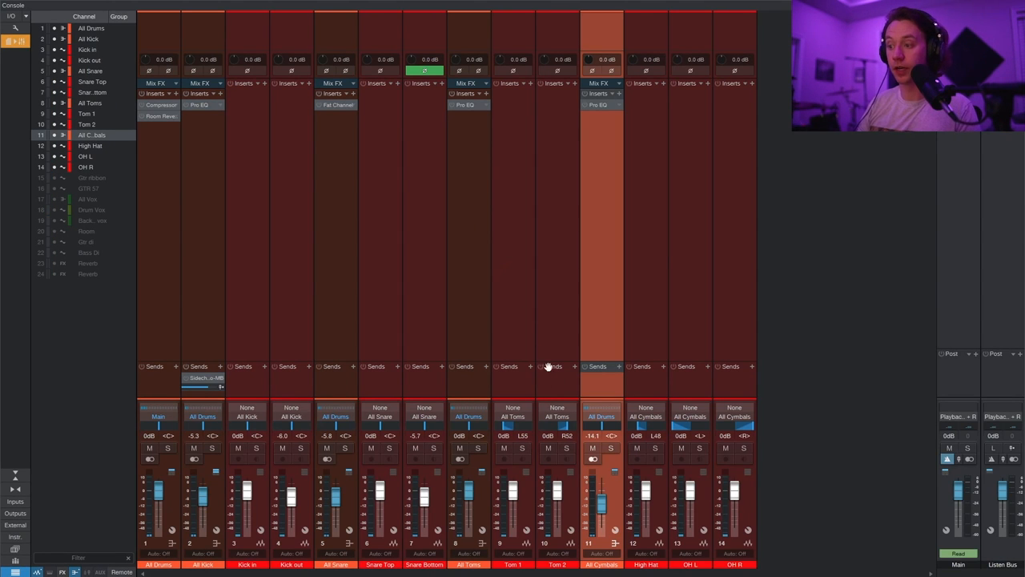
Solo the cymbal channels and bring the High Hat fader to -4.8 dB
{"action": "left_click", "coordinate": [611, 448]}
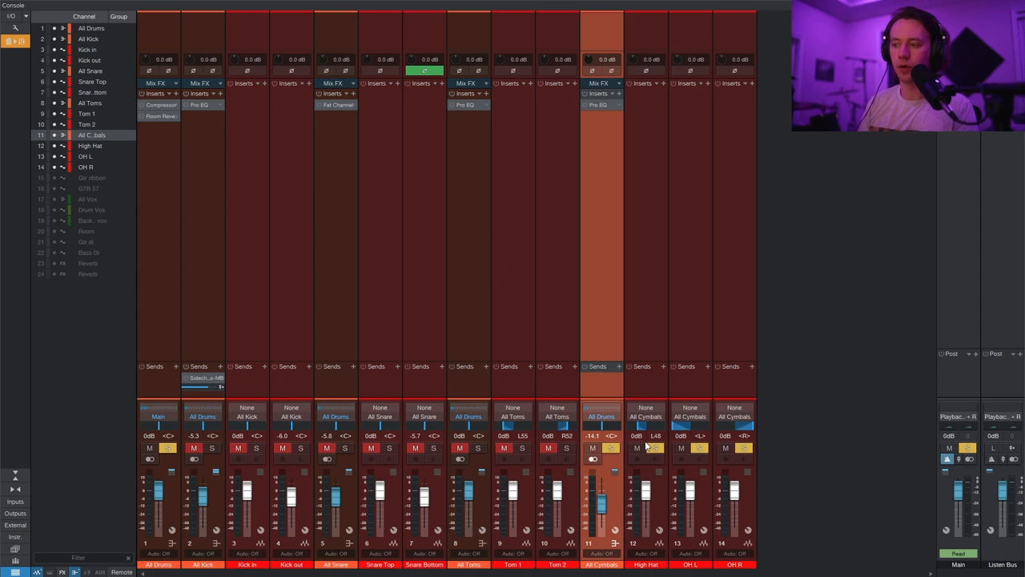
{"action": "mouse_move", "coordinate": [667, 478]}
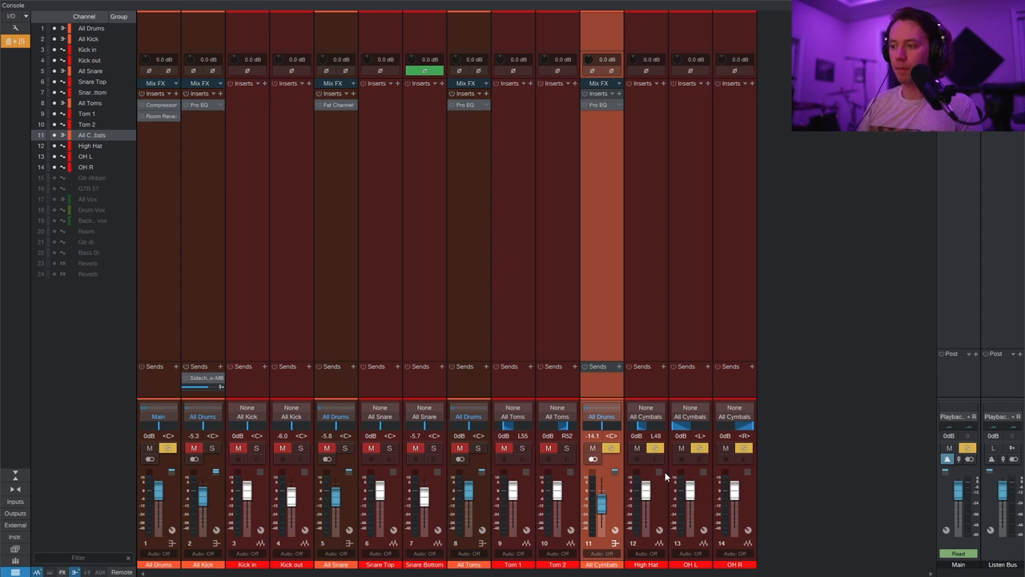
{"action": "mouse_move", "coordinate": [645, 491]}
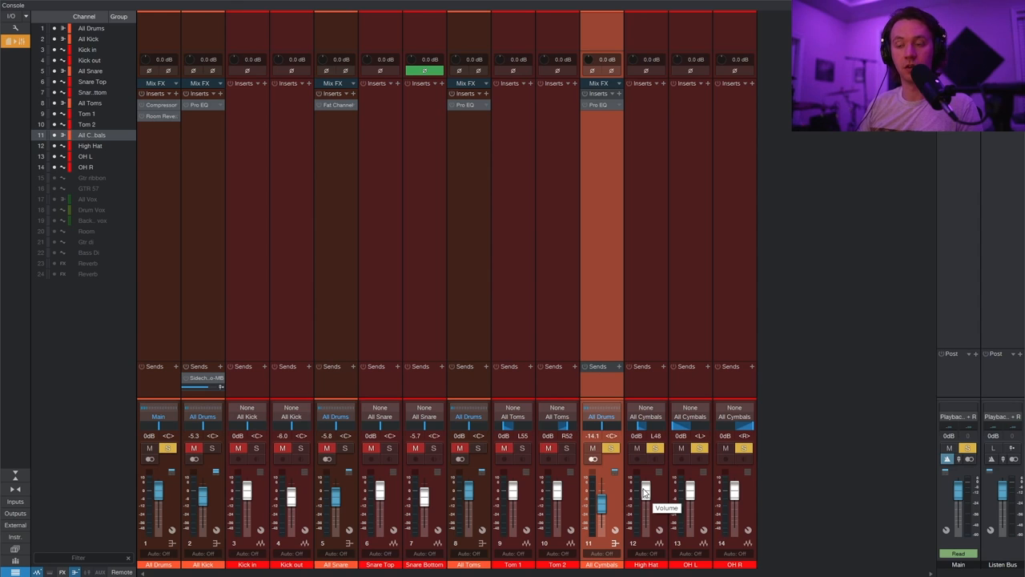
{"action": "left_click_drag", "start_coordinate": [645, 492], "coordinate": [645, 529]}
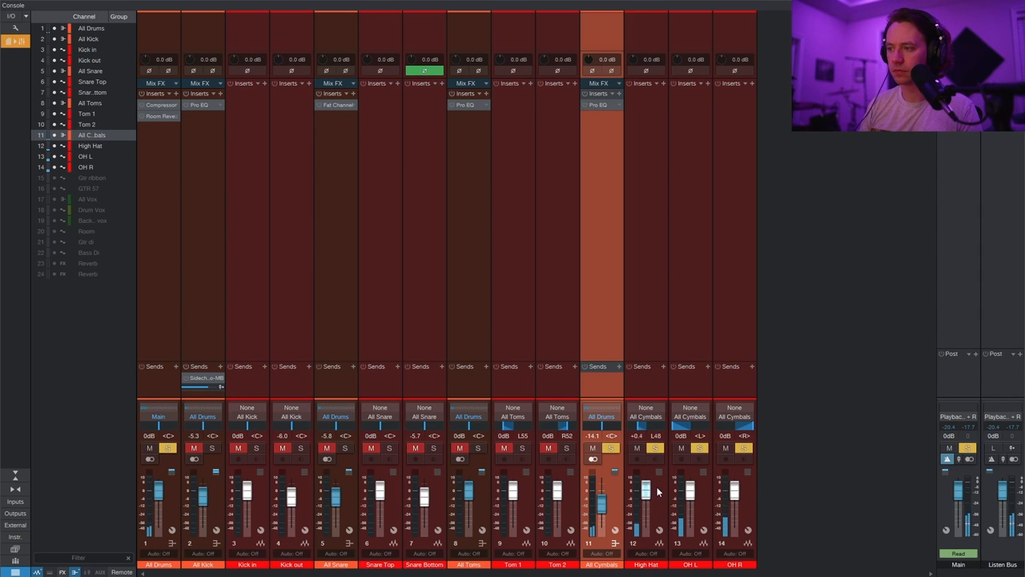
{"action": "left_click_drag", "start_coordinate": [645, 488], "coordinate": [644, 500]}
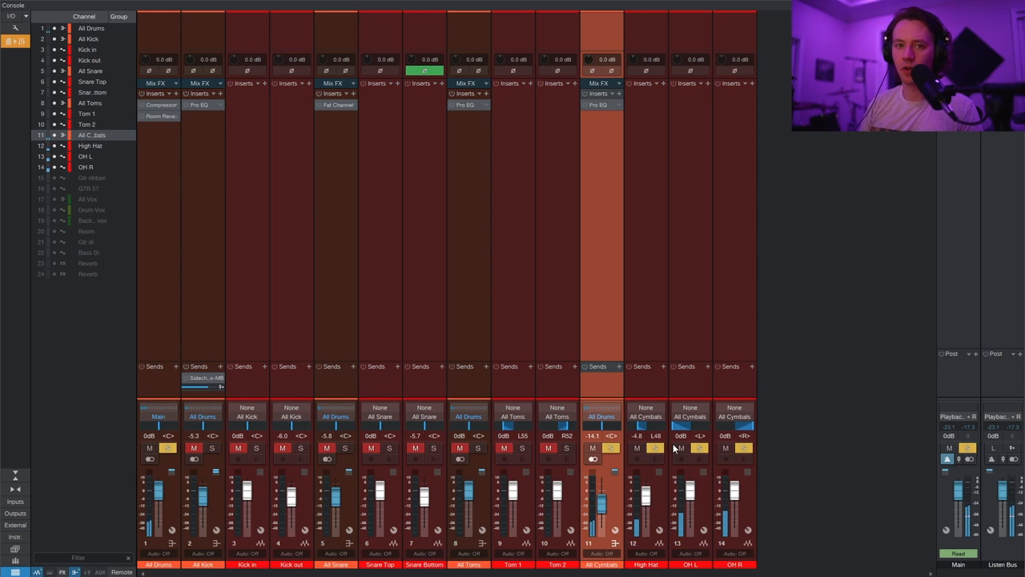
{"action": "mouse_move", "coordinate": [670, 451]}
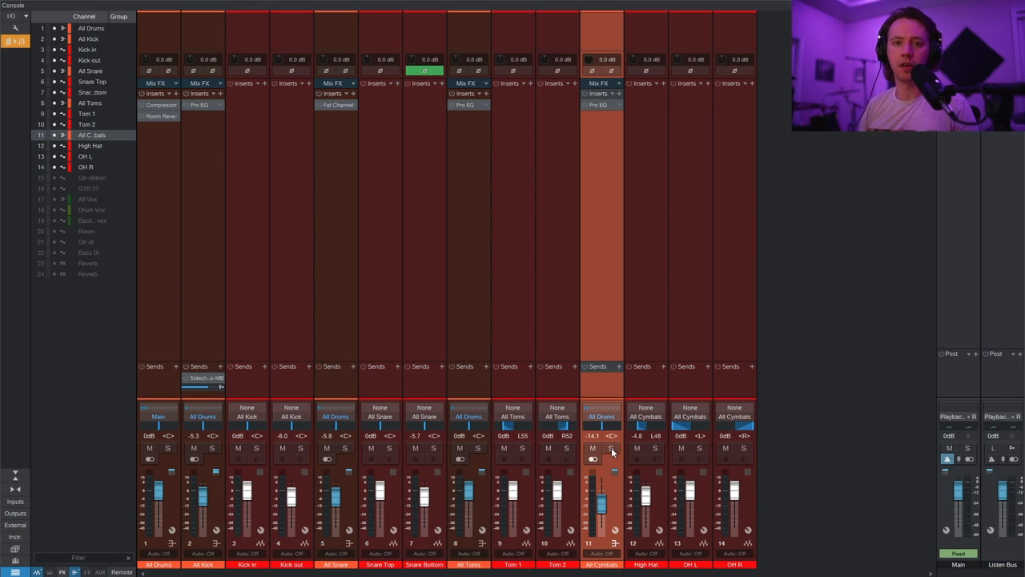
{"action": "mouse_move", "coordinate": [578, 190]}
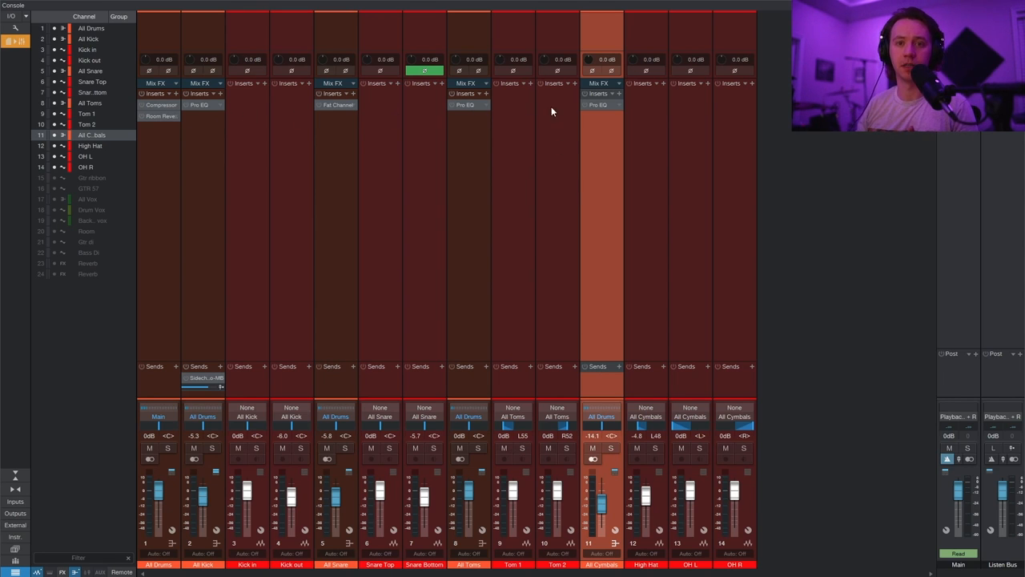
{"action": "mouse_move", "coordinate": [591, 121]}
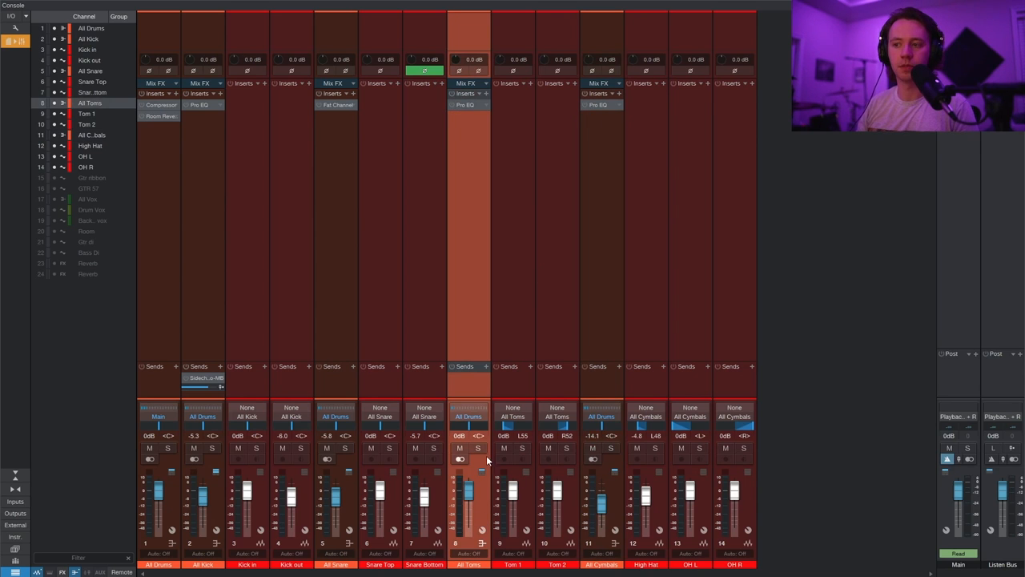
Select the All Toms channel and scroll the console to the right
{"action": "left_click", "coordinate": [478, 448]}
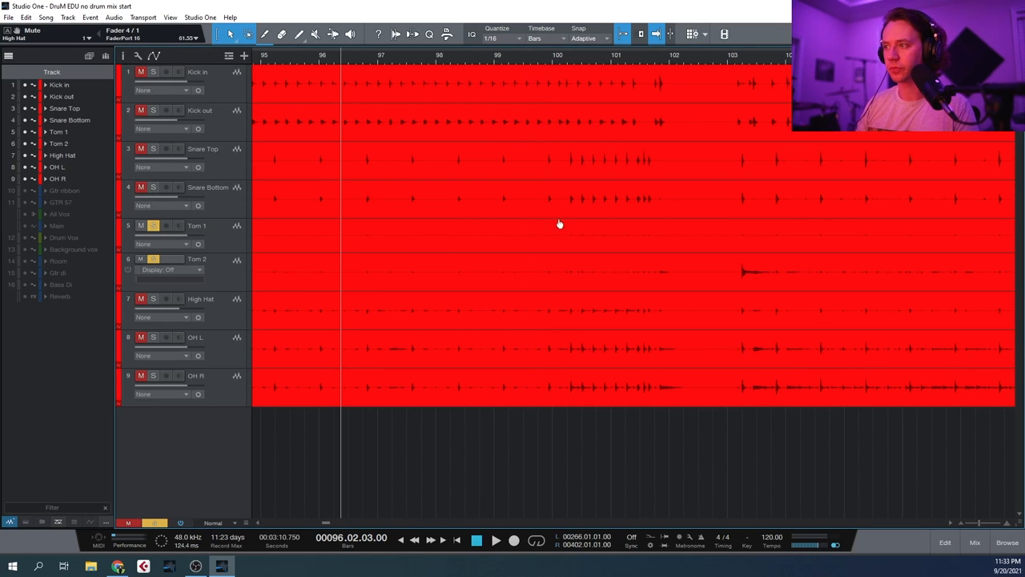
{"action": "scroll", "scroll_direction": "right", "scroll_amount": 3}
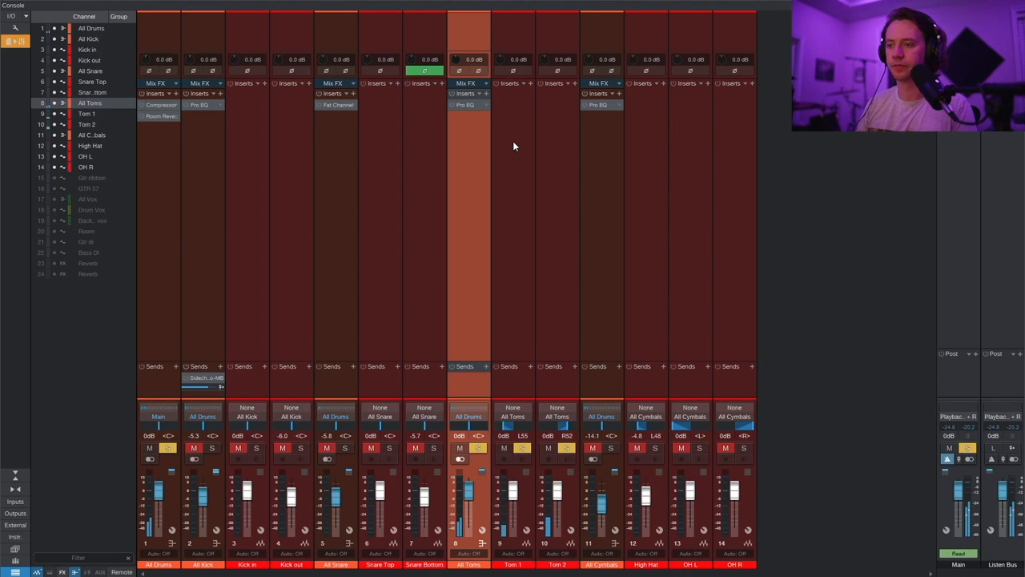
{"action": "mouse_move", "coordinate": [484, 118]}
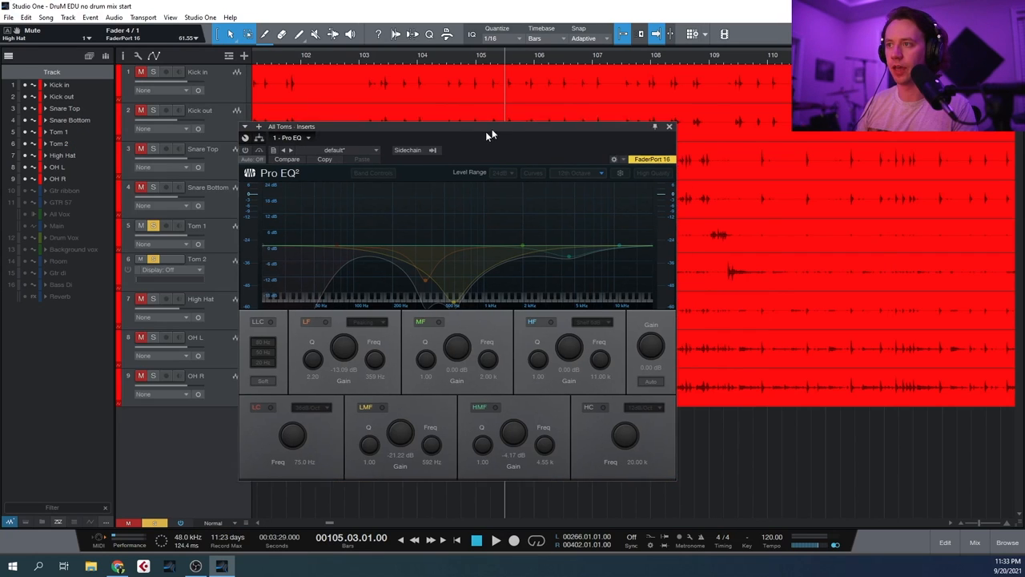
Nudge the All Toms Pro EQ window slightly to the right
{"action": "left_click_drag", "start_coordinate": [490, 125], "coordinate": [142, 148]}
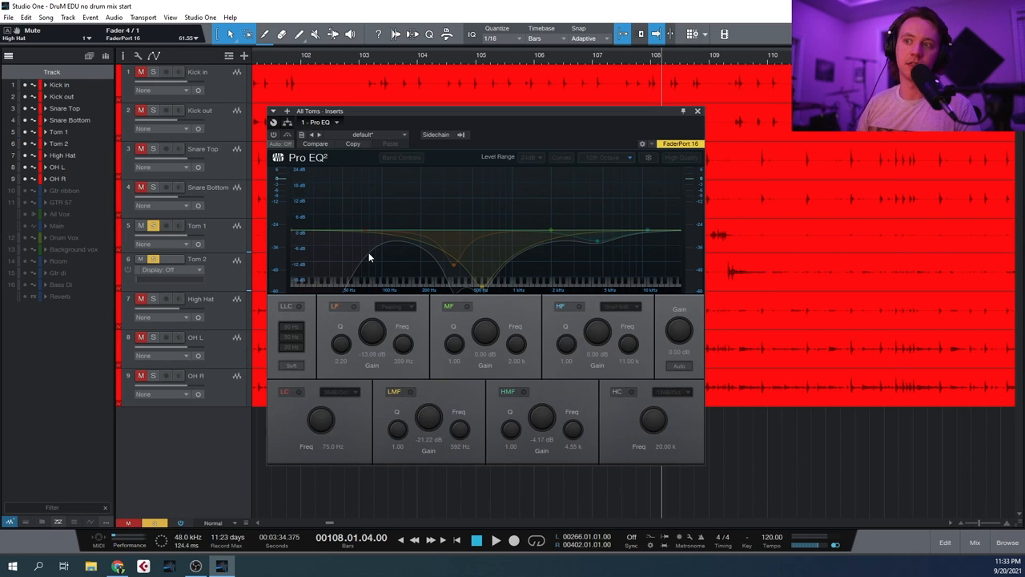
{"action": "mouse_move", "coordinate": [461, 259]}
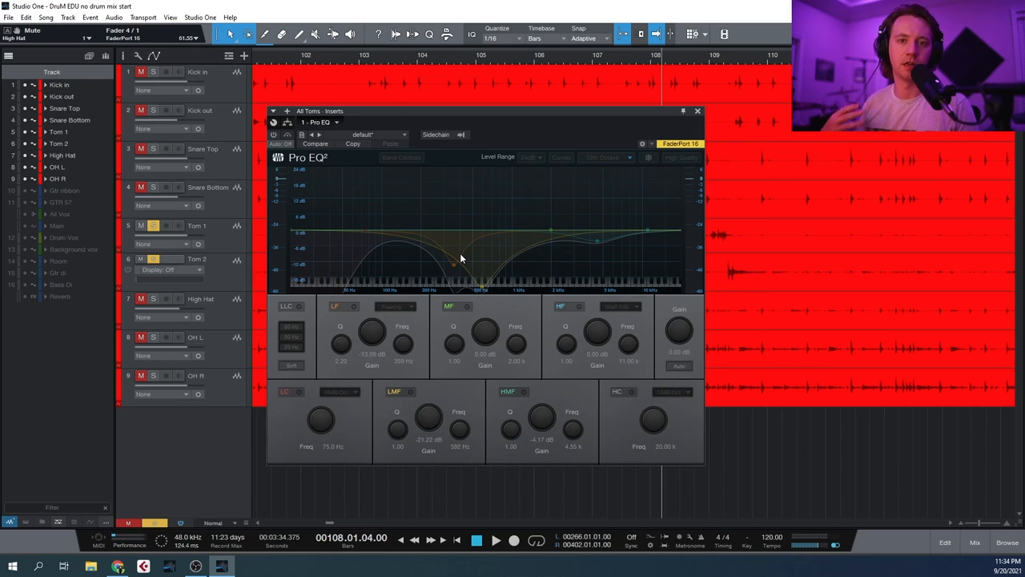
{"action": "mouse_move", "coordinate": [370, 167]}
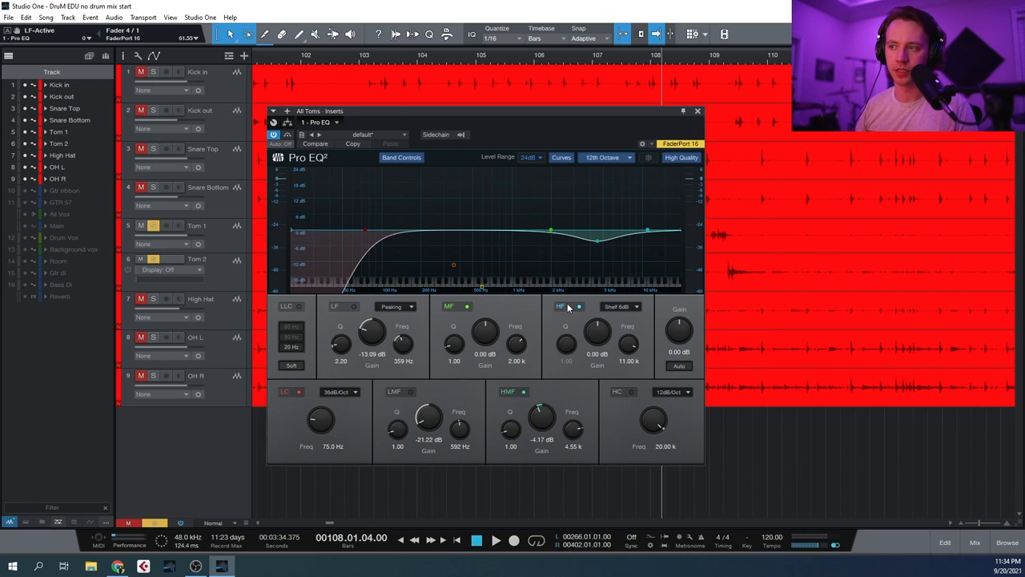
Turn off the toms' high shelf, re-toggle the low cut, and enable the LMF and LF cuts
{"action": "left_click", "coordinate": [579, 306]}
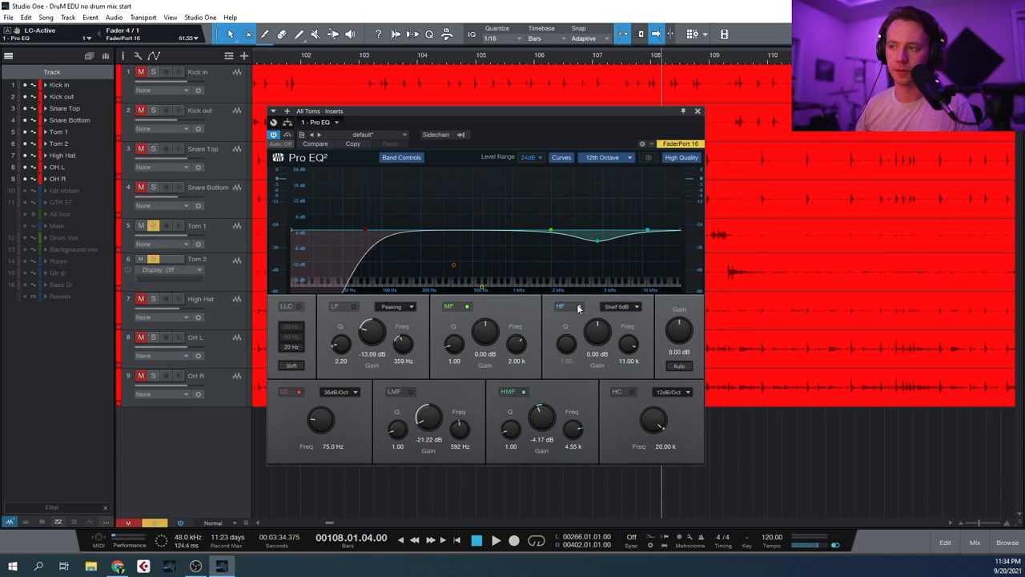
{"action": "left_click", "coordinate": [495, 539]}
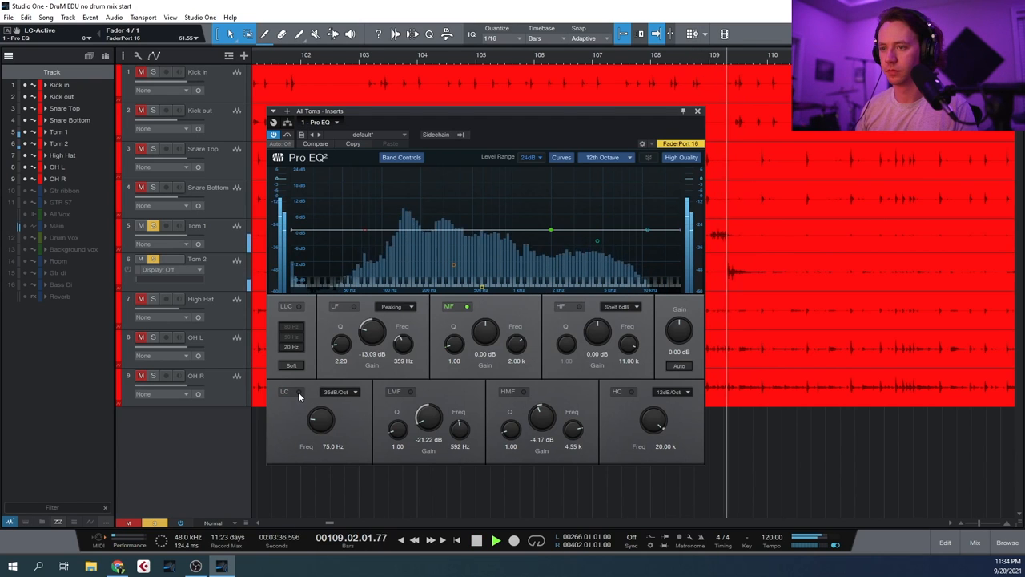
{"action": "left_click", "coordinate": [300, 392]}
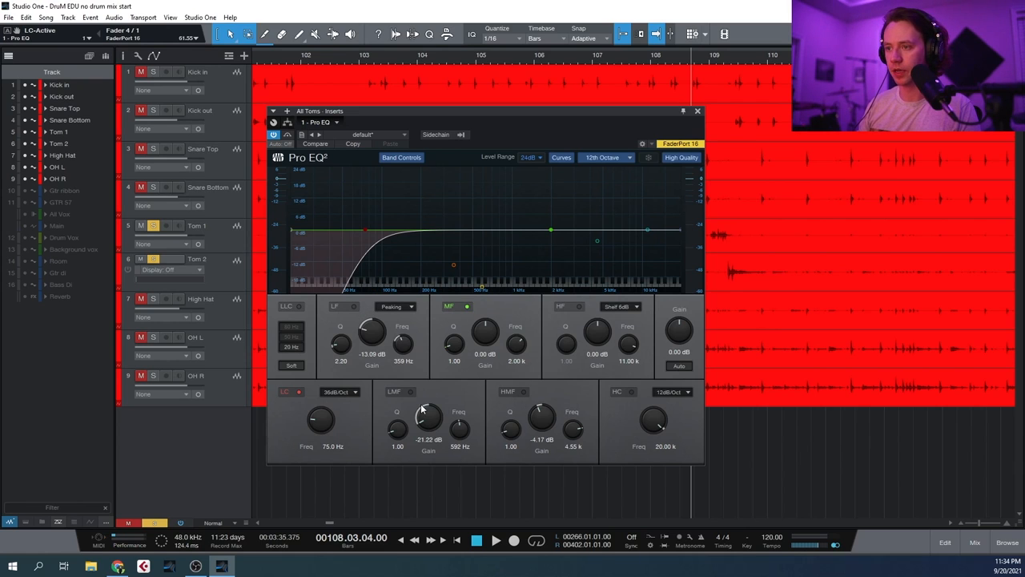
{"action": "left_click", "coordinate": [525, 391]}
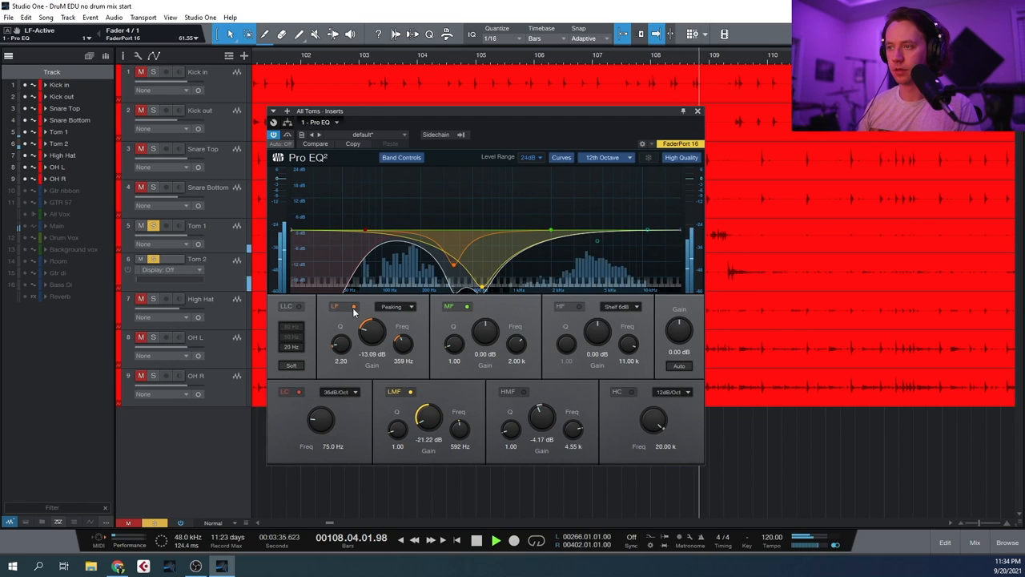
{"action": "left_click", "coordinate": [412, 392]}
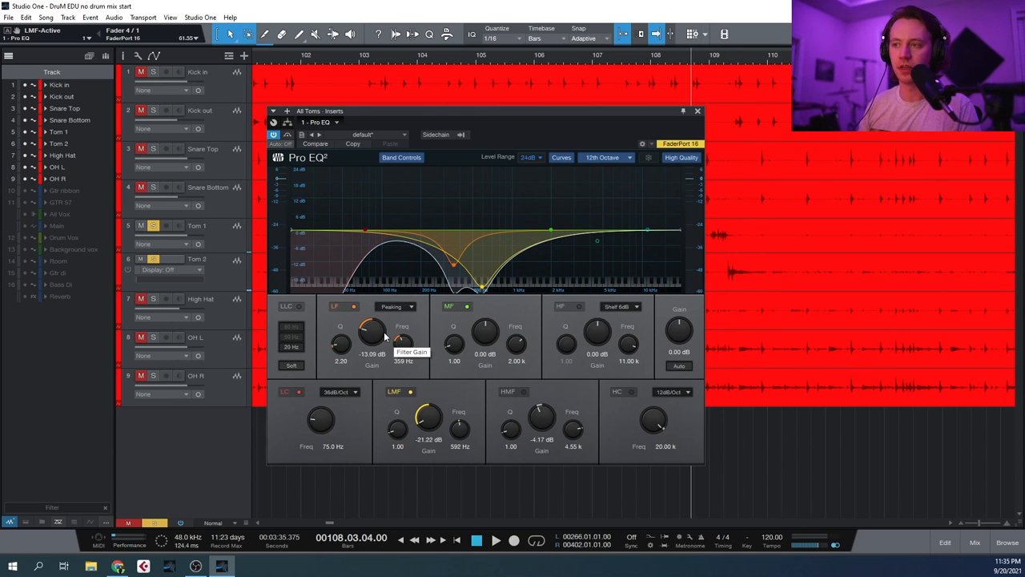
{"action": "mouse_move", "coordinate": [538, 325]}
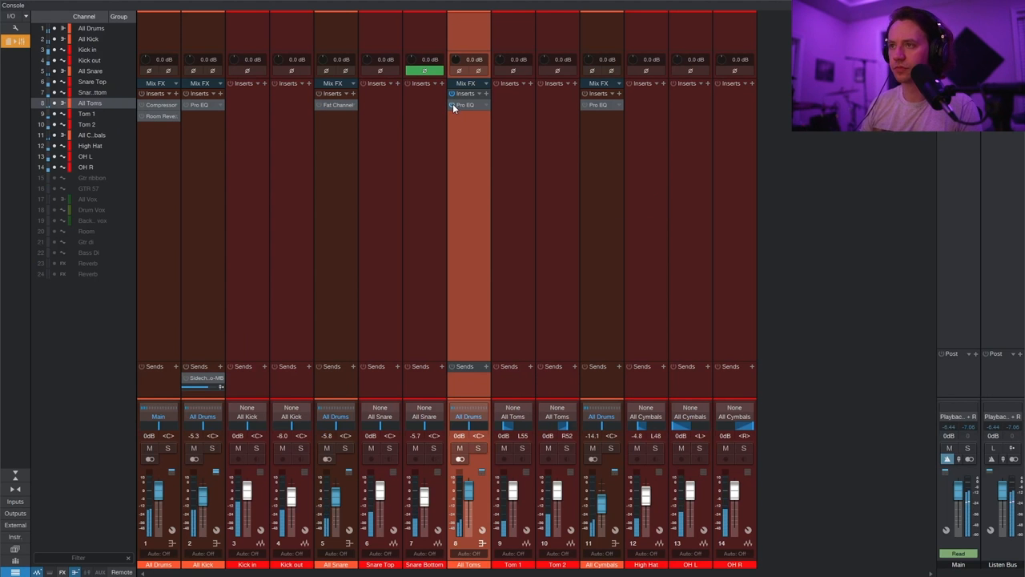
{"action": "mouse_move", "coordinate": [455, 105]}
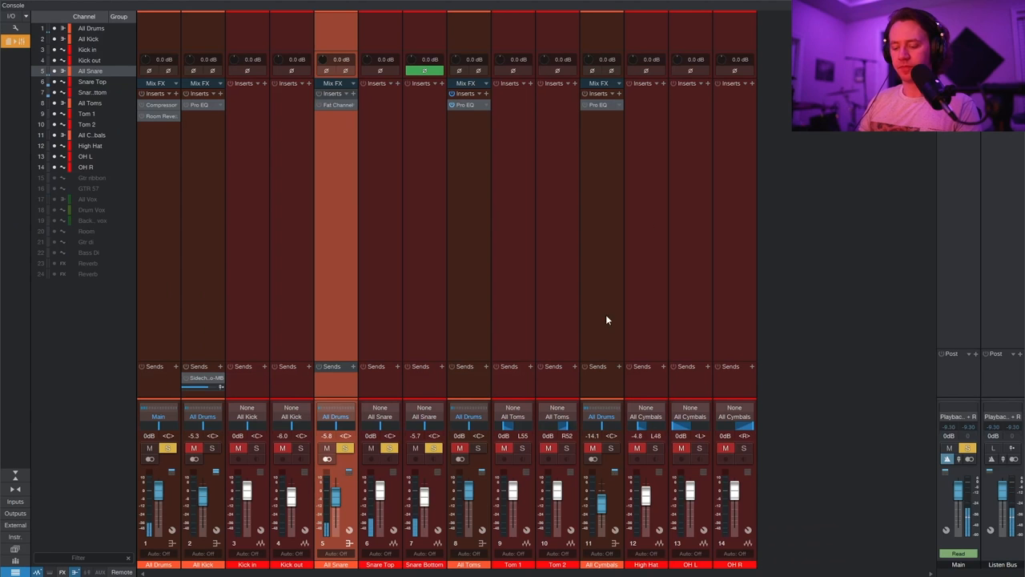
Open the All Snare Fat Channel and switch on its compressor (2.9:1, -32.6 dB threshold)
{"action": "left_click", "coordinate": [337, 105]}
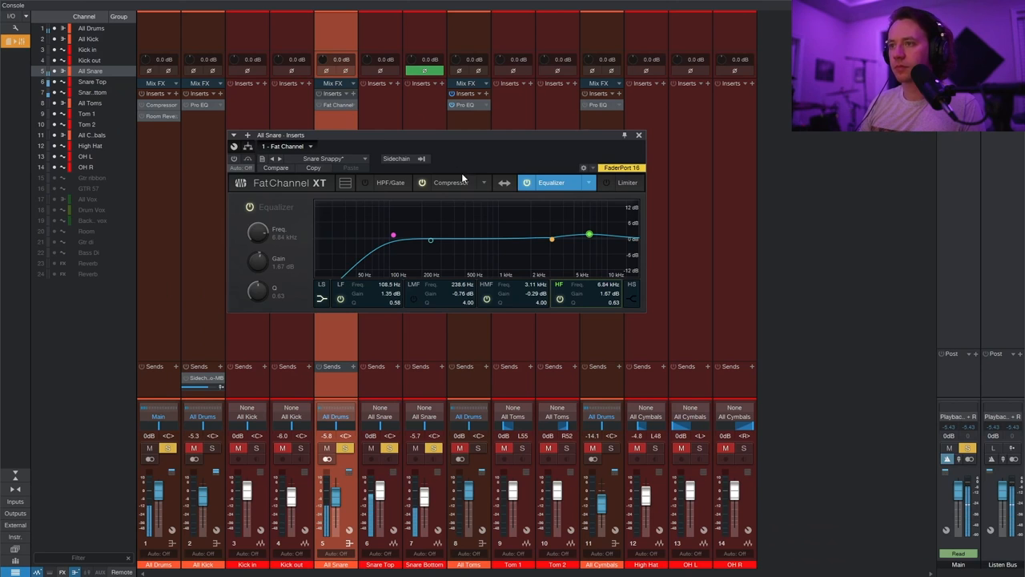
{"action": "left_click", "coordinate": [451, 182]}
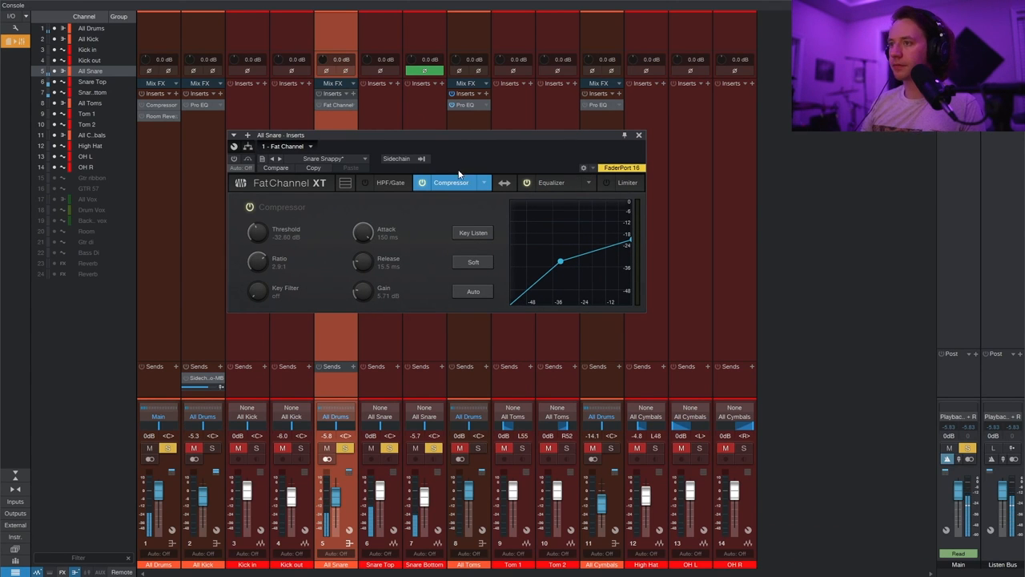
{"action": "left_click", "coordinate": [551, 182]}
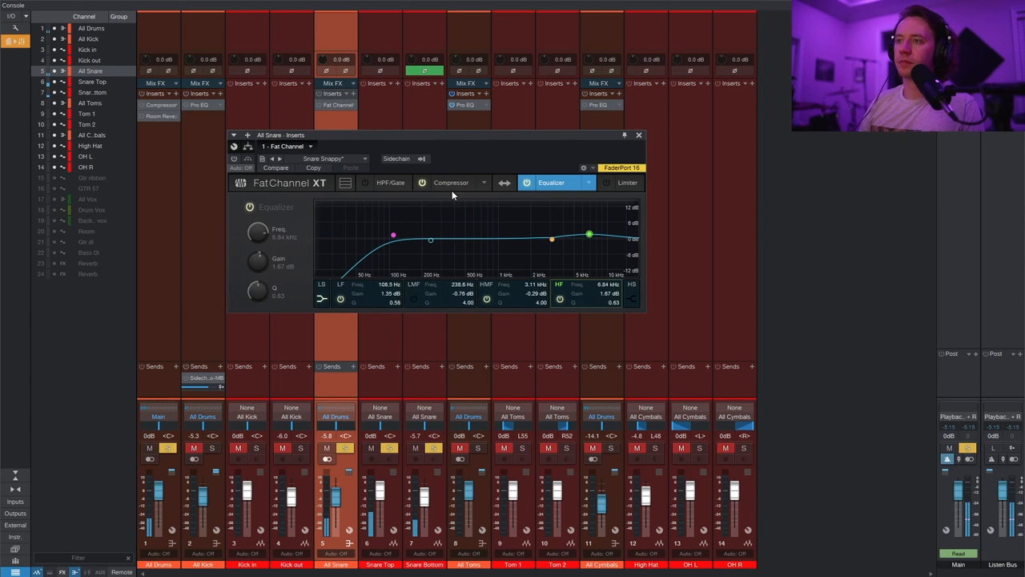
{"action": "left_click", "coordinate": [450, 183]}
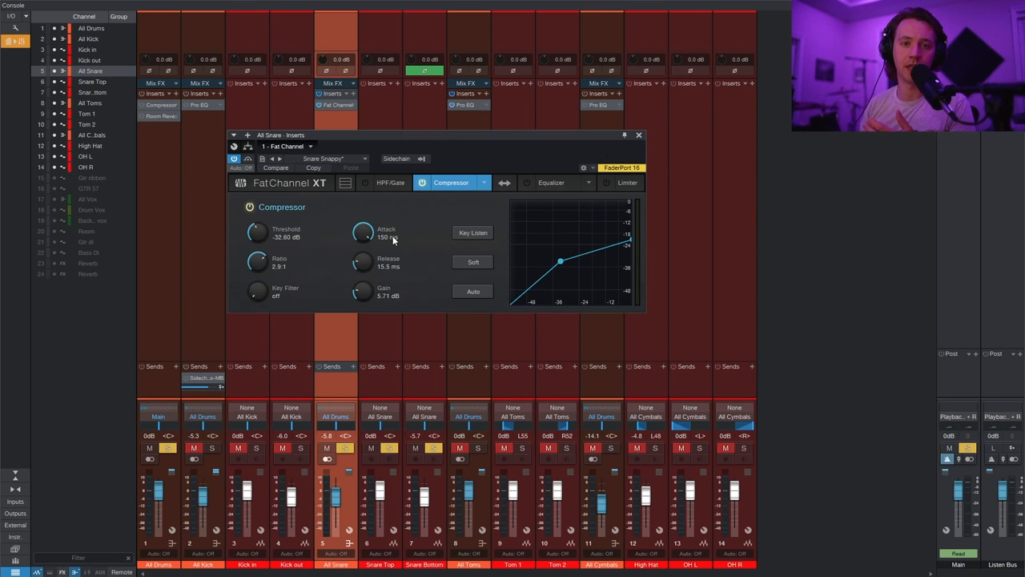
{"action": "mouse_move", "coordinate": [496, 164]}
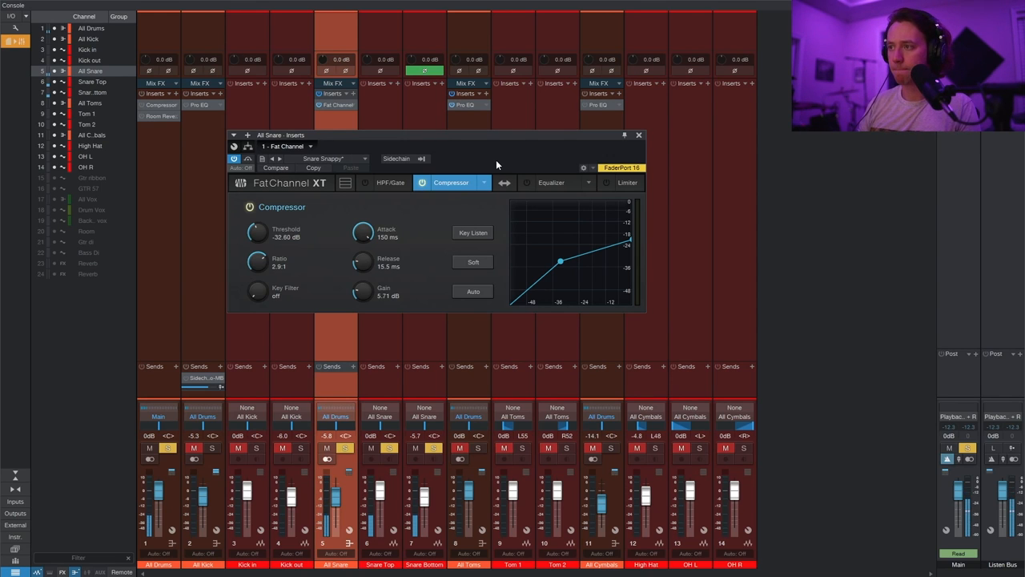
{"action": "mouse_move", "coordinate": [422, 188]}
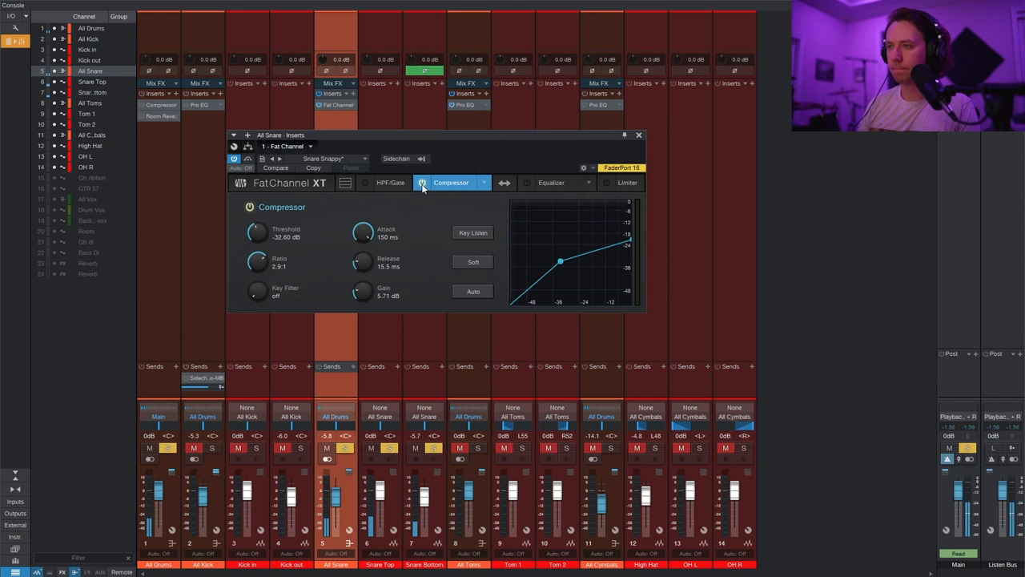
{"action": "left_click", "coordinate": [422, 183]}
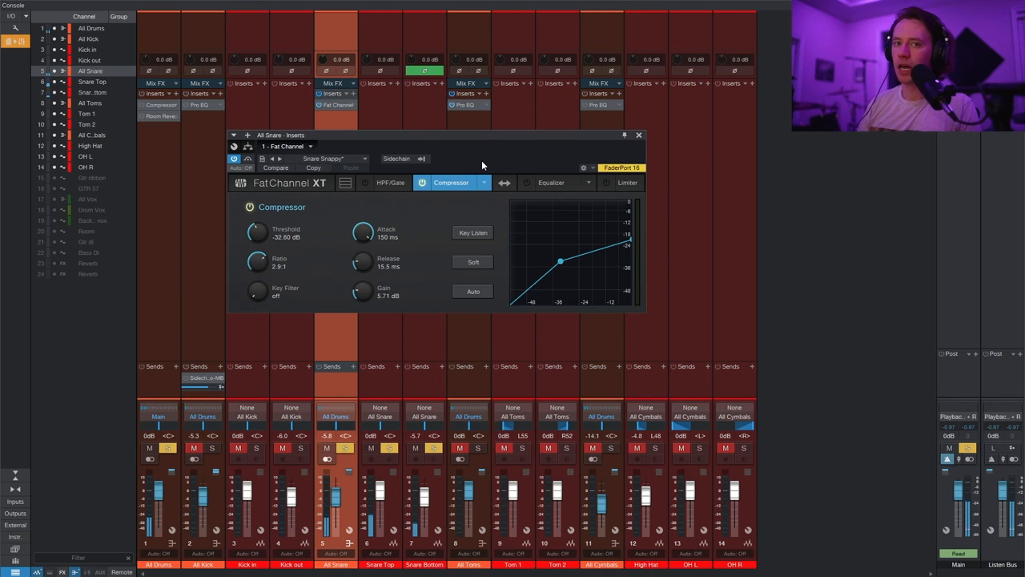
Inspect the snare Fat Channel EQ bands, then close the Fat Channel window
{"action": "left_click", "coordinate": [551, 183]}
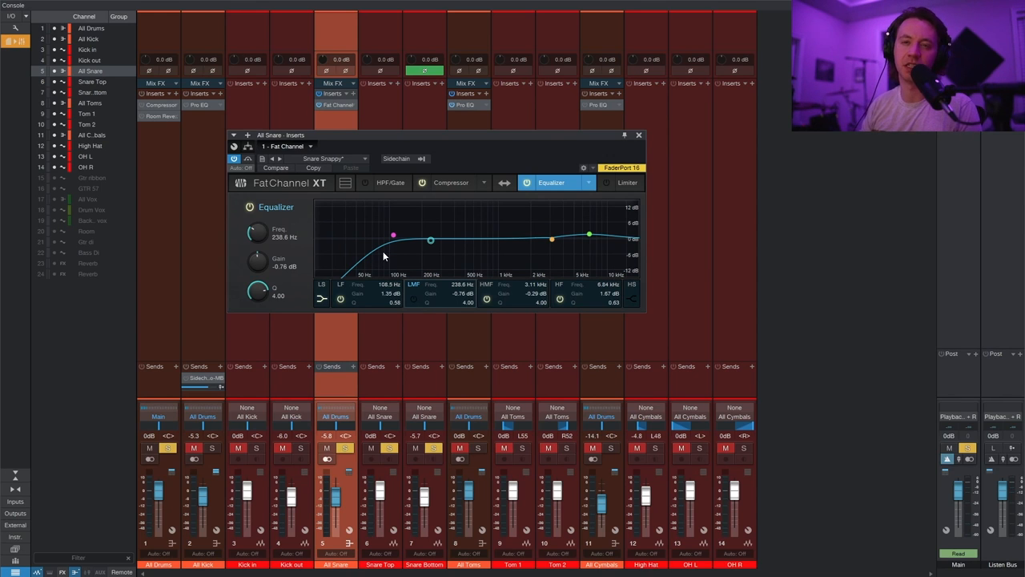
{"action": "left_click_drag", "start_coordinate": [589, 235], "coordinate": [590, 234]}
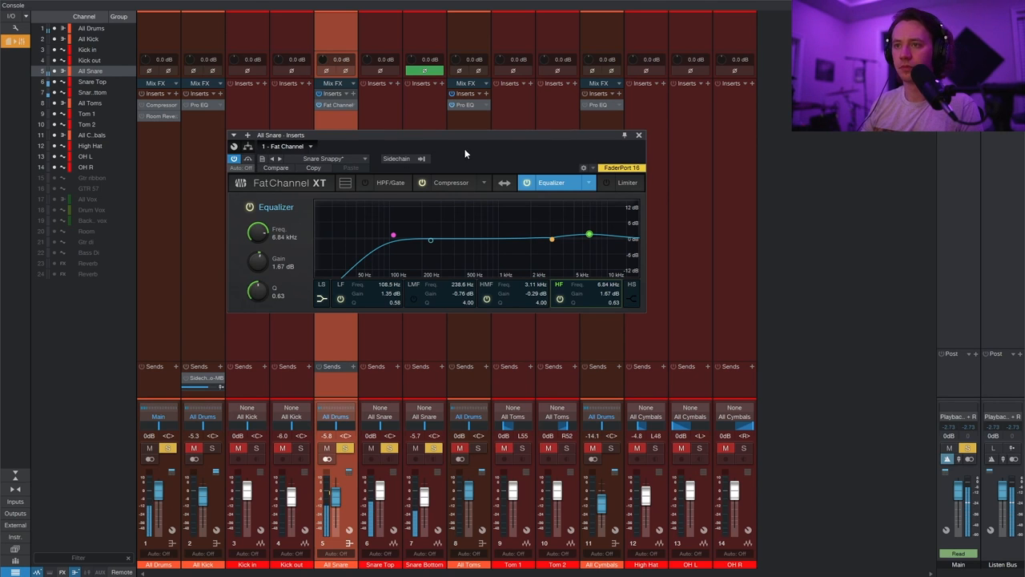
{"action": "left_click", "coordinate": [451, 183]}
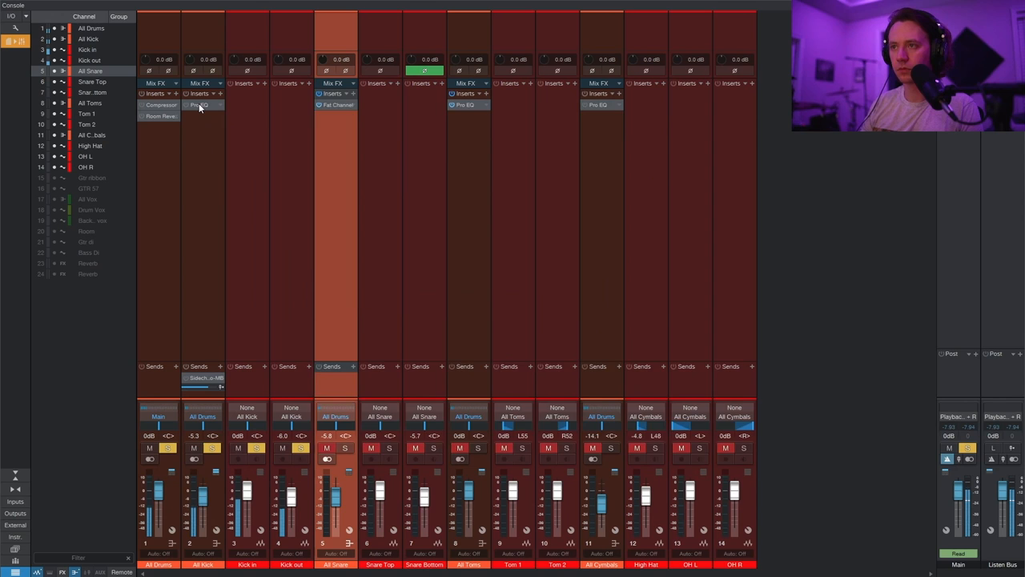
Open the All Kick Pro EQ, turn on its low cut and low-mid cut, then close it
{"action": "left_click", "coordinate": [200, 104]}
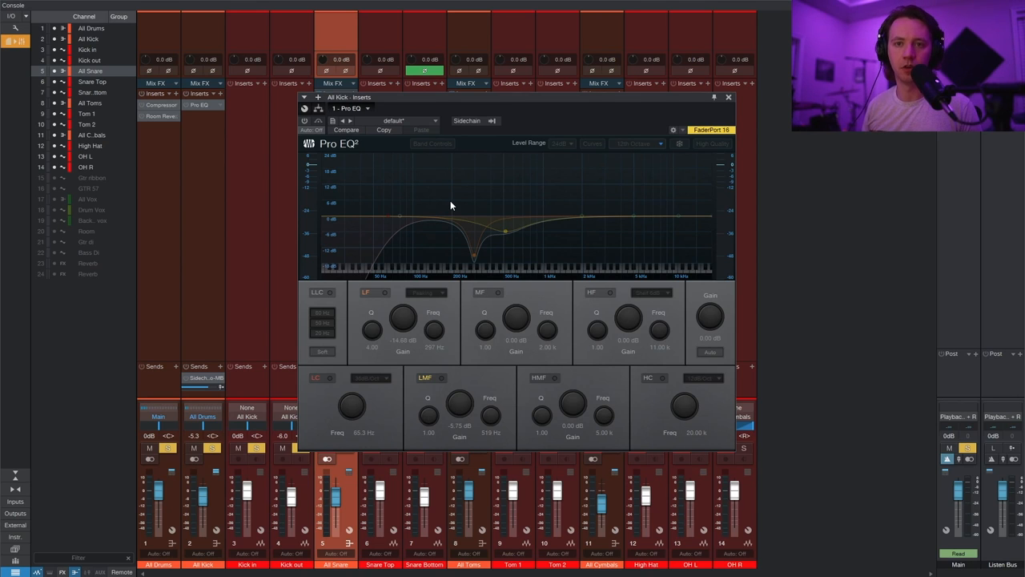
{"action": "mouse_move", "coordinate": [351, 505]}
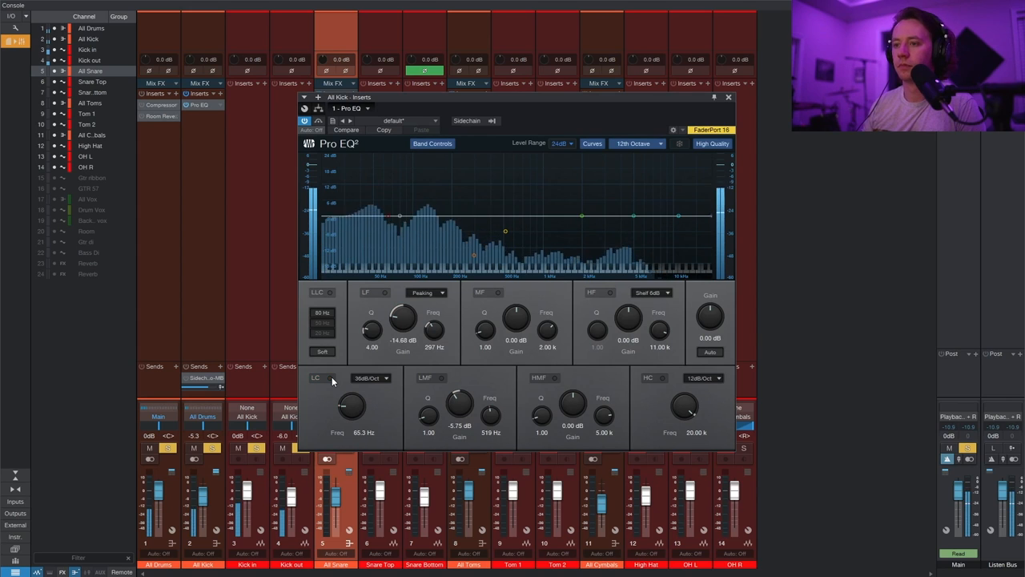
{"action": "left_click", "coordinate": [316, 377]}
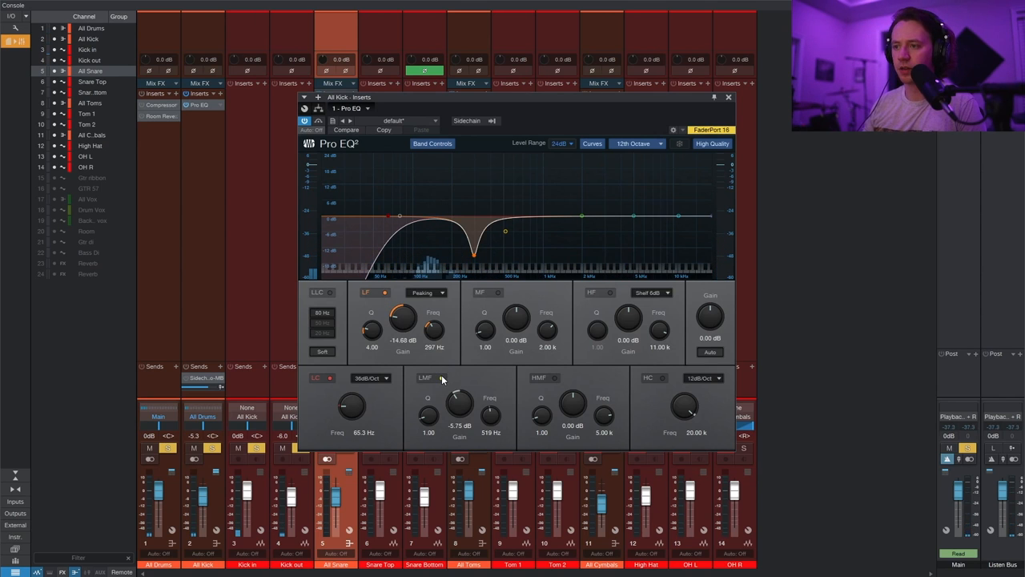
{"action": "left_click", "coordinate": [441, 377]}
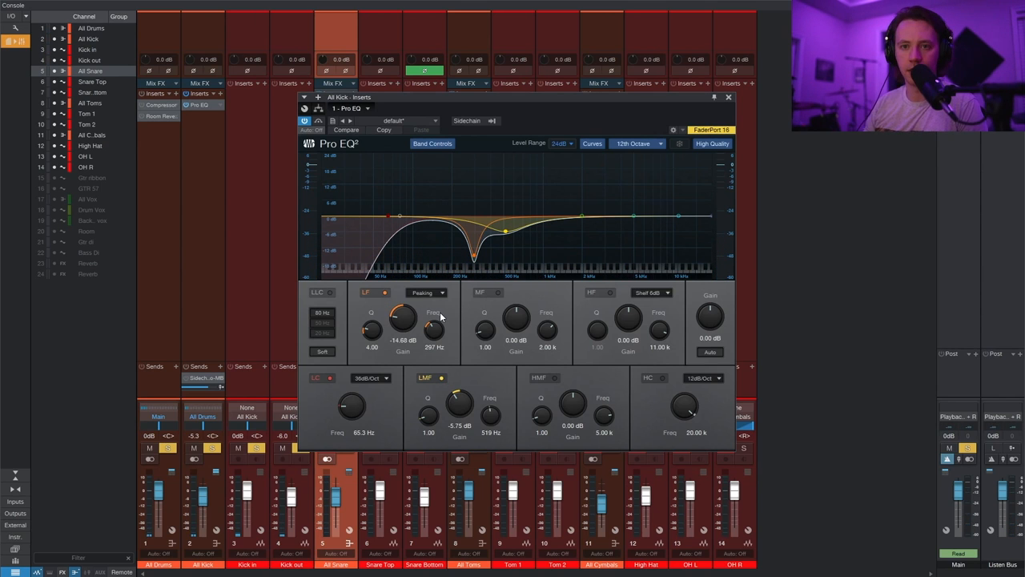
{"action": "mouse_move", "coordinate": [443, 375]}
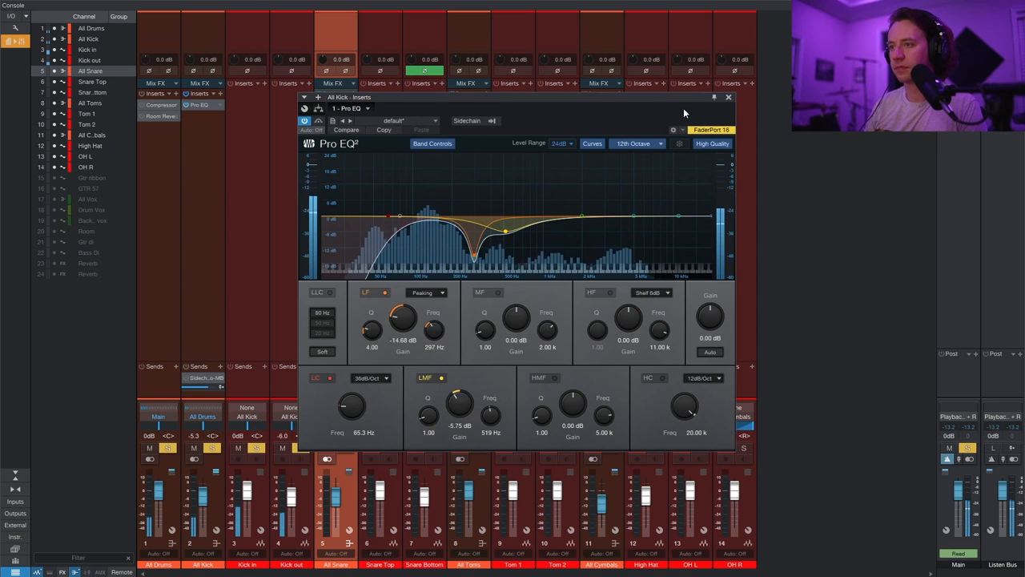
{"action": "left_click", "coordinate": [728, 97]}
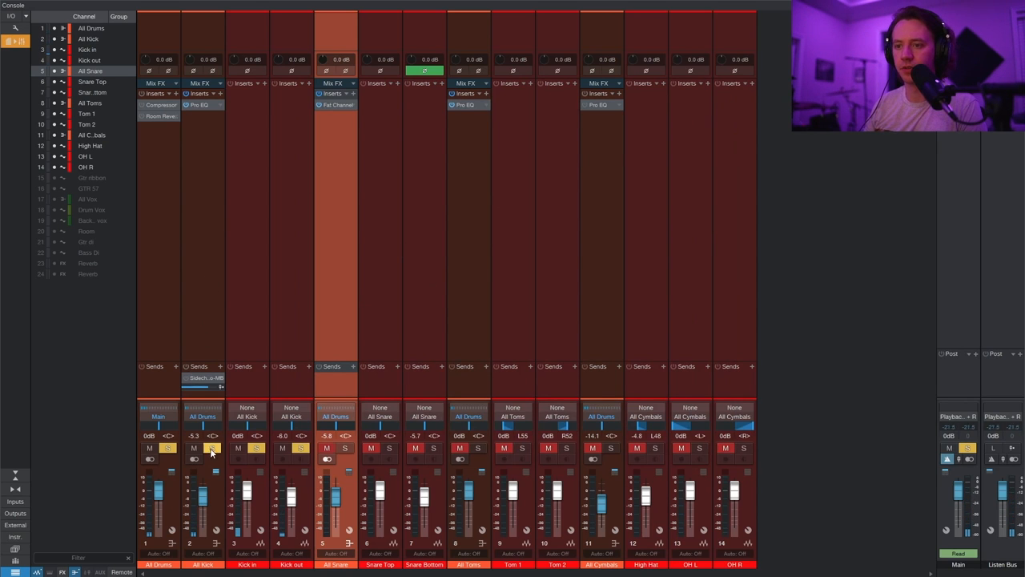
Unsolo the All Kick channel so all drum channels play together
{"action": "left_click", "coordinate": [212, 448]}
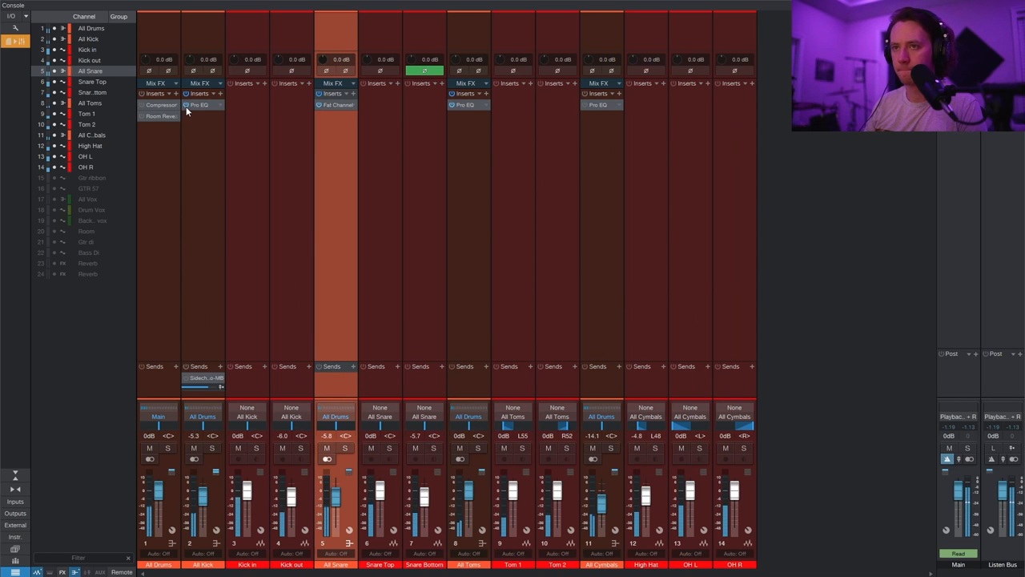
{"action": "mouse_move", "coordinate": [200, 105]}
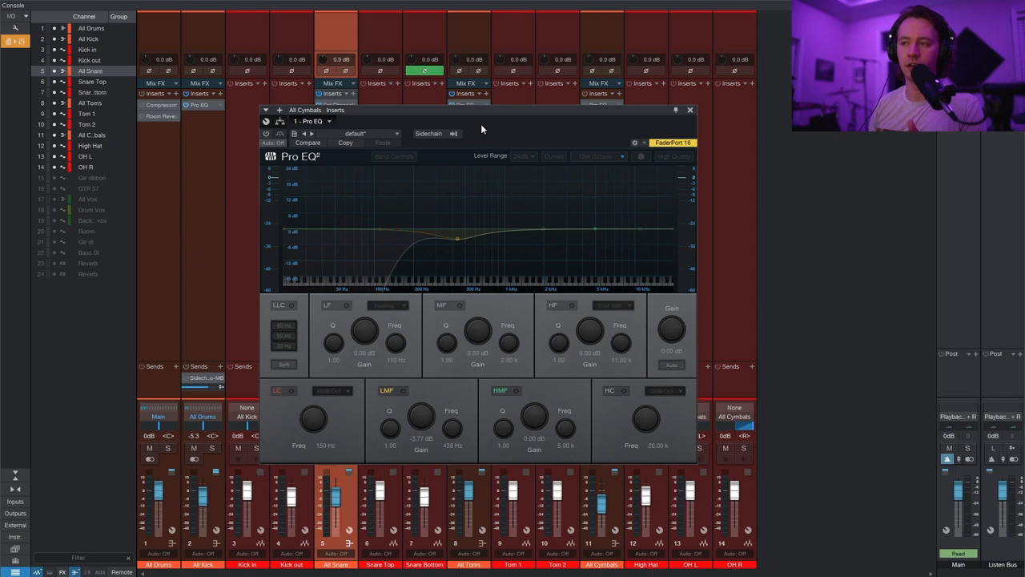
{"action": "mouse_move", "coordinate": [417, 255]}
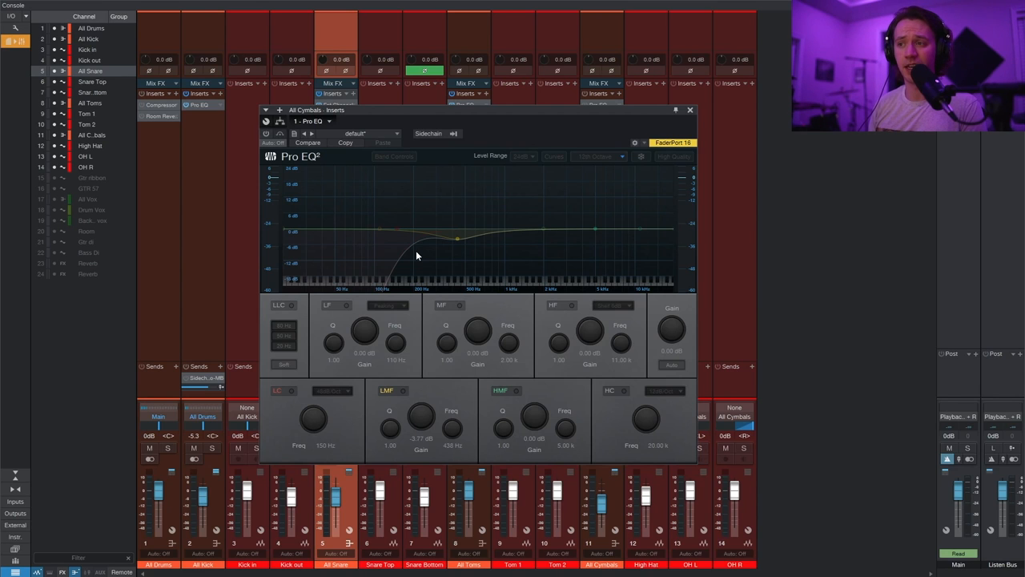
{"action": "mouse_move", "coordinate": [461, 251]}
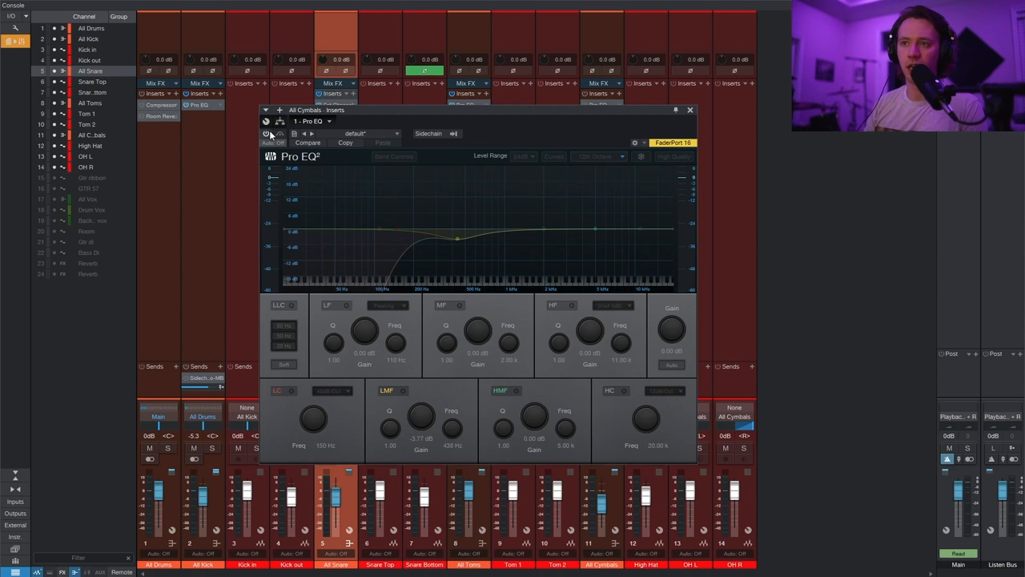
Re-enable the All Cymbals Pro EQ, restoring its 150 Hz low cut and low-mid dip
{"action": "left_click", "coordinate": [265, 133]}
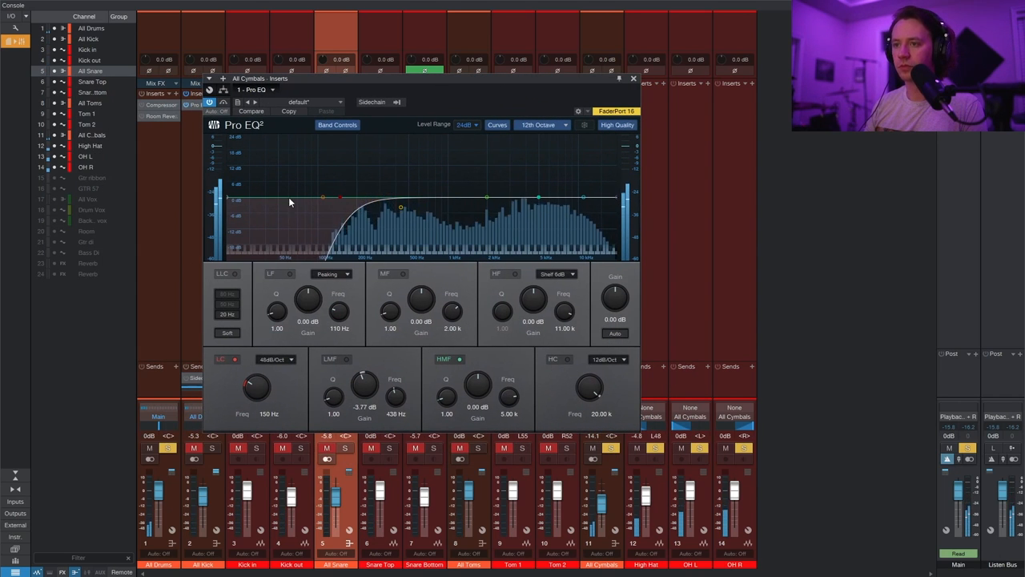
A/B the cymbal EQ by toggling its low cut, then the whole plug-in, off and on
{"action": "left_click", "coordinate": [235, 359]}
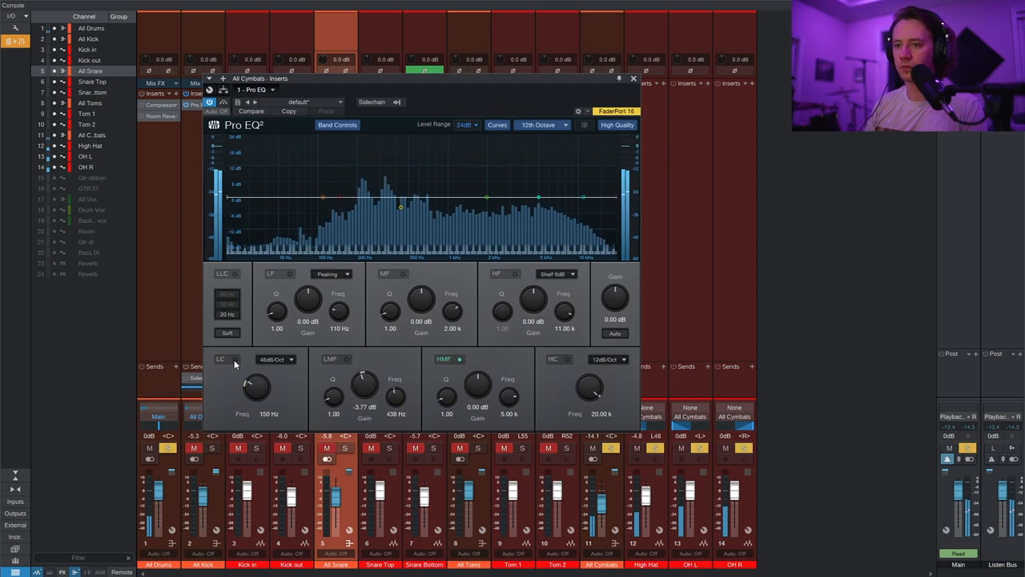
{"action": "left_click", "coordinate": [227, 359]}
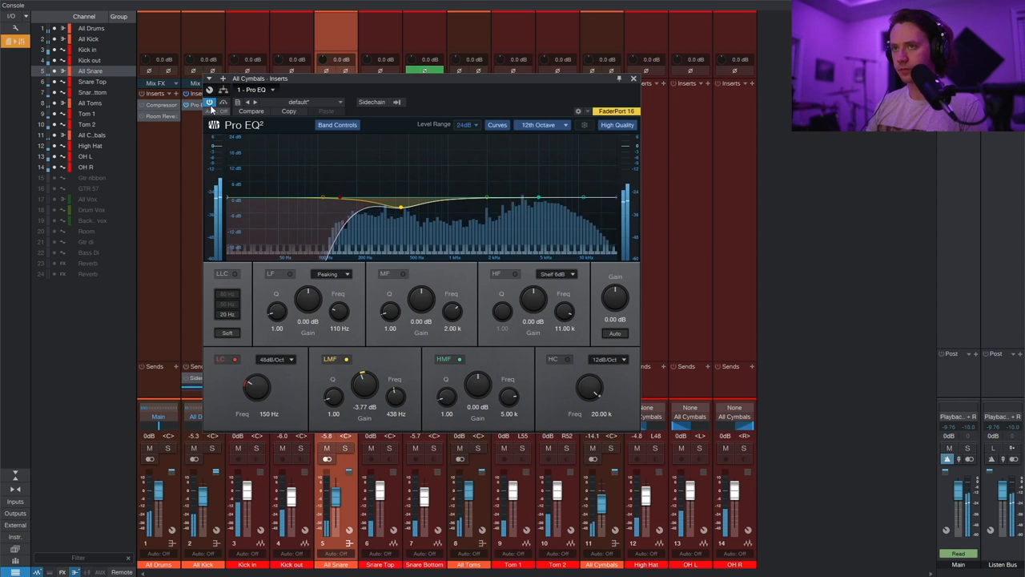
{"action": "left_click", "coordinate": [209, 102]}
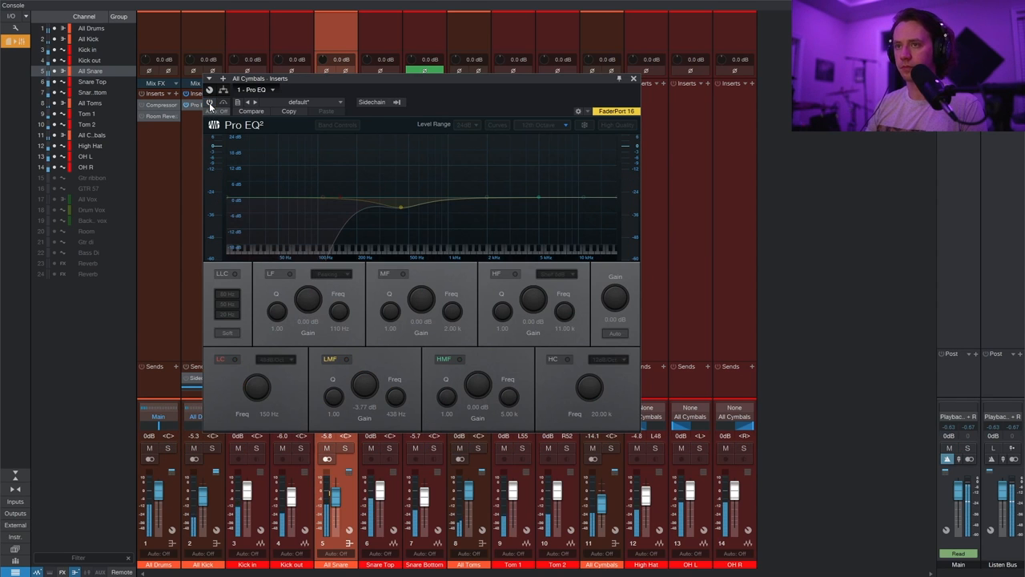
{"action": "left_click", "coordinate": [209, 104]}
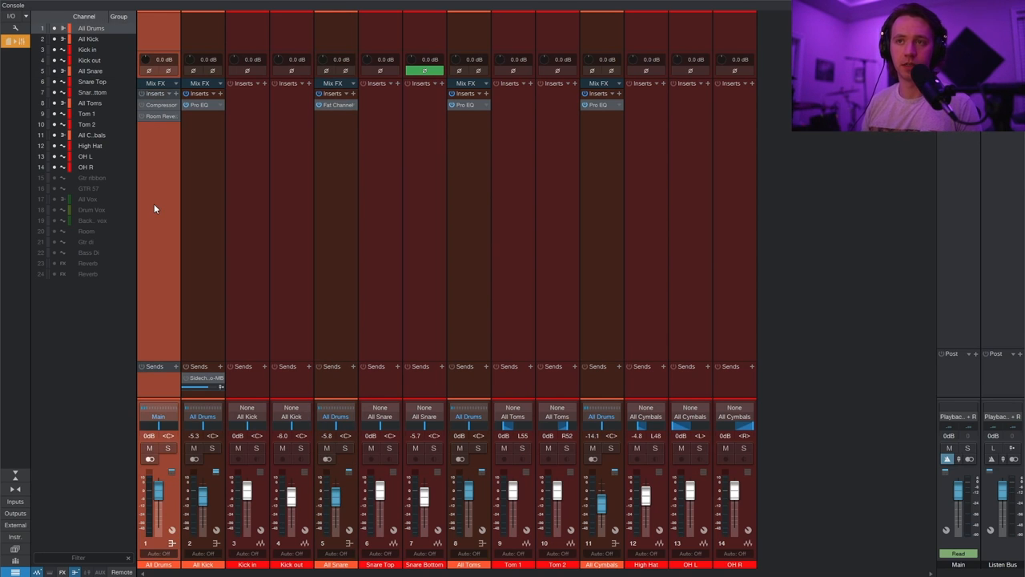
Open the All Drums Compressor, showing 3.7:1 ratio, -27.2 dB threshold and 41% mix
{"action": "left_click", "coordinate": [161, 104]}
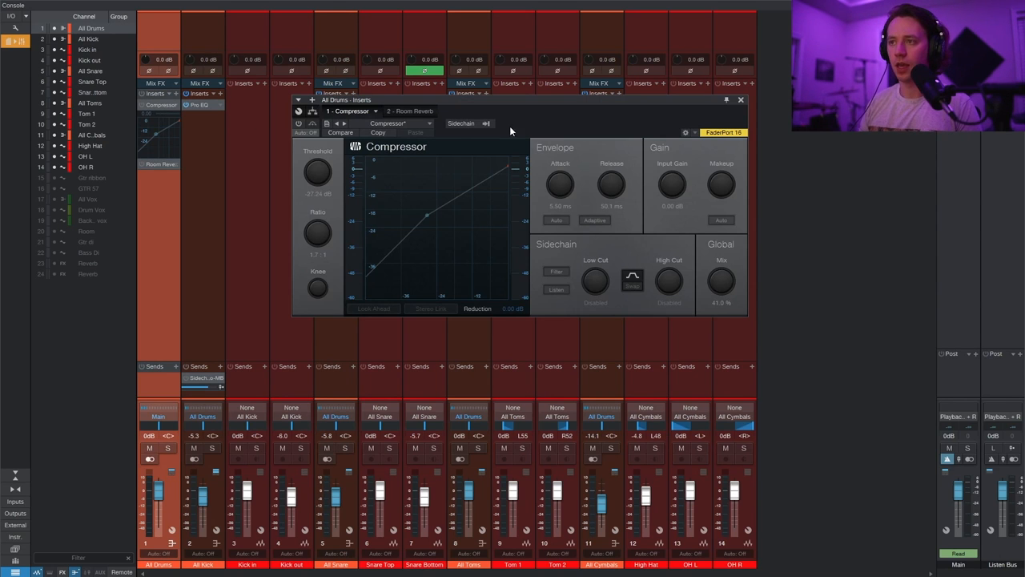
{"action": "mouse_move", "coordinate": [611, 184]}
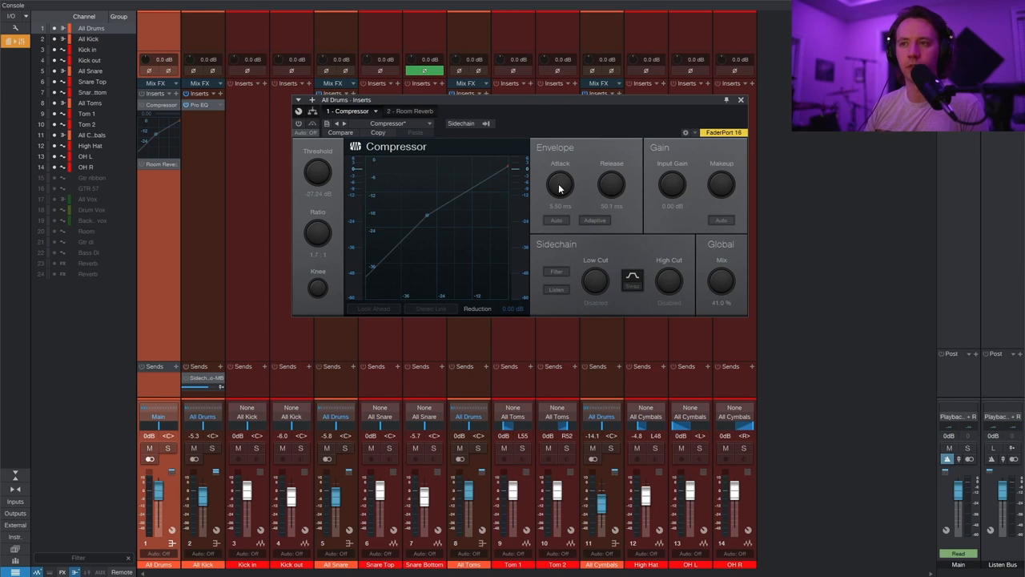
{"action": "mouse_move", "coordinate": [673, 269]}
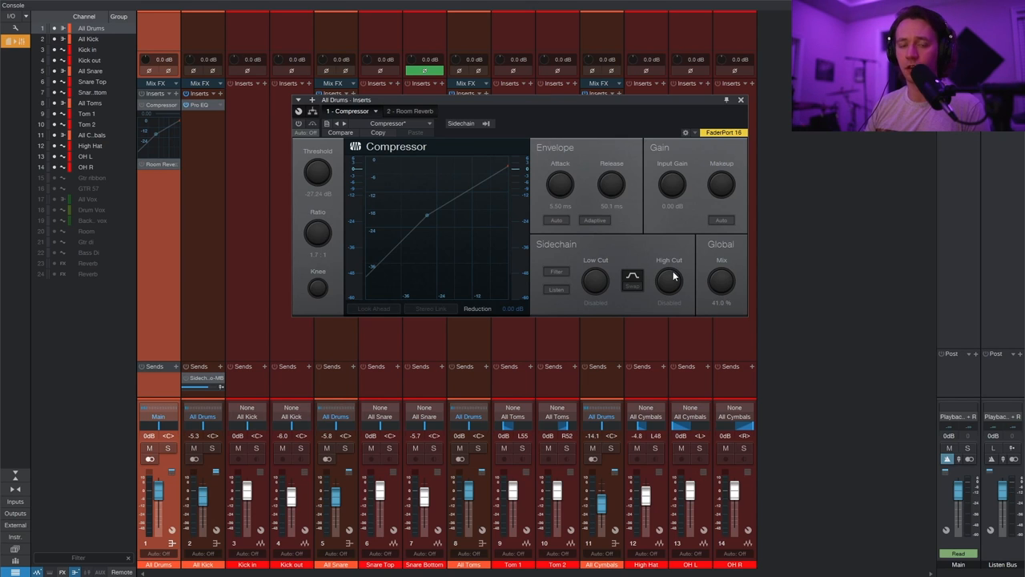
{"action": "mouse_move", "coordinate": [669, 279]}
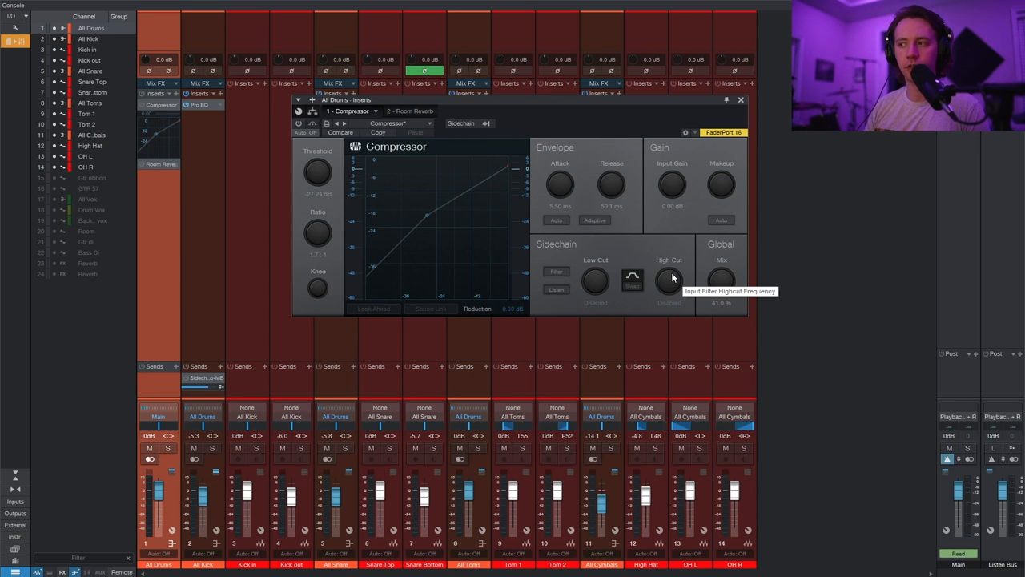
{"action": "mouse_move", "coordinate": [692, 259]}
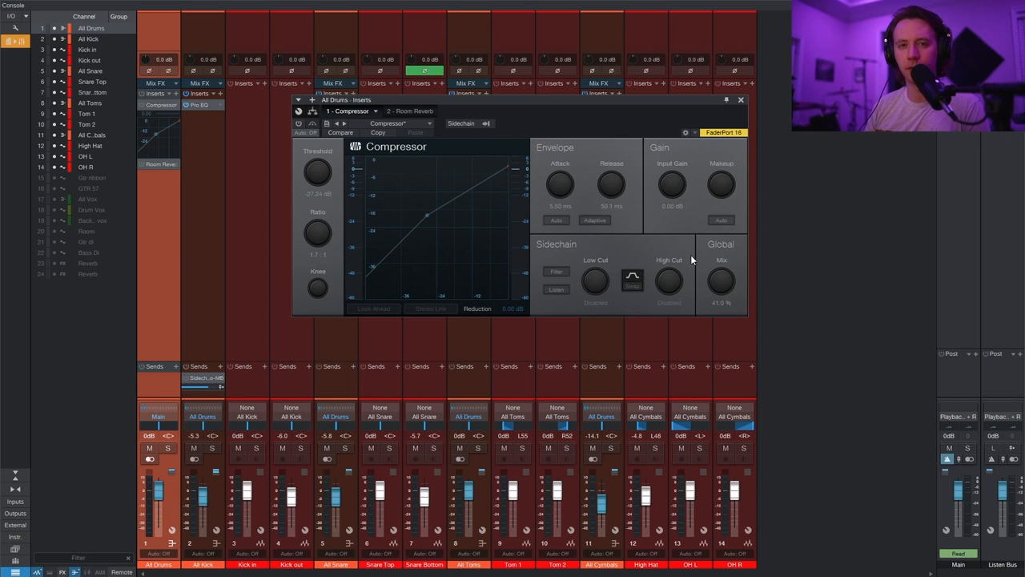
{"action": "mouse_move", "coordinate": [385, 143]}
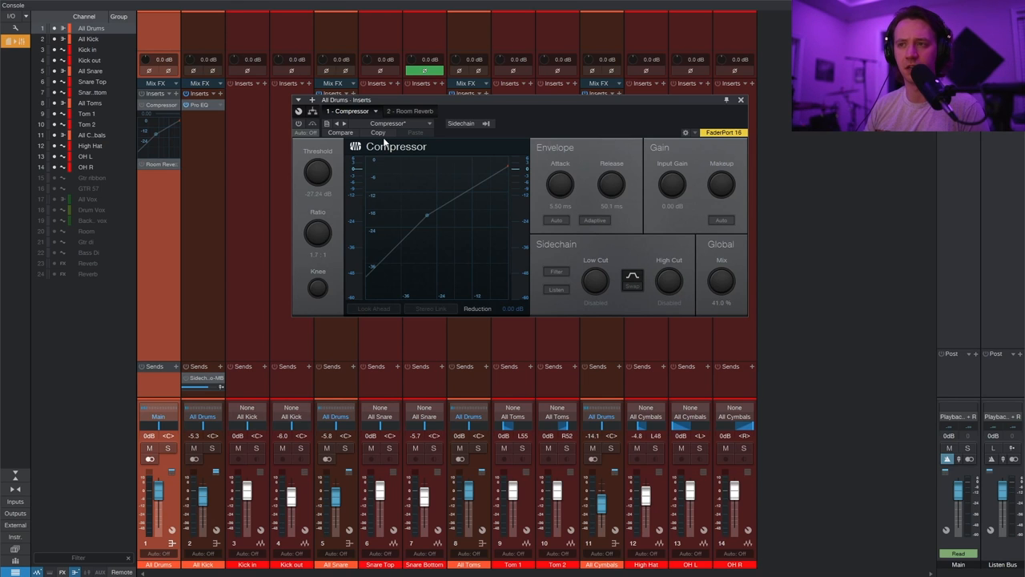
Switch on the drum bus compressor and fine-tune its Mix knob to about 38.5 percent
{"action": "left_click", "coordinate": [299, 123]}
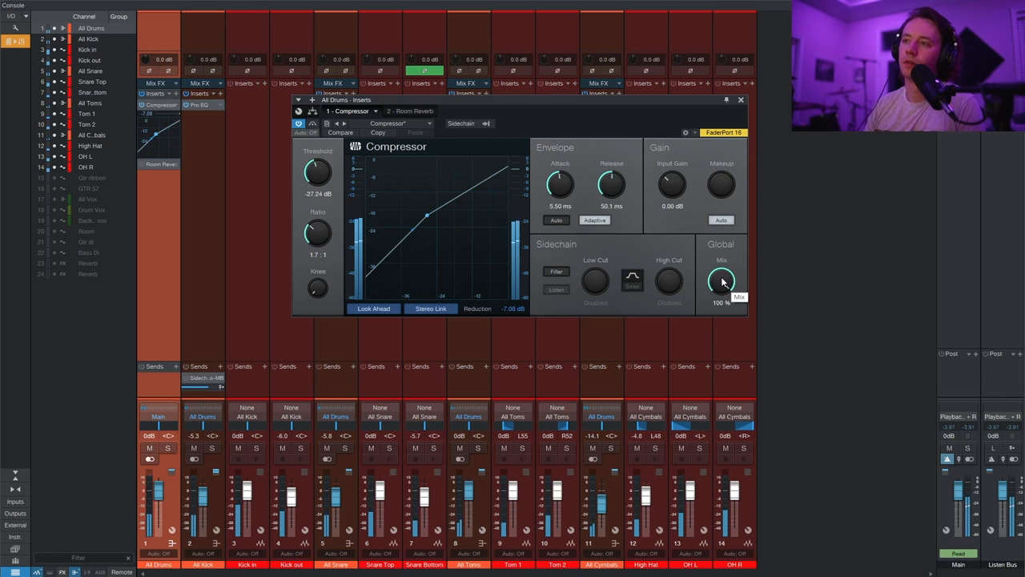
{"action": "left_click_drag", "start_coordinate": [722, 280], "coordinate": [722, 288]}
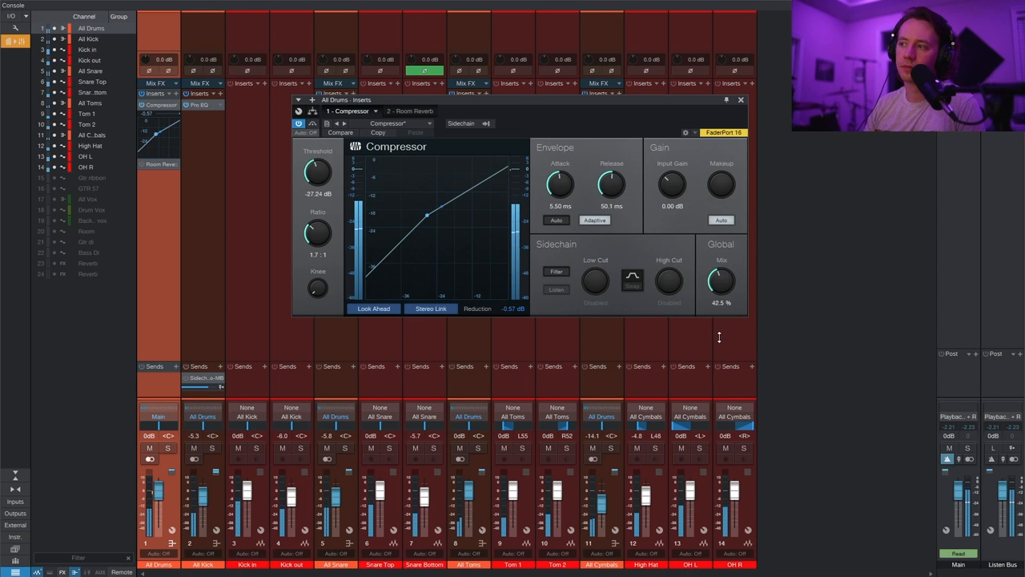
{"action": "left_click_drag", "start_coordinate": [721, 280], "coordinate": [721, 321]}
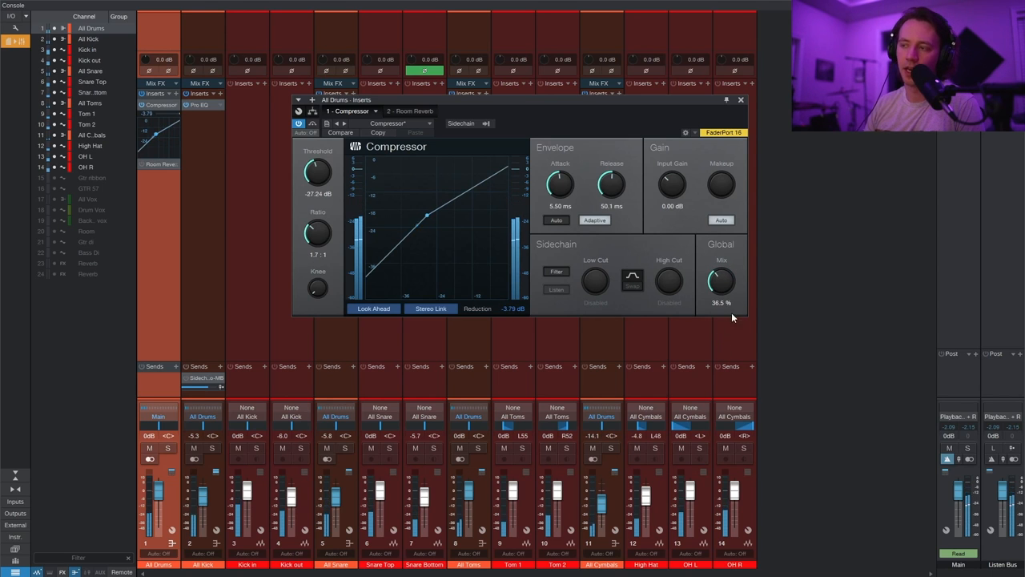
{"action": "left_click_drag", "start_coordinate": [721, 280], "coordinate": [725, 288]}
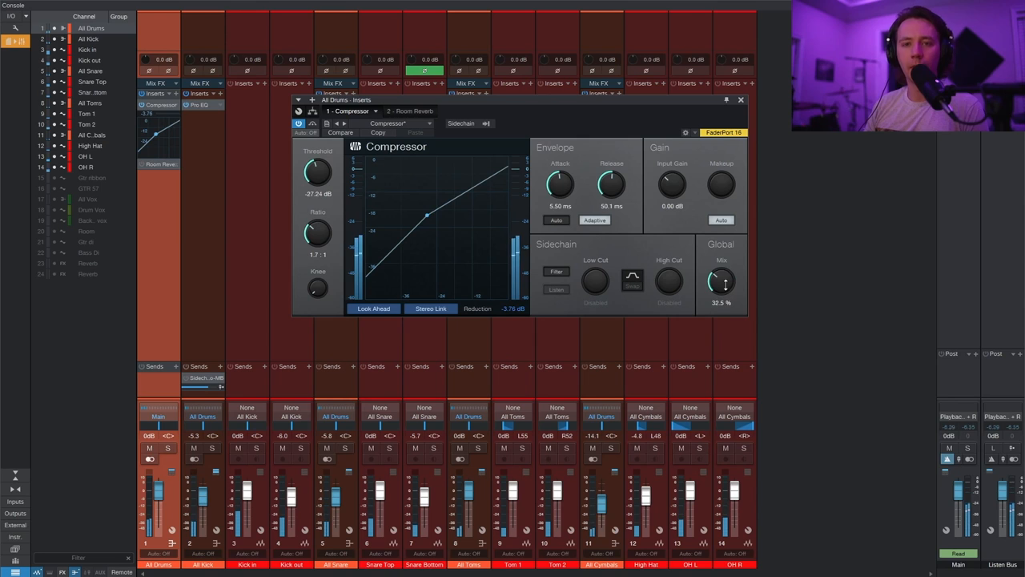
{"action": "left_click_drag", "start_coordinate": [721, 281], "coordinate": [725, 277]}
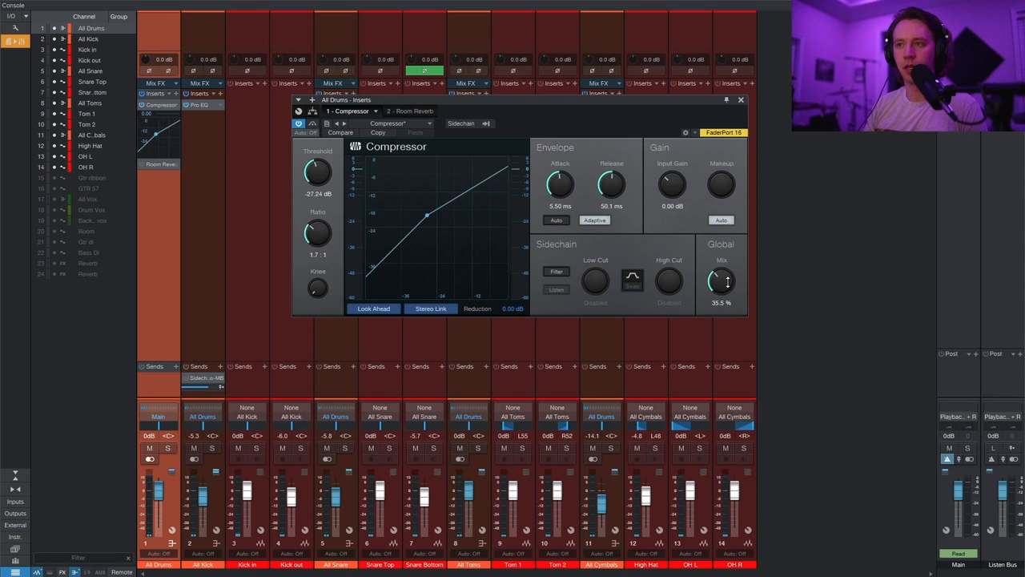
{"action": "left_click_drag", "start_coordinate": [721, 280], "coordinate": [727, 275]}
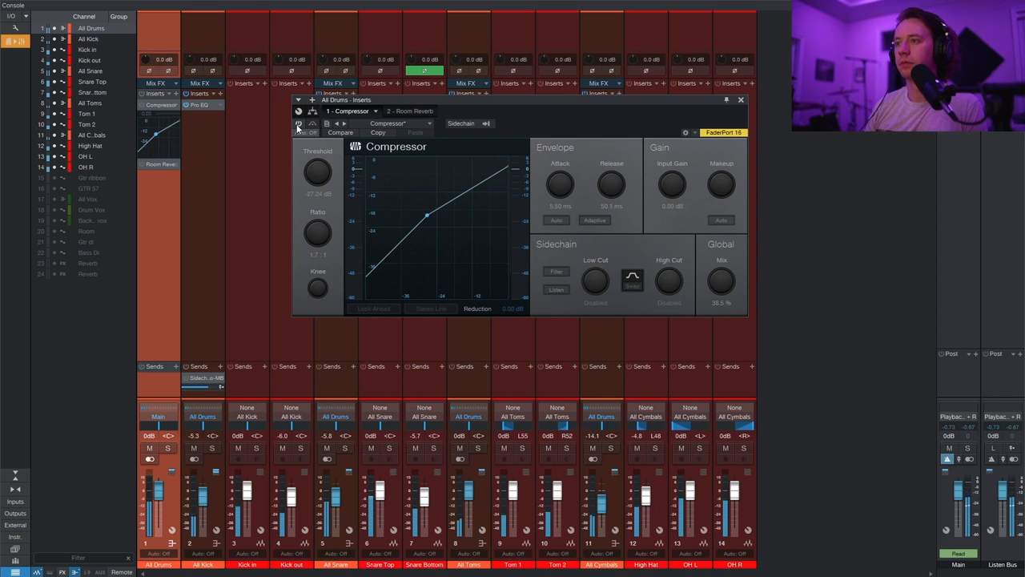
Re-enable the drum bus compressor, close its window, and bring up its insert options
{"action": "left_click", "coordinate": [300, 123]}
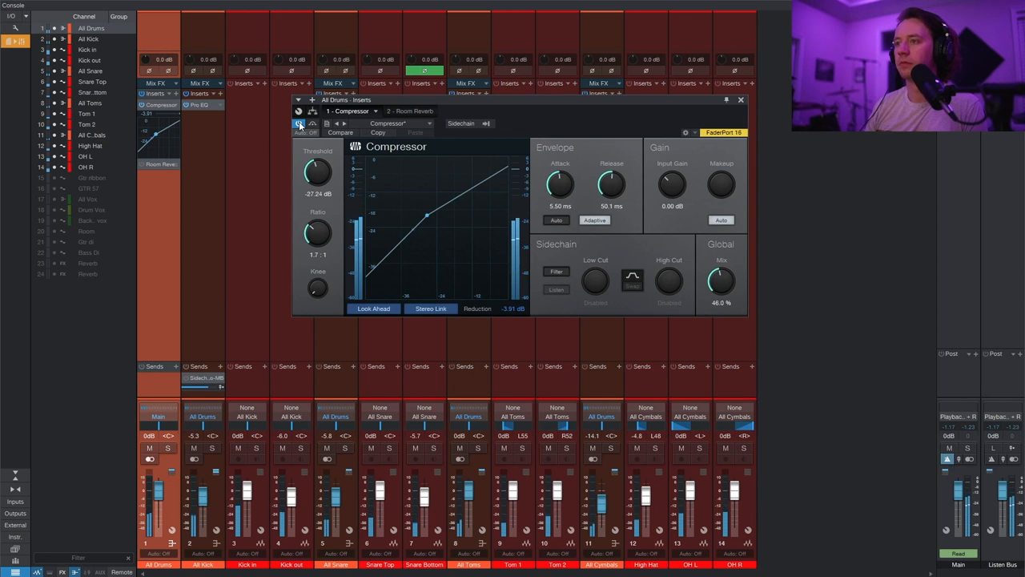
{"action": "left_click", "coordinate": [740, 100]}
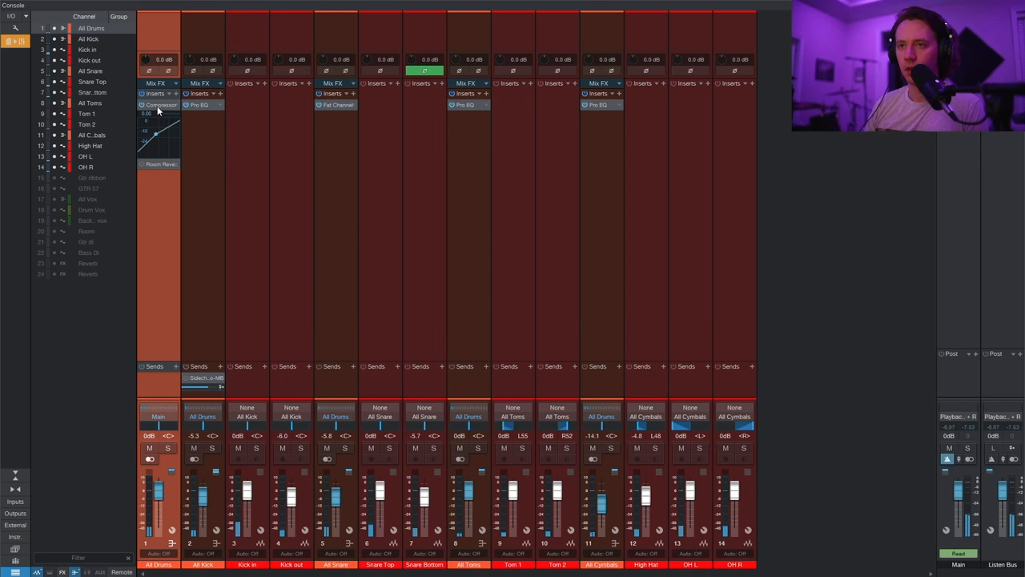
{"action": "right_click", "coordinate": [160, 105]}
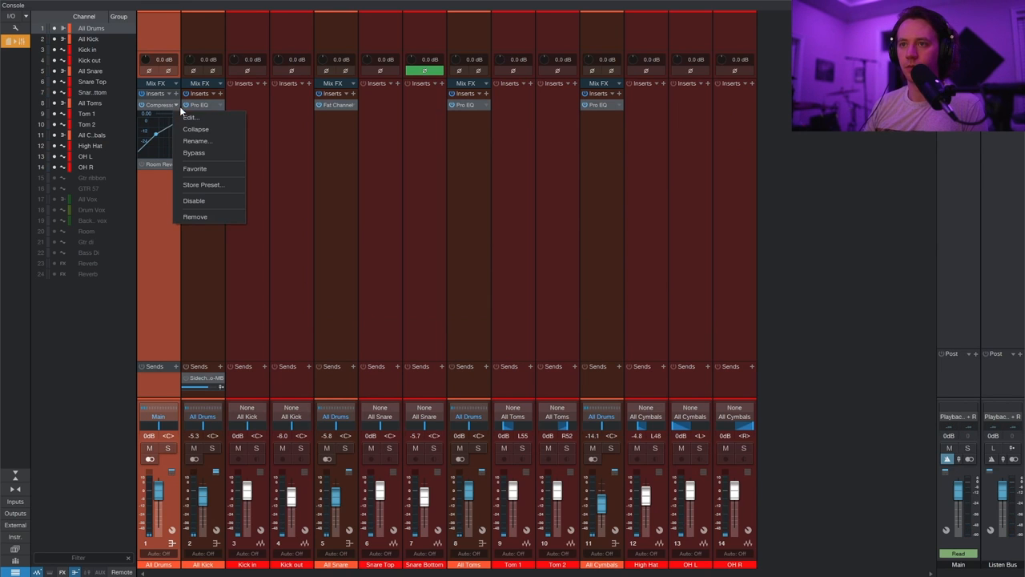
{"action": "mouse_move", "coordinate": [204, 153]}
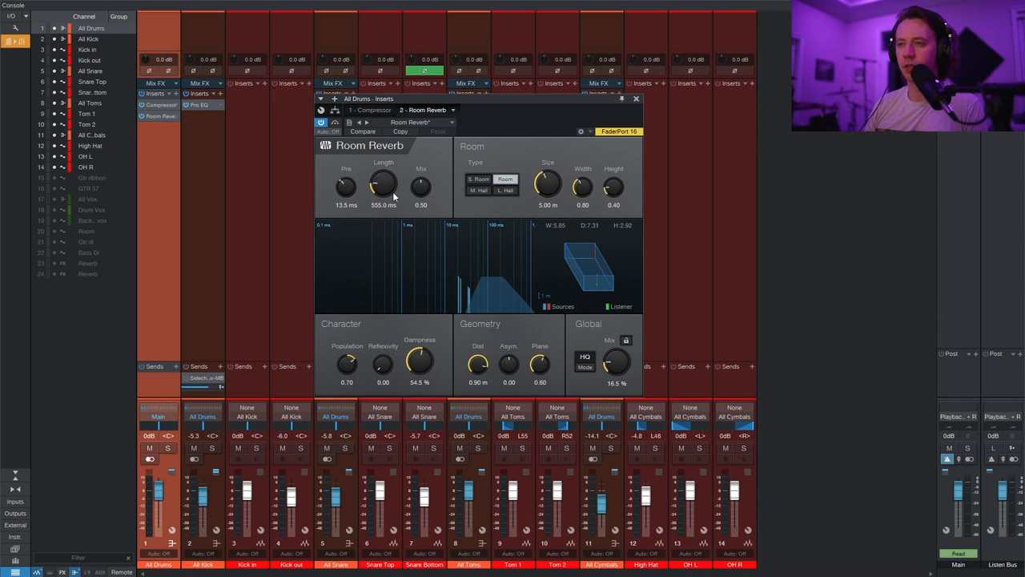
{"action": "mouse_move", "coordinate": [421, 186]}
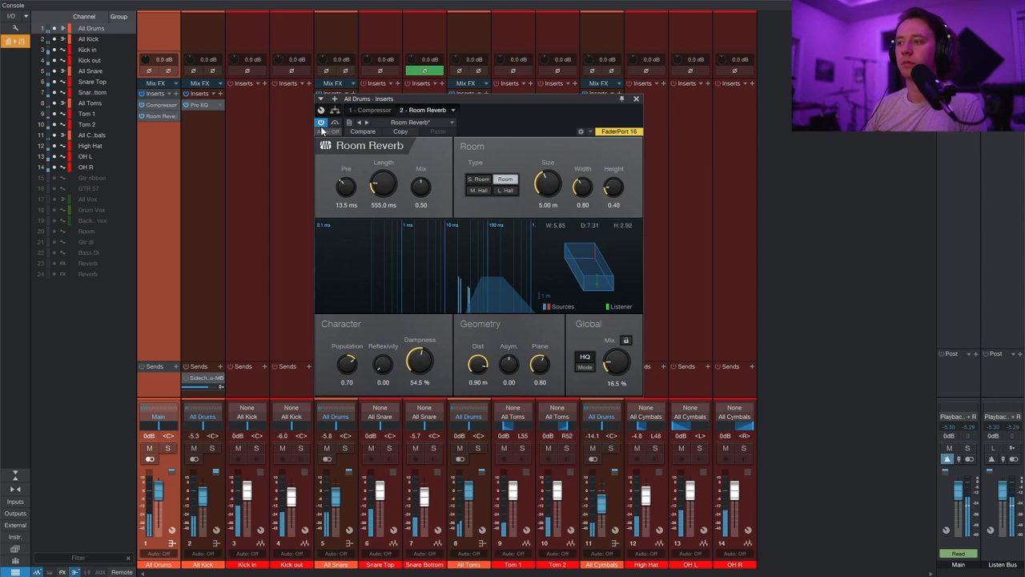
Audition the All Drums Room Reverb mix at 52.5%, settle it at 15%, and close it
{"action": "left_click_drag", "start_coordinate": [616, 362], "coordinate": [617, 376]}
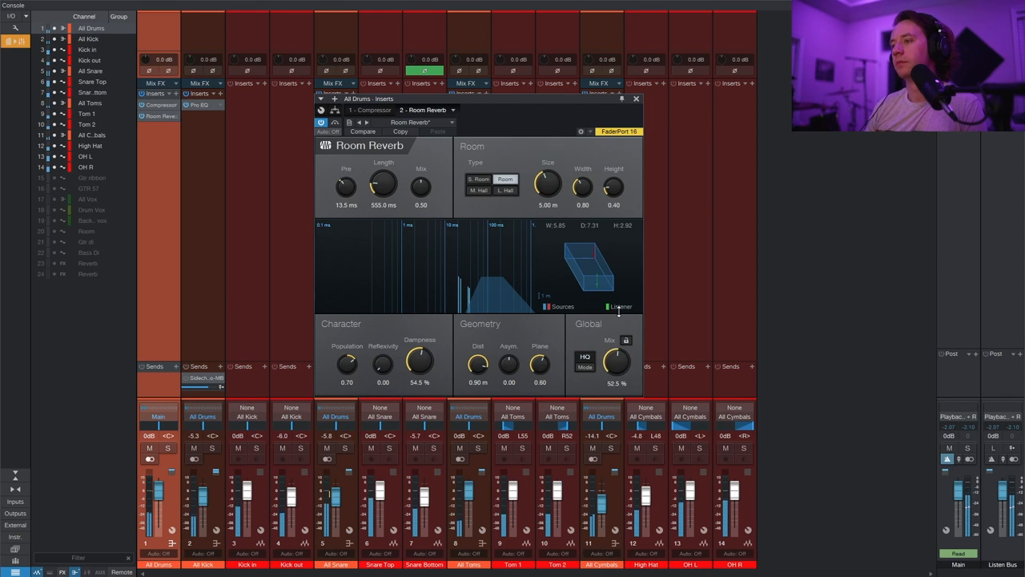
{"action": "left_click_drag", "start_coordinate": [616, 360], "coordinate": [617, 372]}
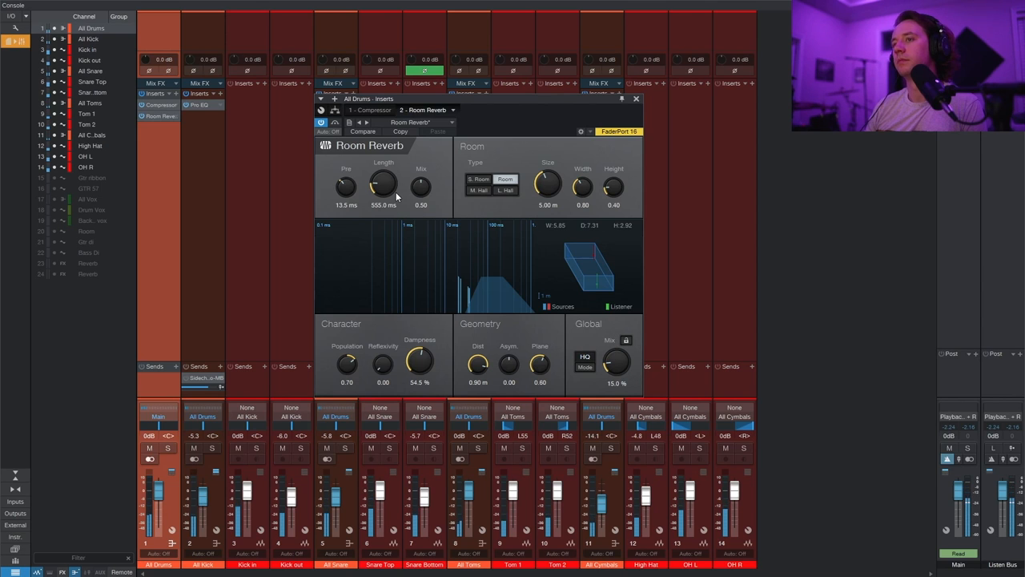
{"action": "left_click", "coordinate": [636, 99]}
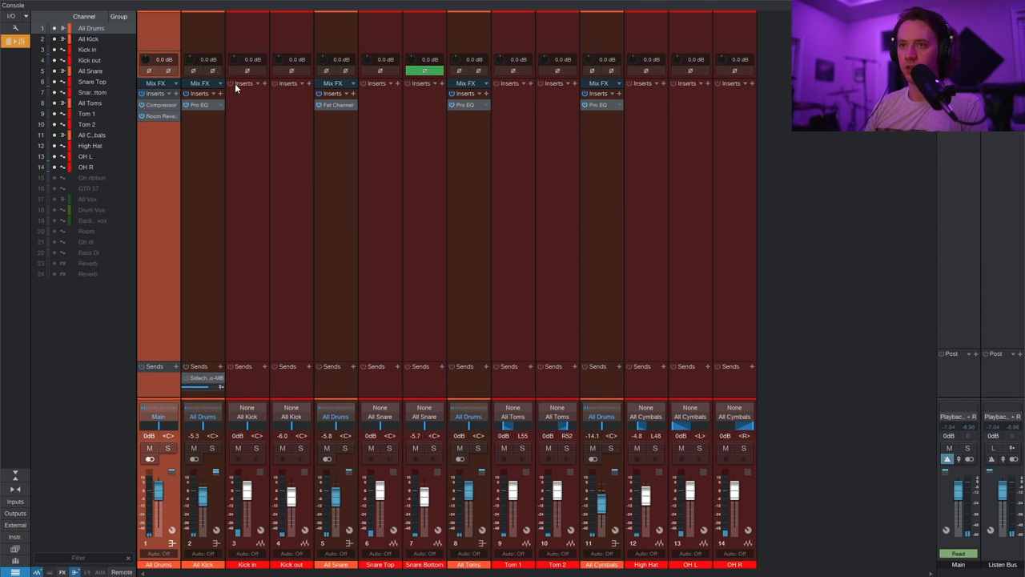